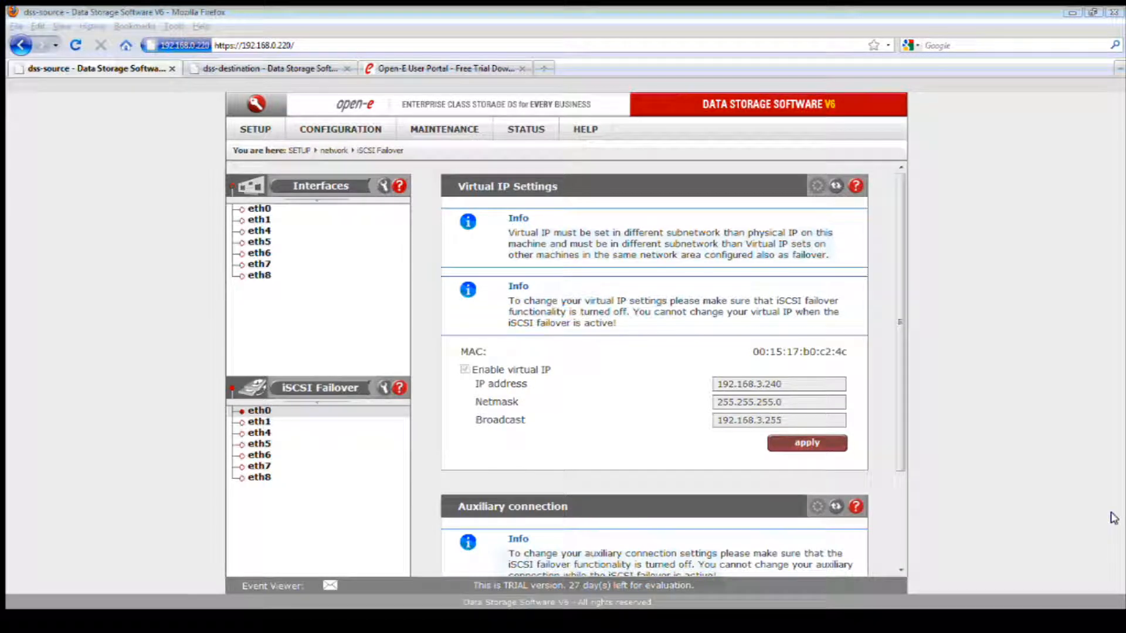
pyautogui.moveTo(638, 316)
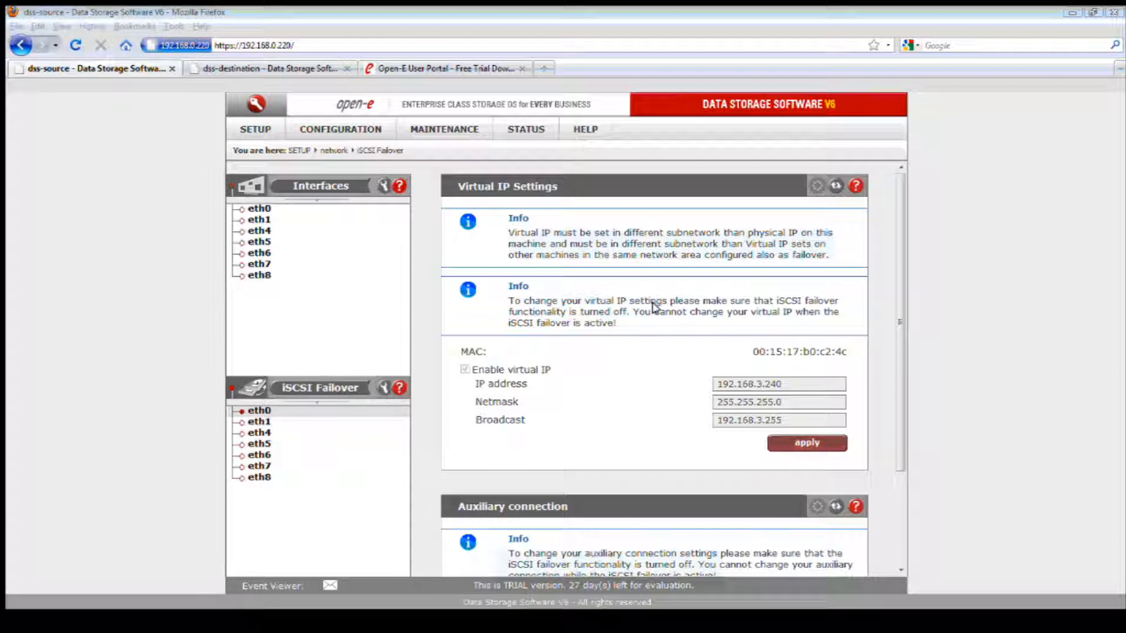
# Load the source node's iSCSI Failover page and scroll to the Failover manager's manual failover section
pyautogui.click(254, 129)
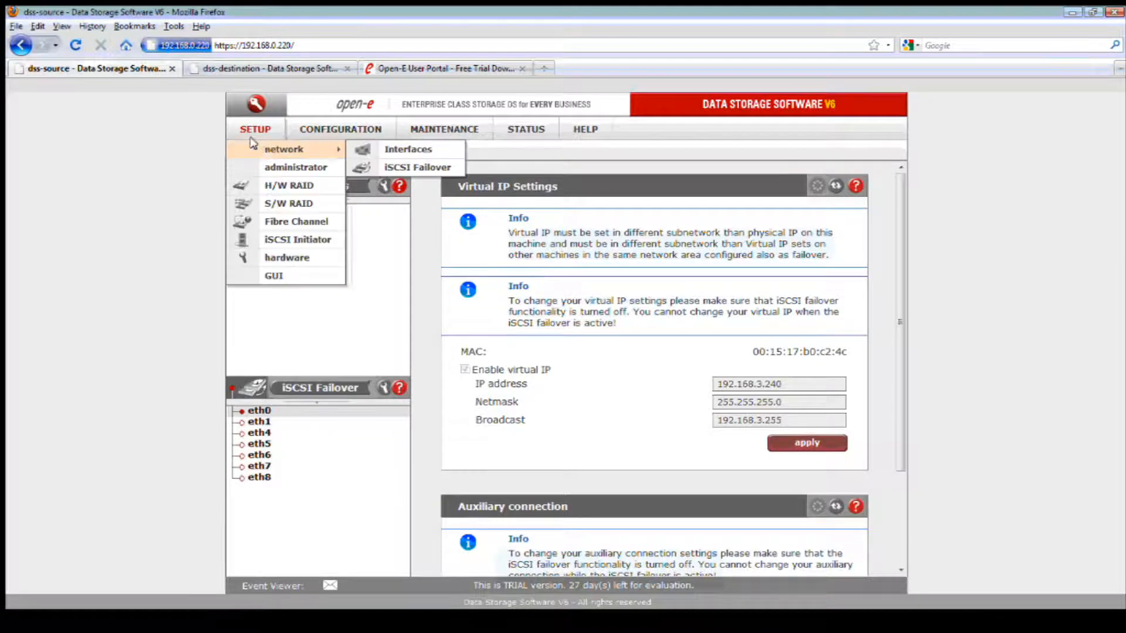
pyautogui.click(418, 166)
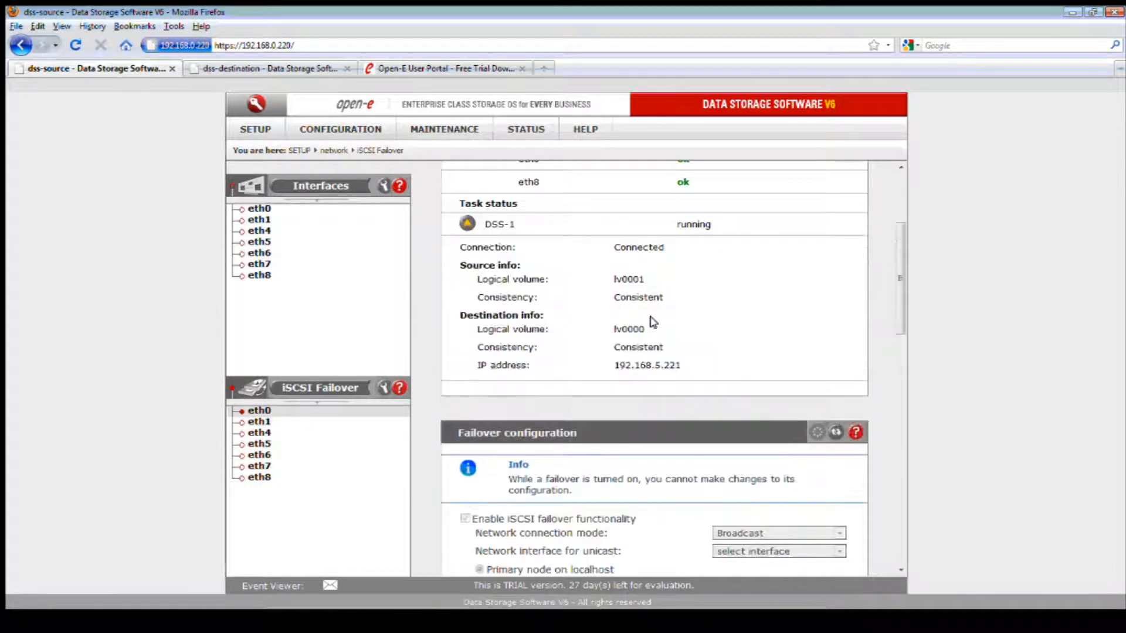
pyautogui.scroll(-3)
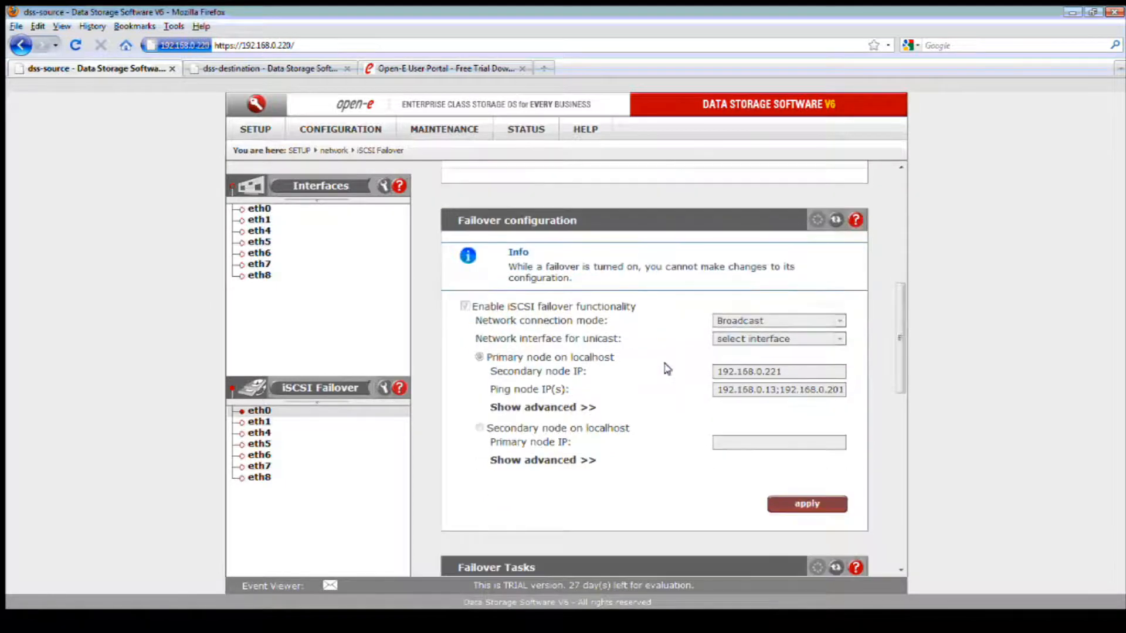
pyautogui.scroll(-3)
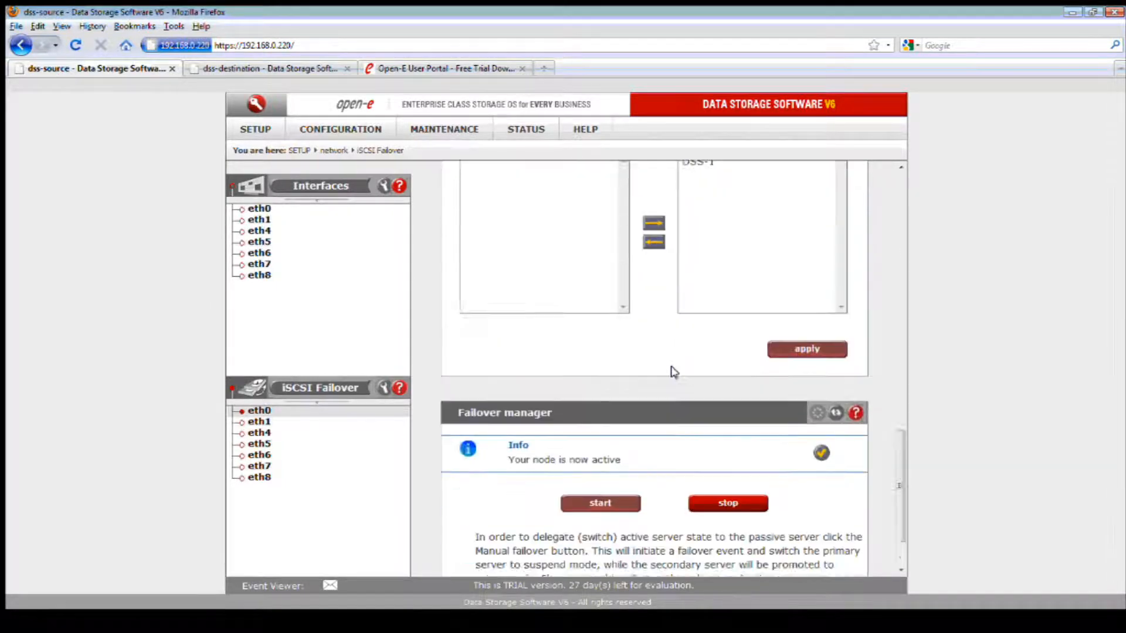
pyautogui.scroll(-3)
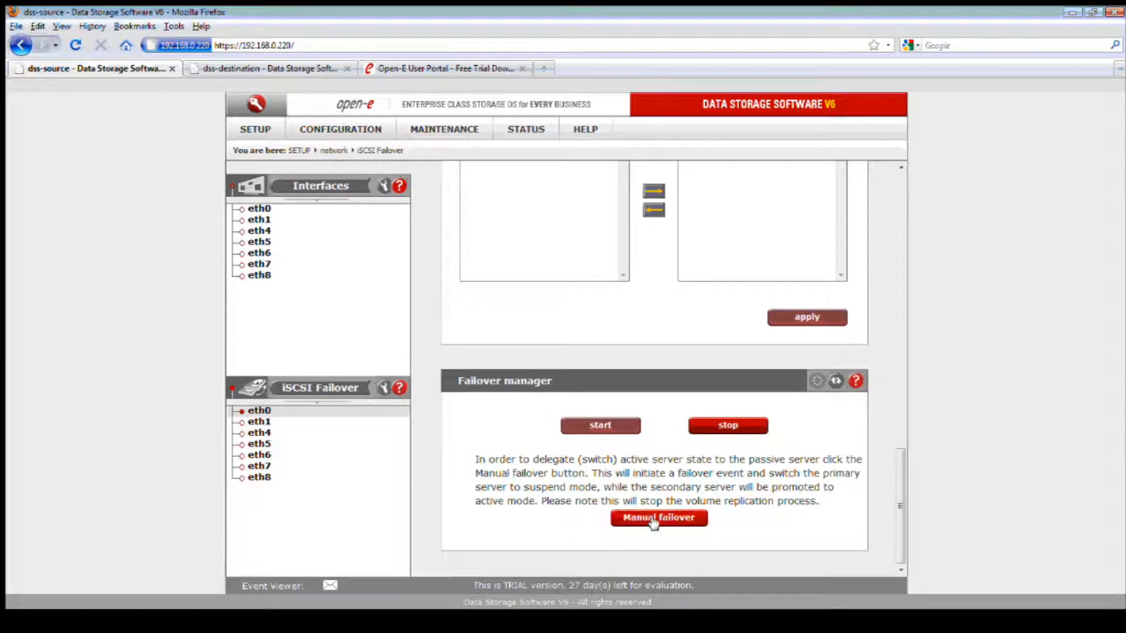
# Start a manual failover to the destination node and confirm the 'Do you want to continue?' prompt
pyautogui.click(657, 517)
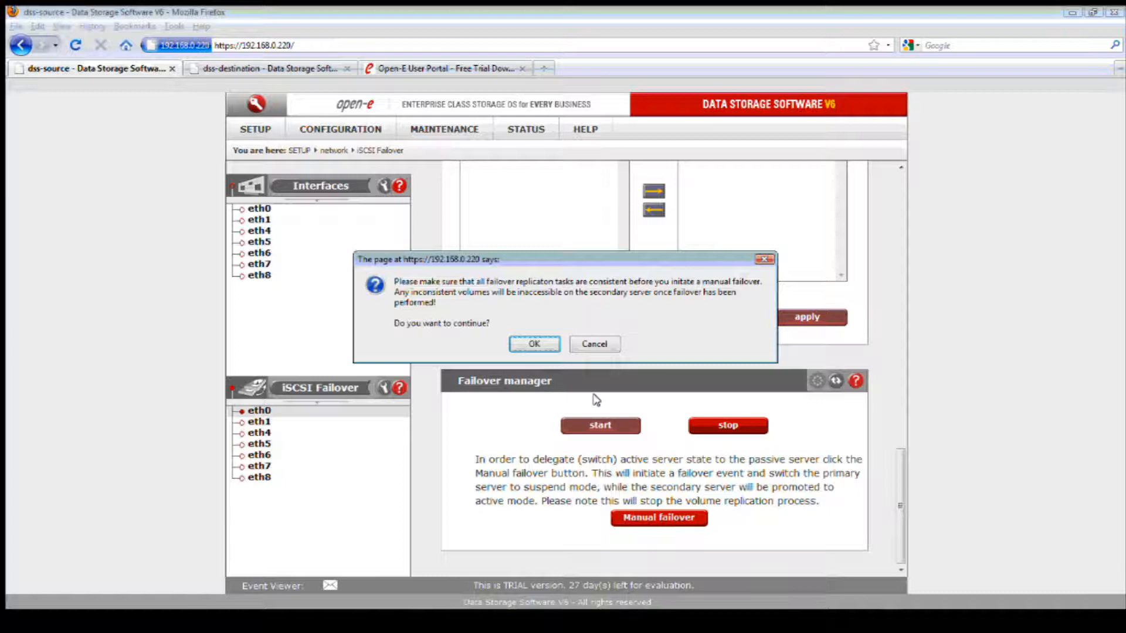
pyautogui.click(535, 343)
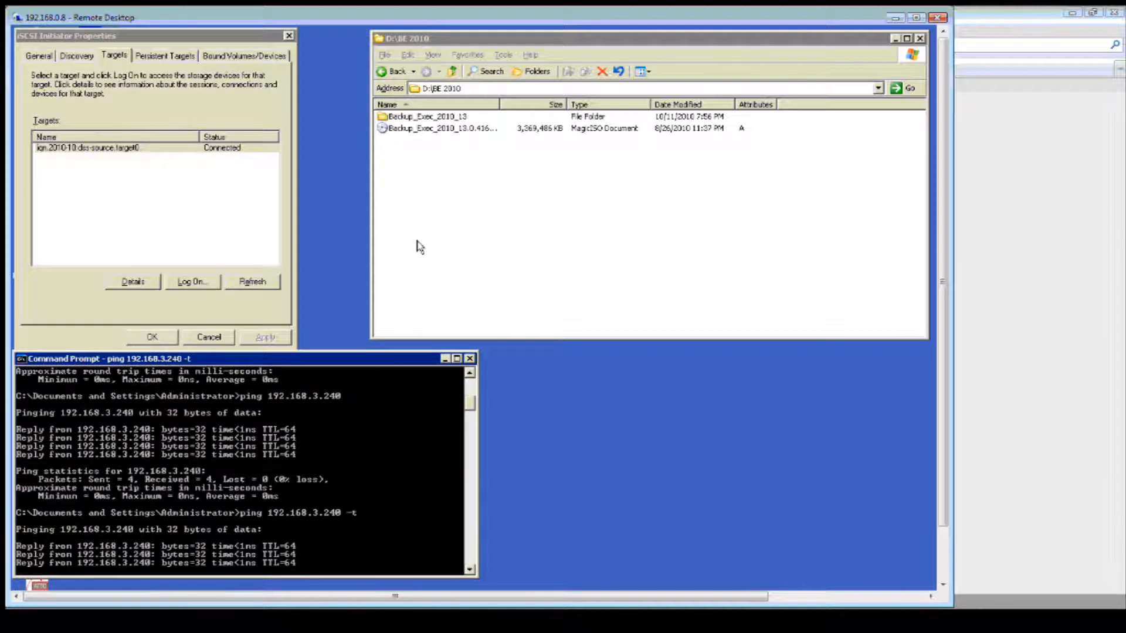
# Browse into a Backup_Exec_2010_13 folder on the iSCSI drive and navigate back up two levels
pyautogui.doubleClick(427, 116)
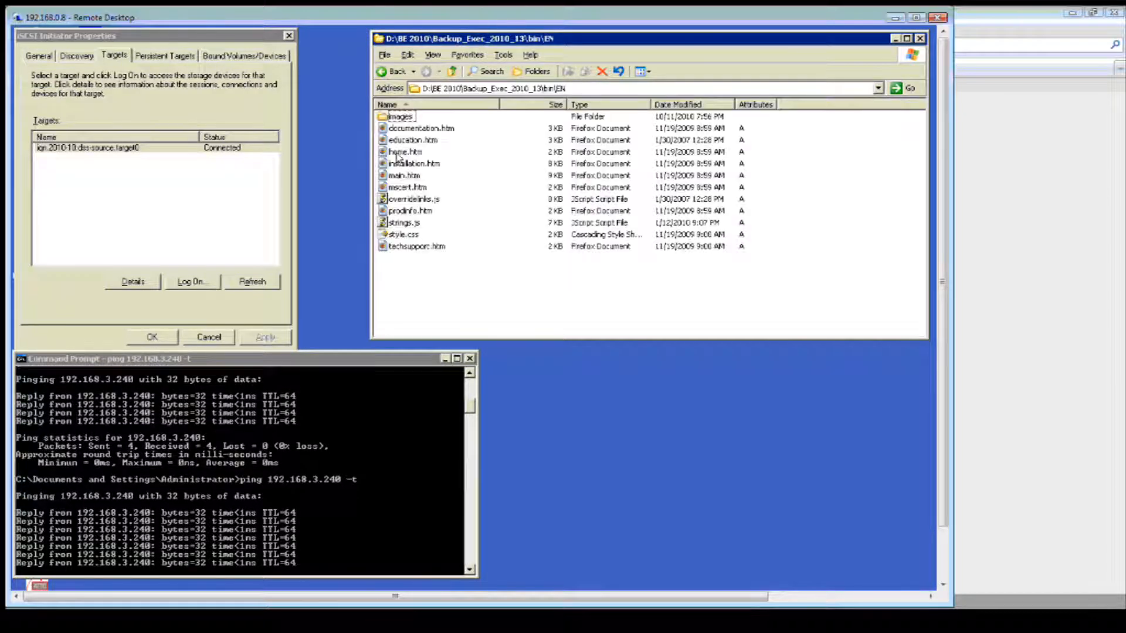
pyautogui.click(453, 71)
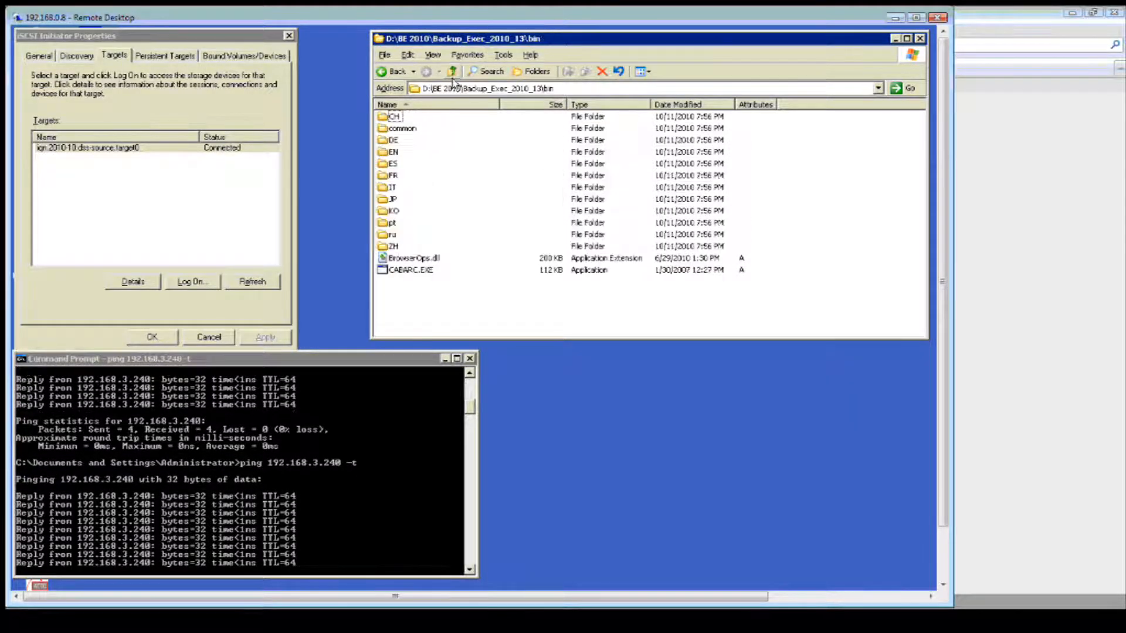
pyautogui.click(453, 71)
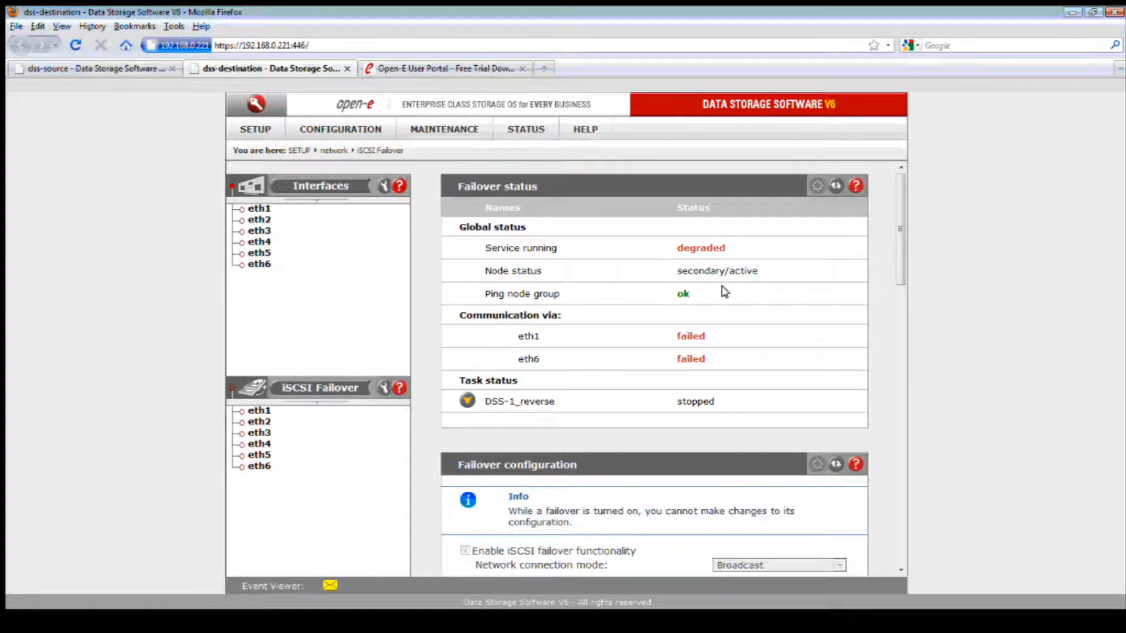
# On the source node's software update page, set build b4786 as default for the next system start
pyautogui.click(94, 68)
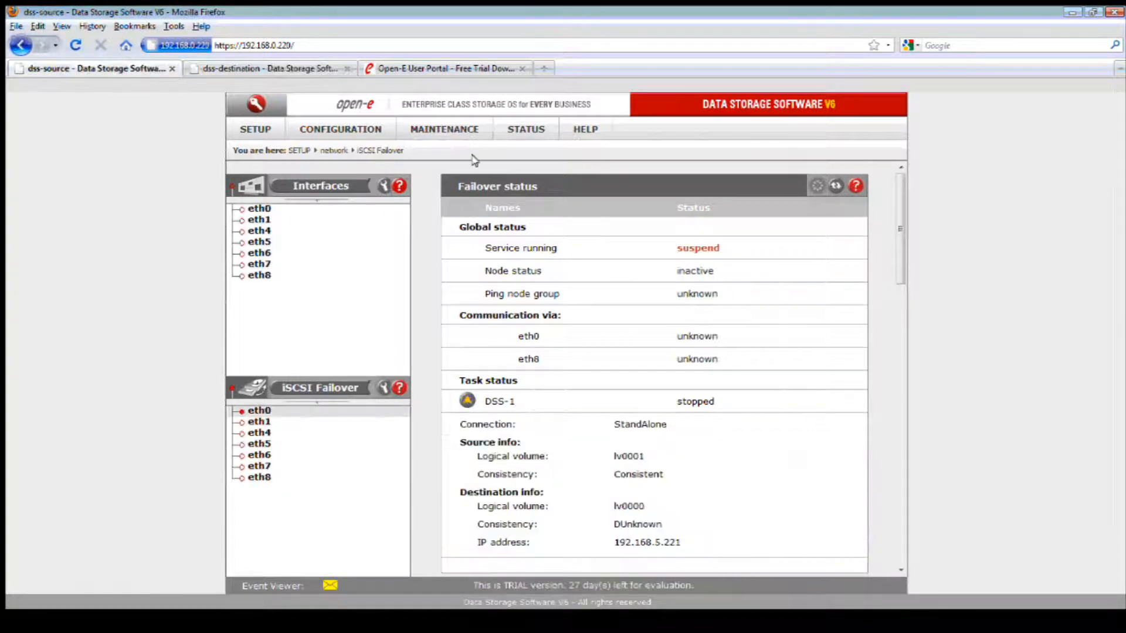
pyautogui.click(444, 129)
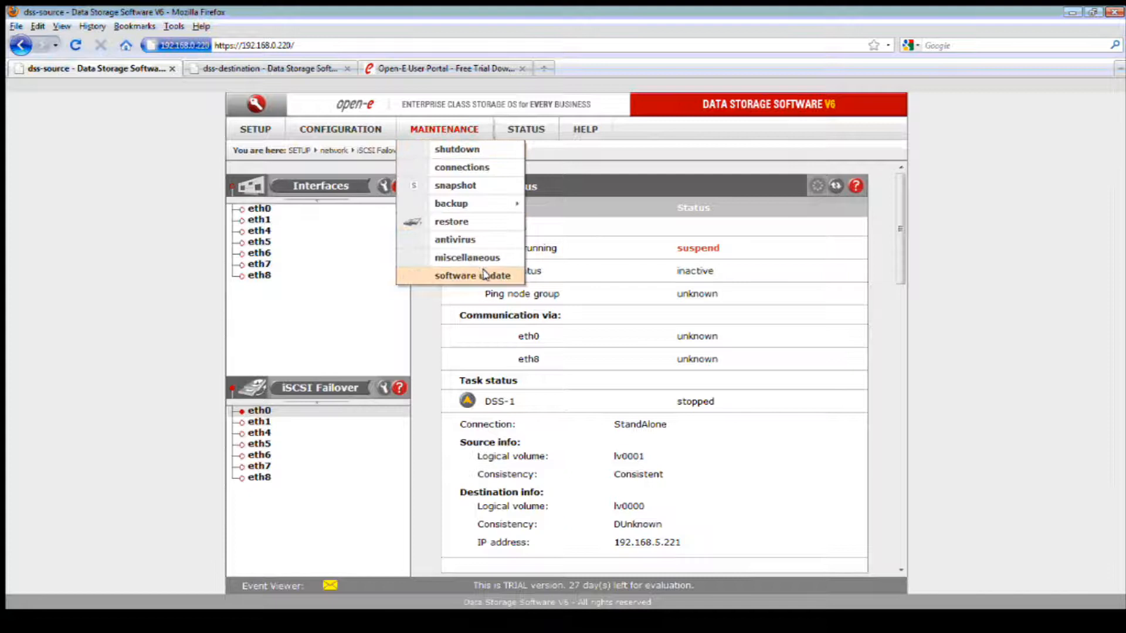
pyautogui.click(471, 274)
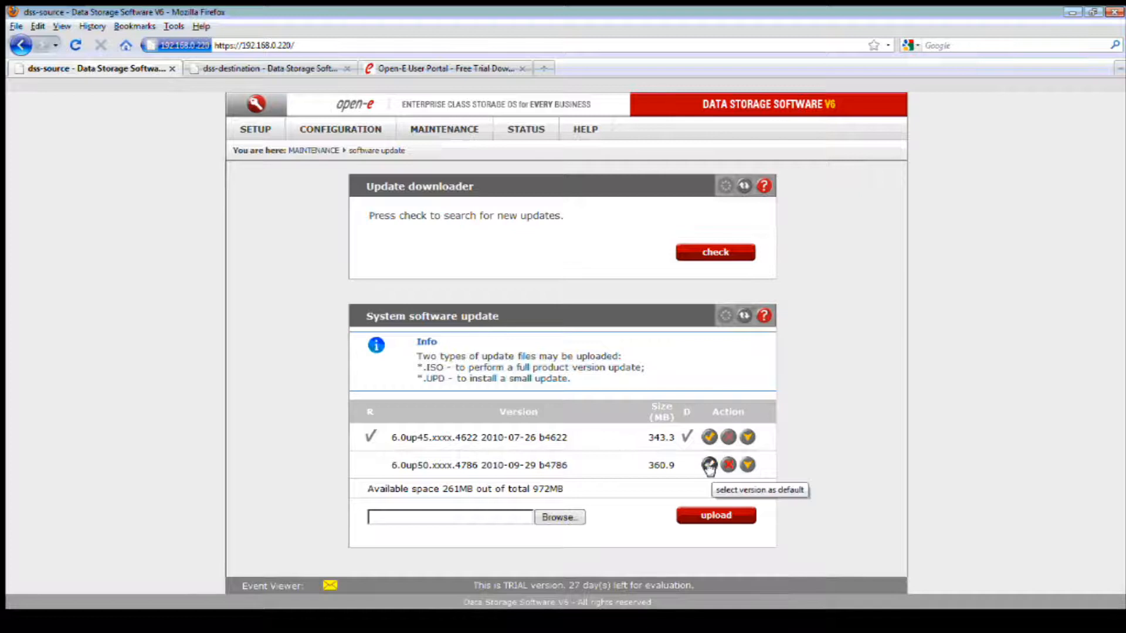
pyautogui.click(708, 465)
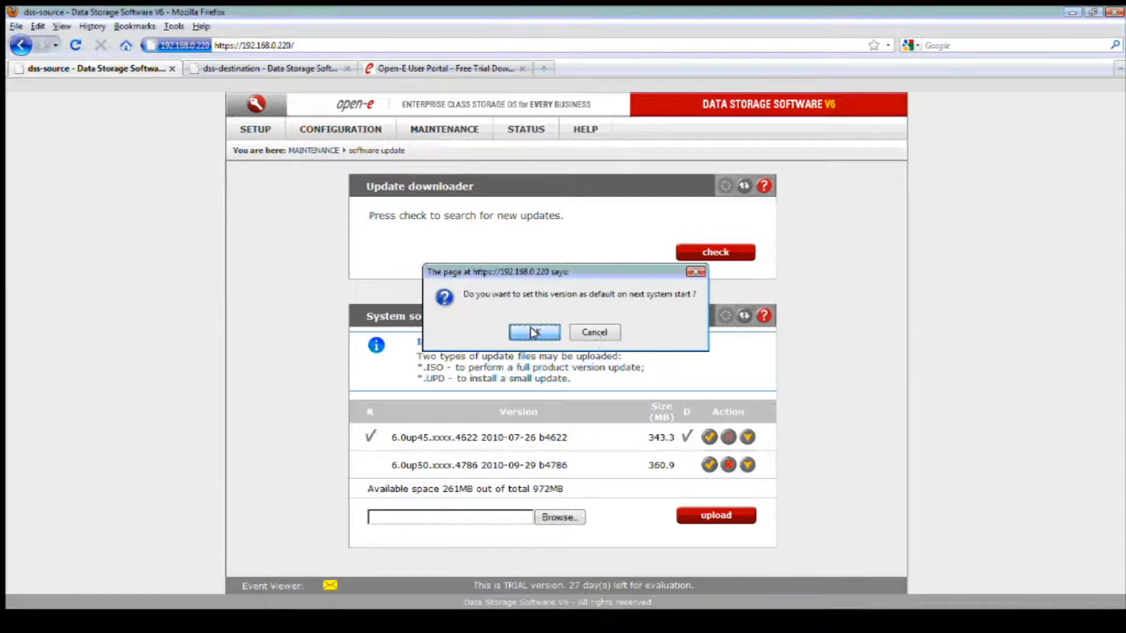
pyautogui.click(534, 332)
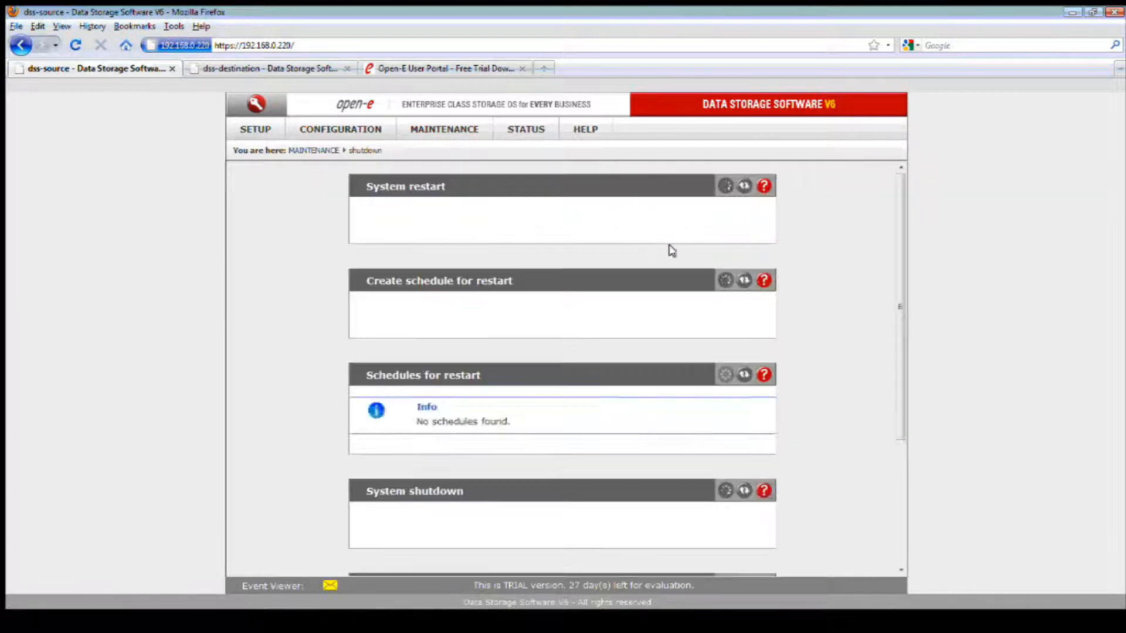
# Restart the source node from the shutdown page and confirm with OK
pyautogui.click(714, 241)
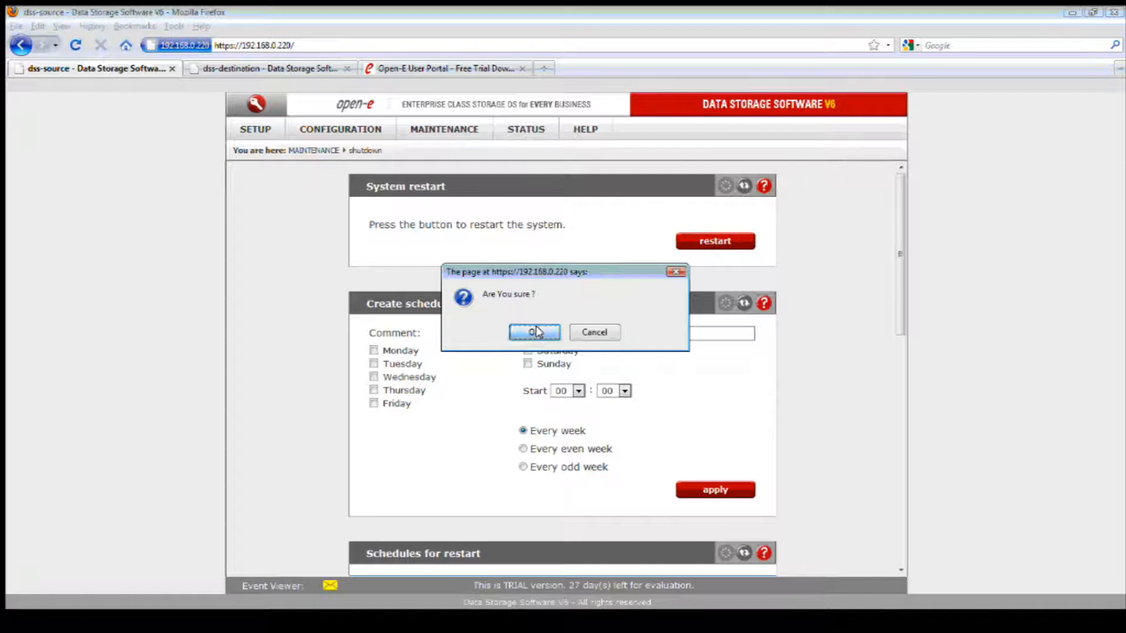
pyautogui.click(534, 332)
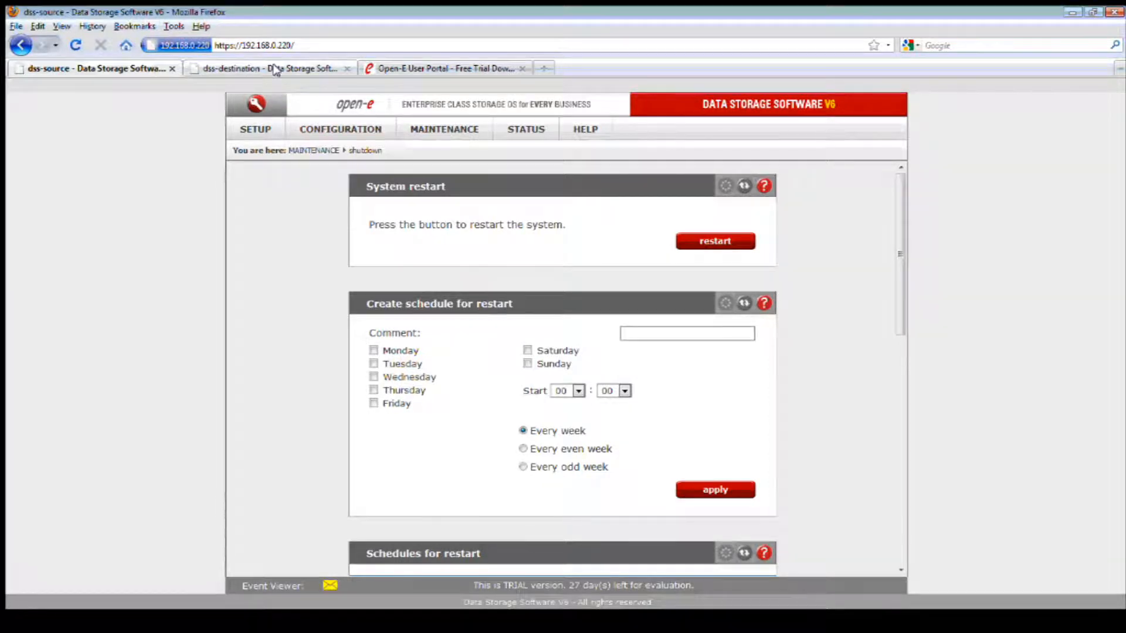
pyautogui.moveTo(271, 68)
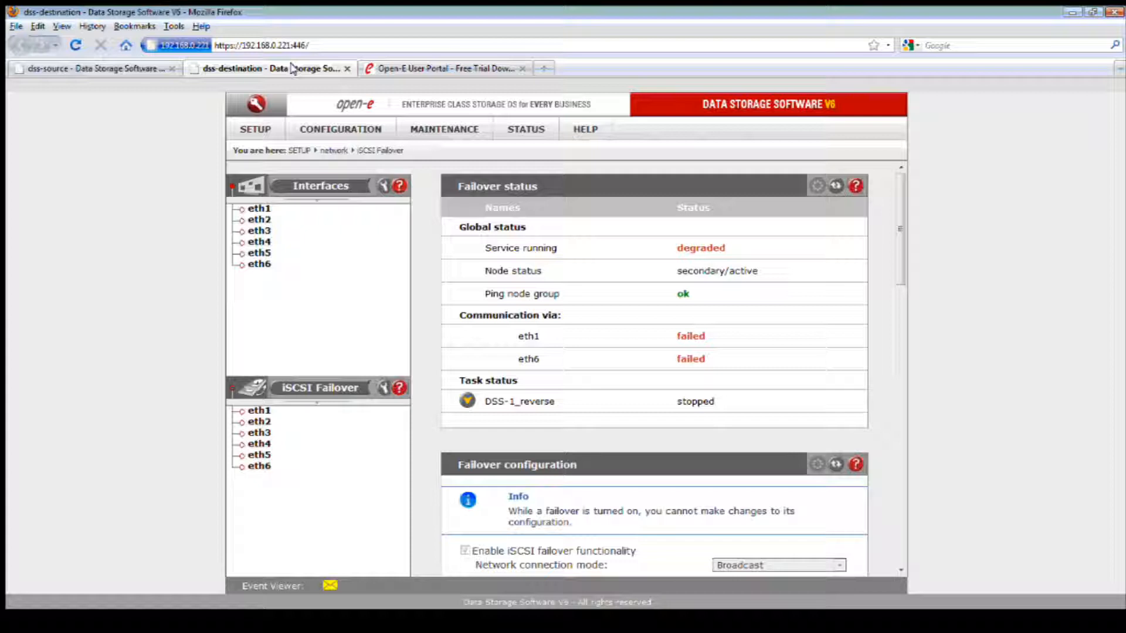
# Go to MAINTENANCE > miscellaneous on the destination node for save and restore settings
pyautogui.click(443, 129)
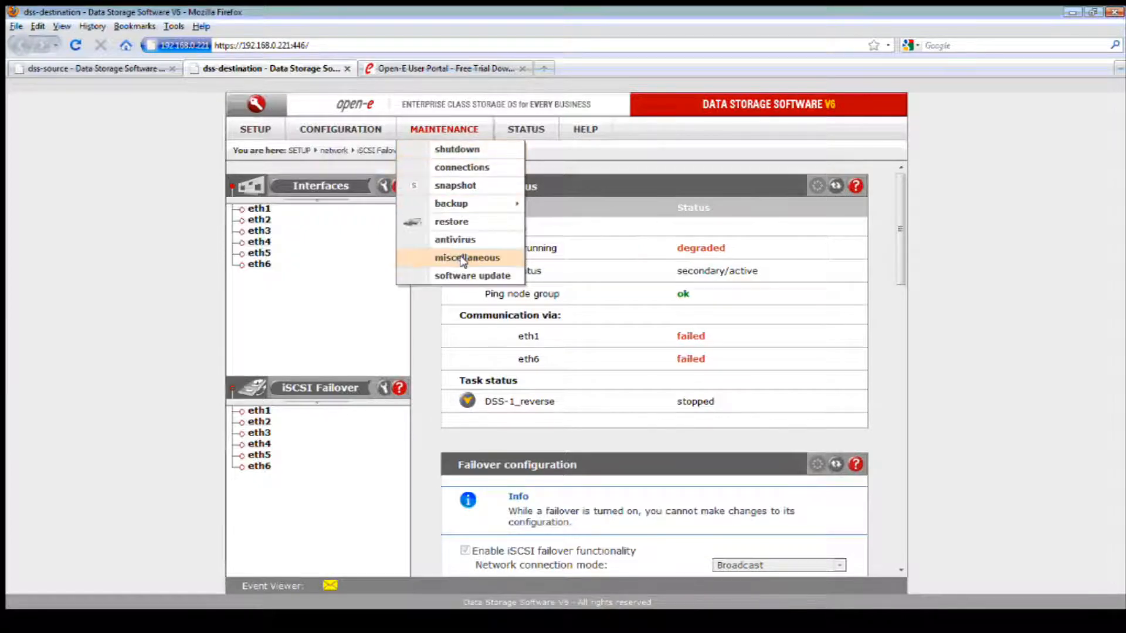
pyautogui.click(465, 257)
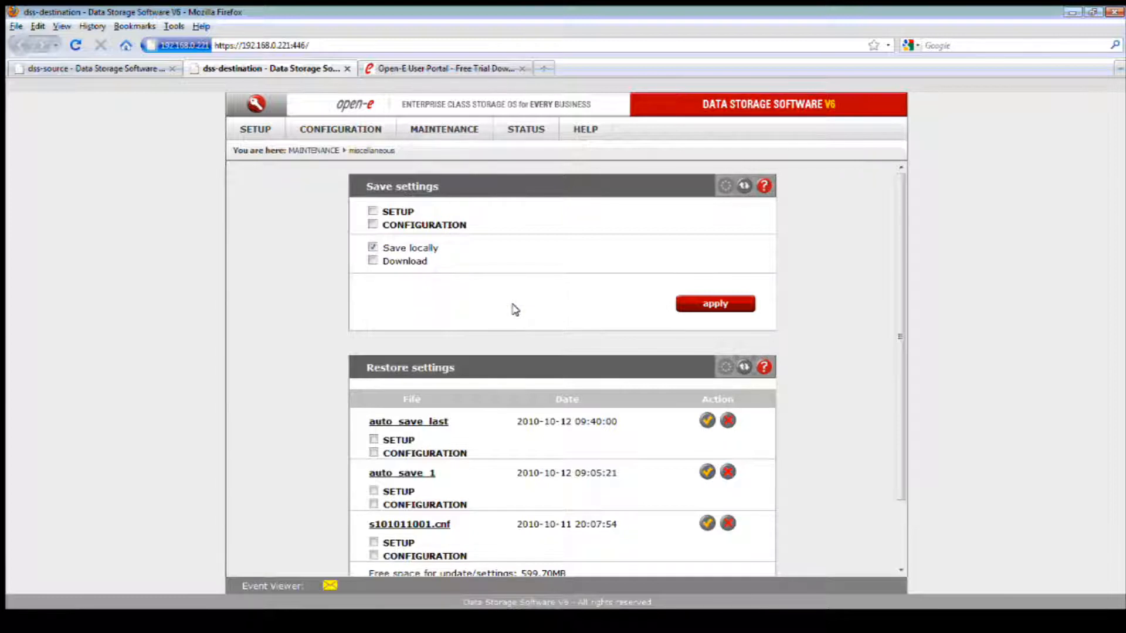
pyautogui.moveTo(542, 538)
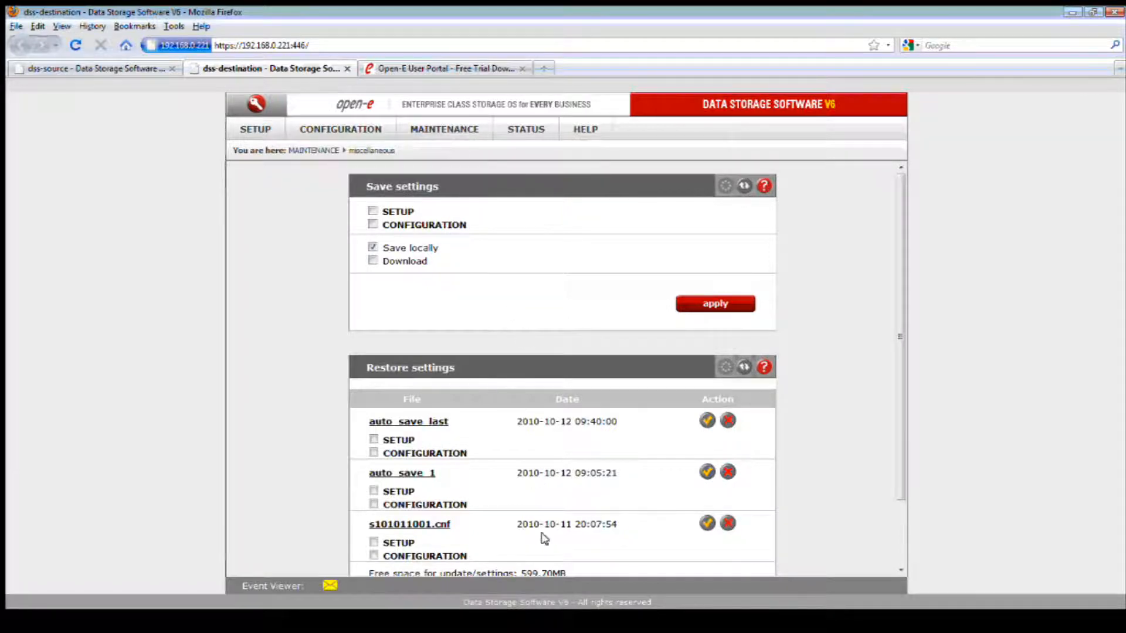
pyautogui.moveTo(427, 162)
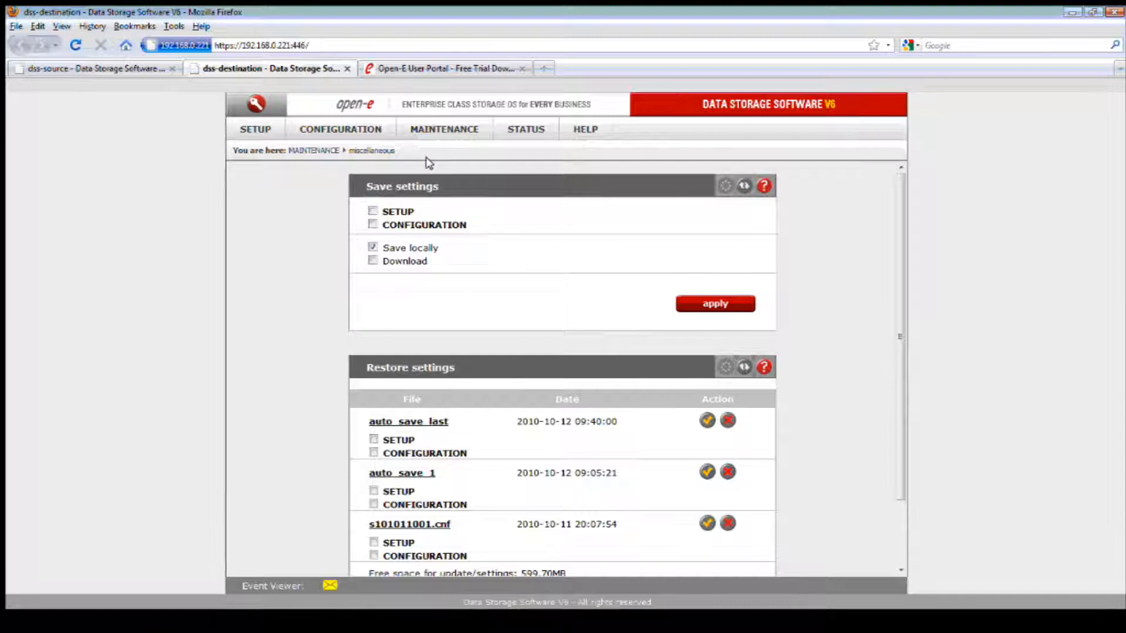
# Switch to the Open-E User Portal tab and scroll down to the build 4786 download sections
pyautogui.click(446, 68)
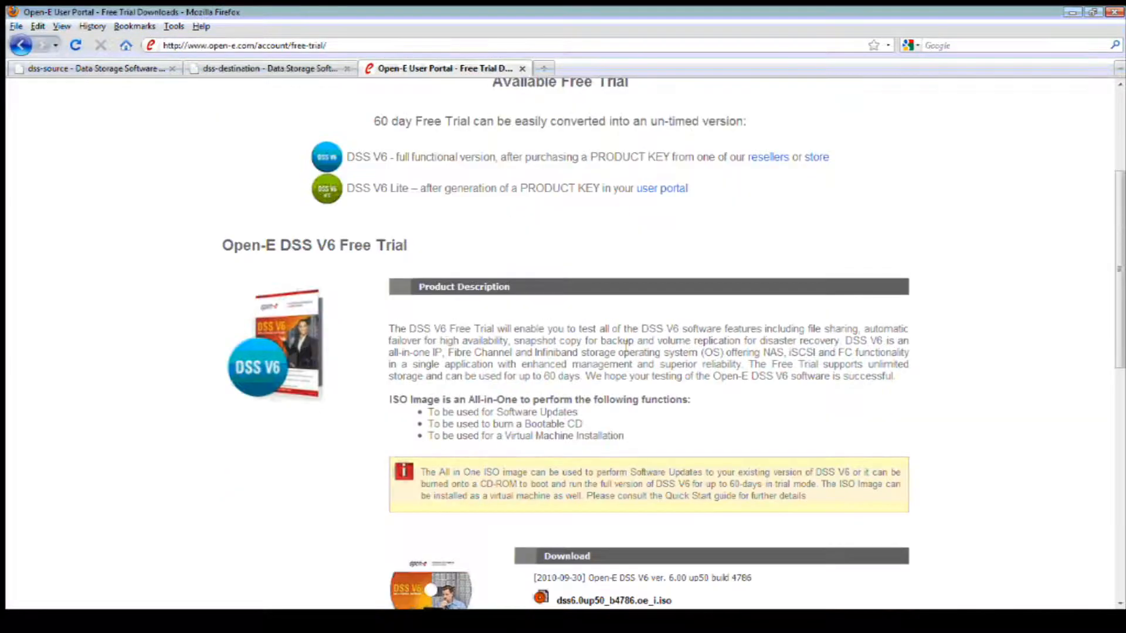
pyautogui.scroll(-3)
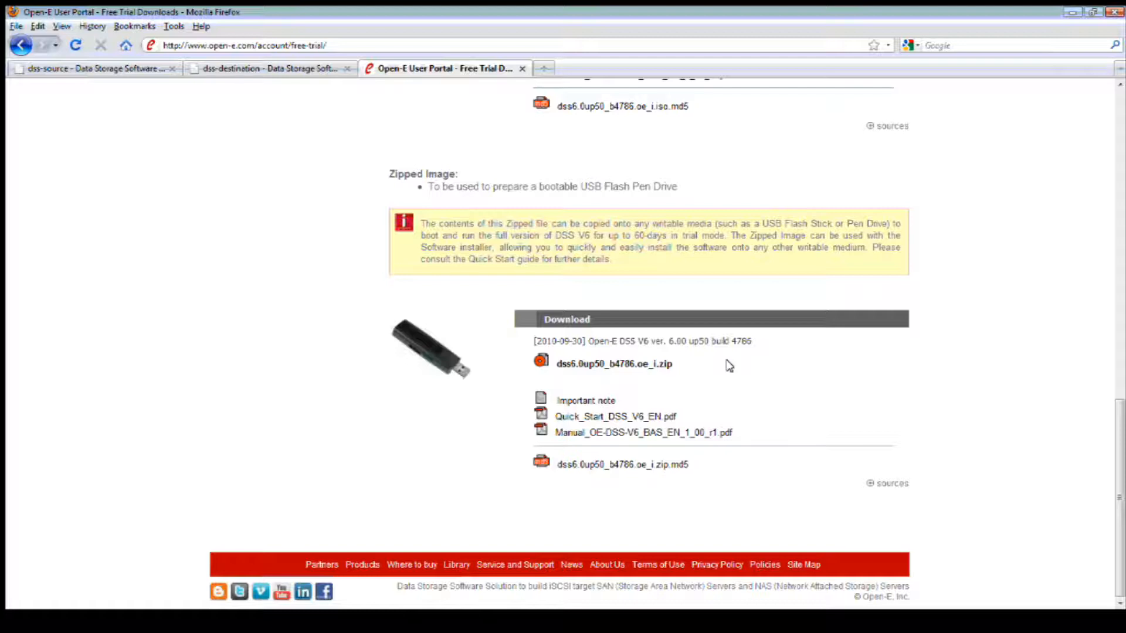
pyautogui.moveTo(668, 376)
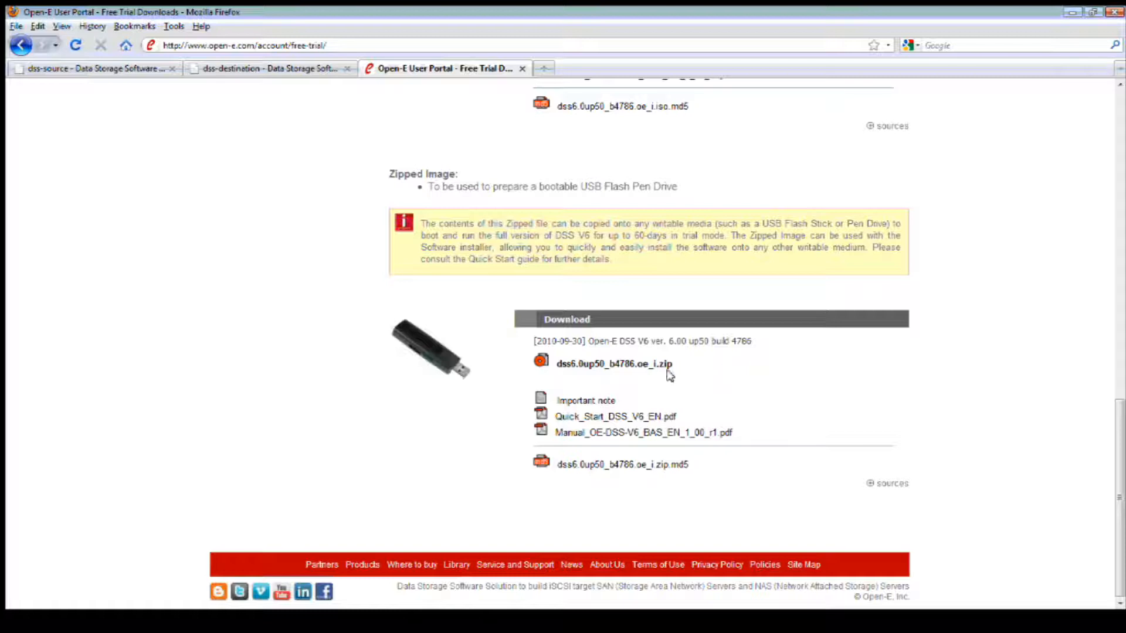
pyautogui.moveTo(945, 330)
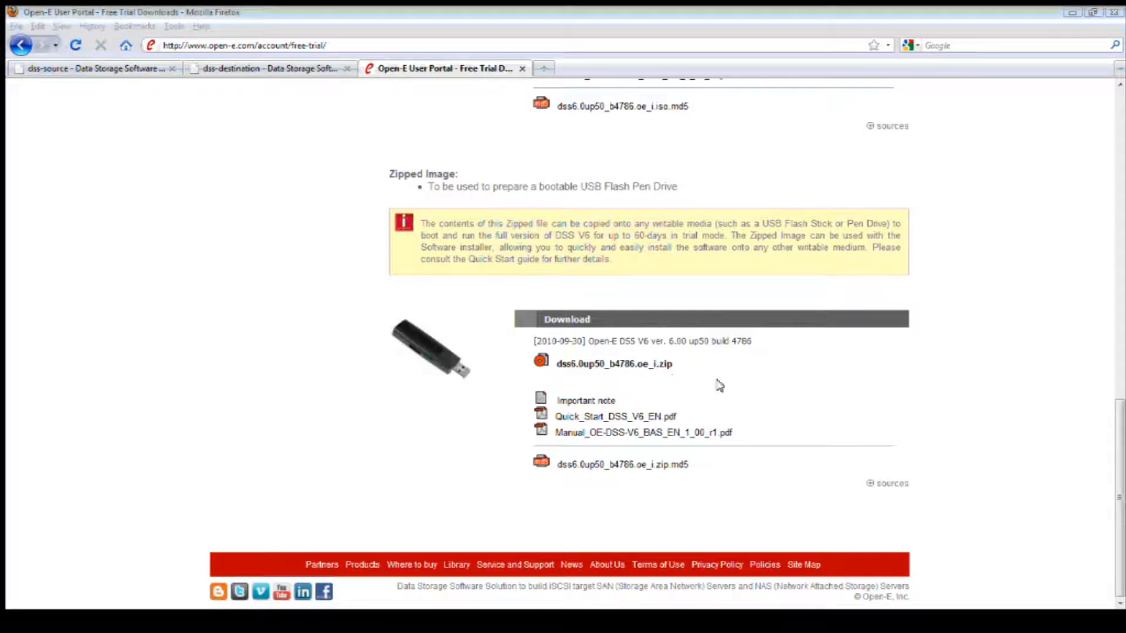
pyautogui.moveTo(726, 383)
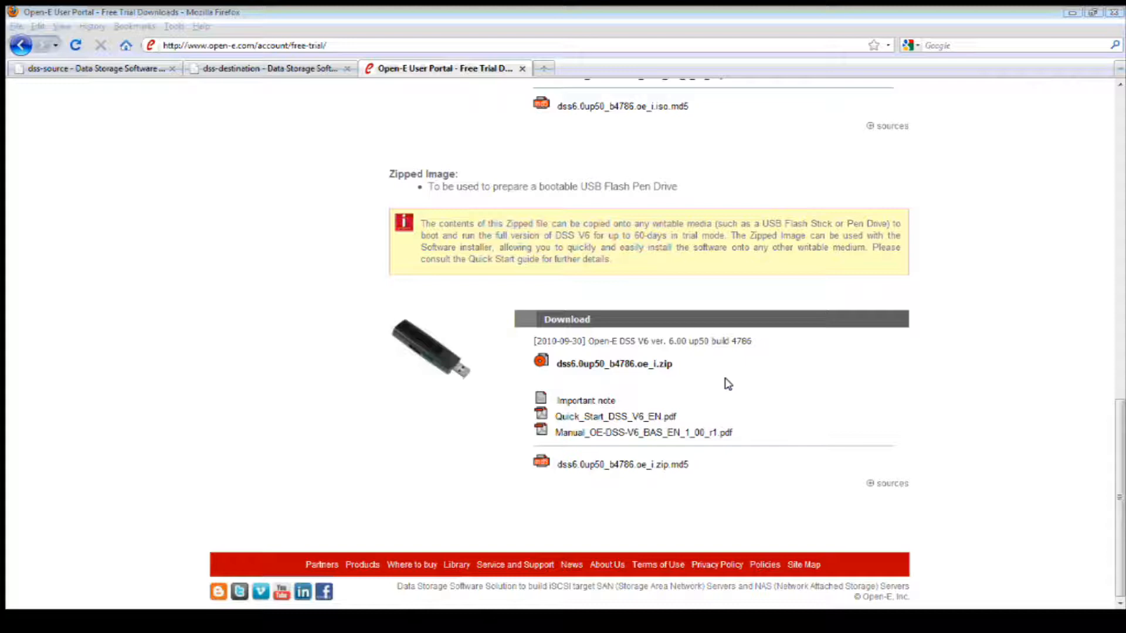
pyautogui.moveTo(422, 371)
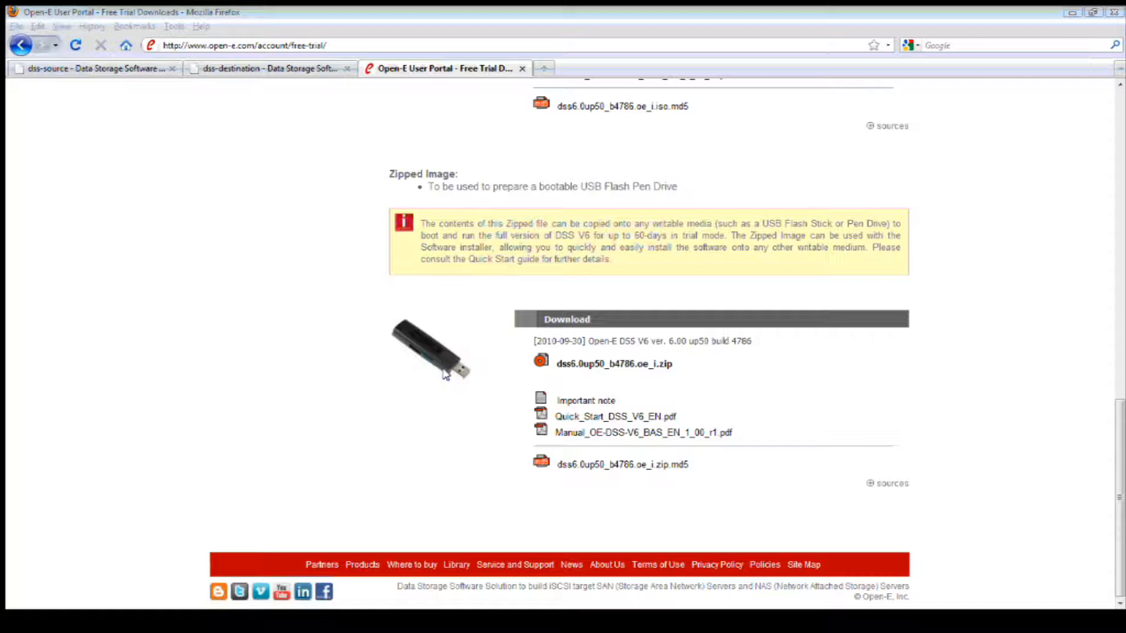
pyautogui.moveTo(810, 338)
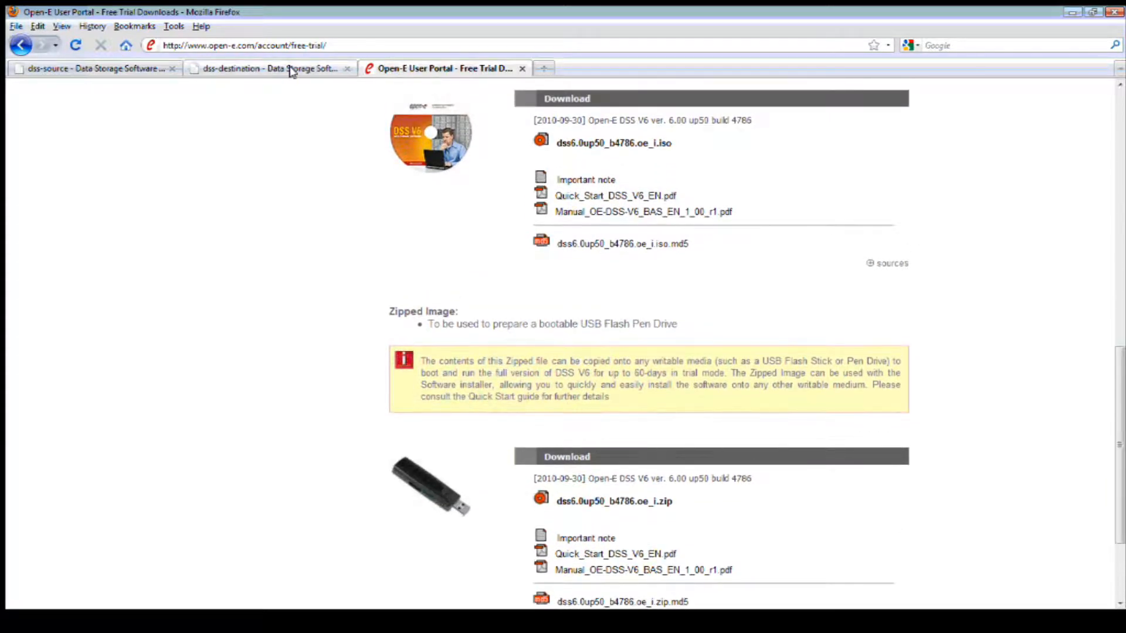
# Return to the dss-destination management tab showing the volume manager
pyautogui.click(270, 68)
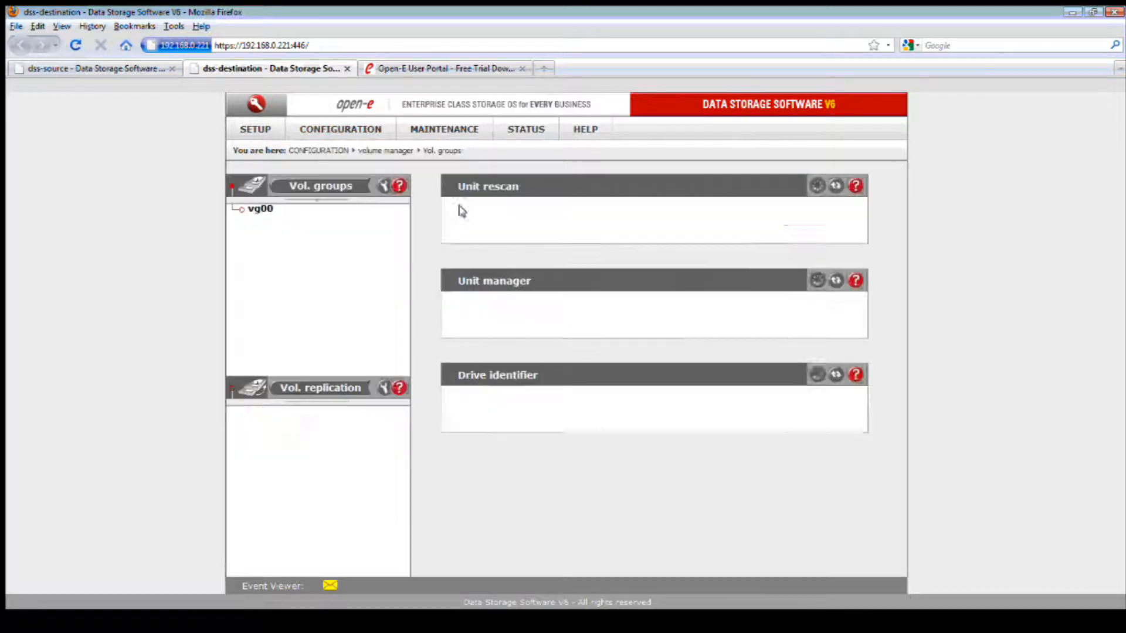
# Select vg00 in the Vol. groups tree to load its Volume manager panel
pyautogui.click(260, 209)
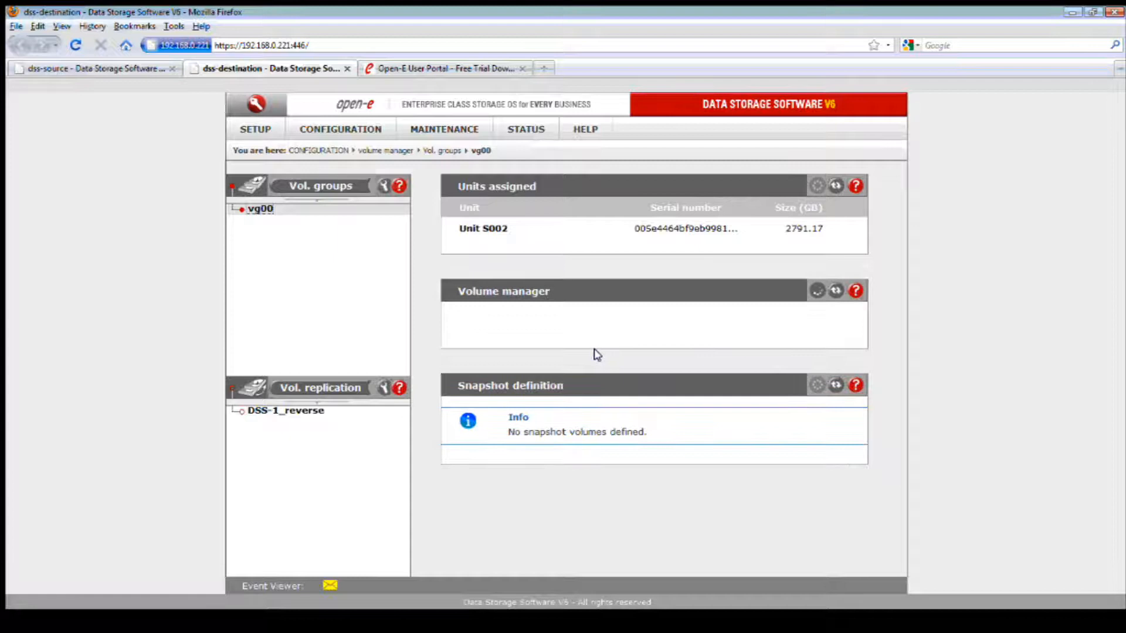
pyautogui.moveTo(555, 343)
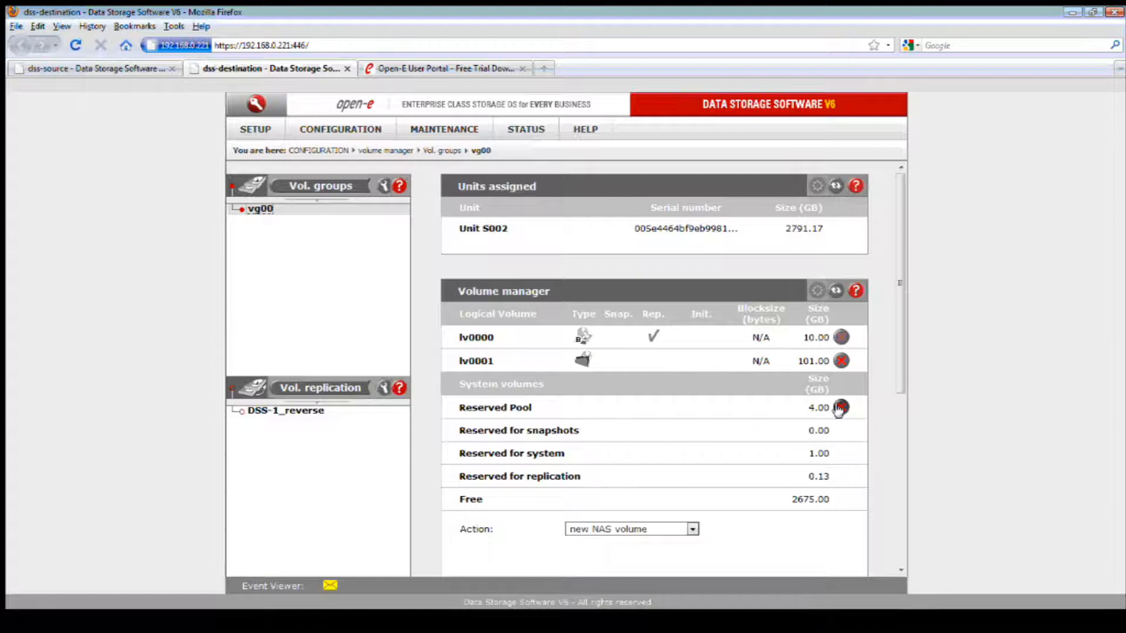
pyautogui.moveTo(541, 414)
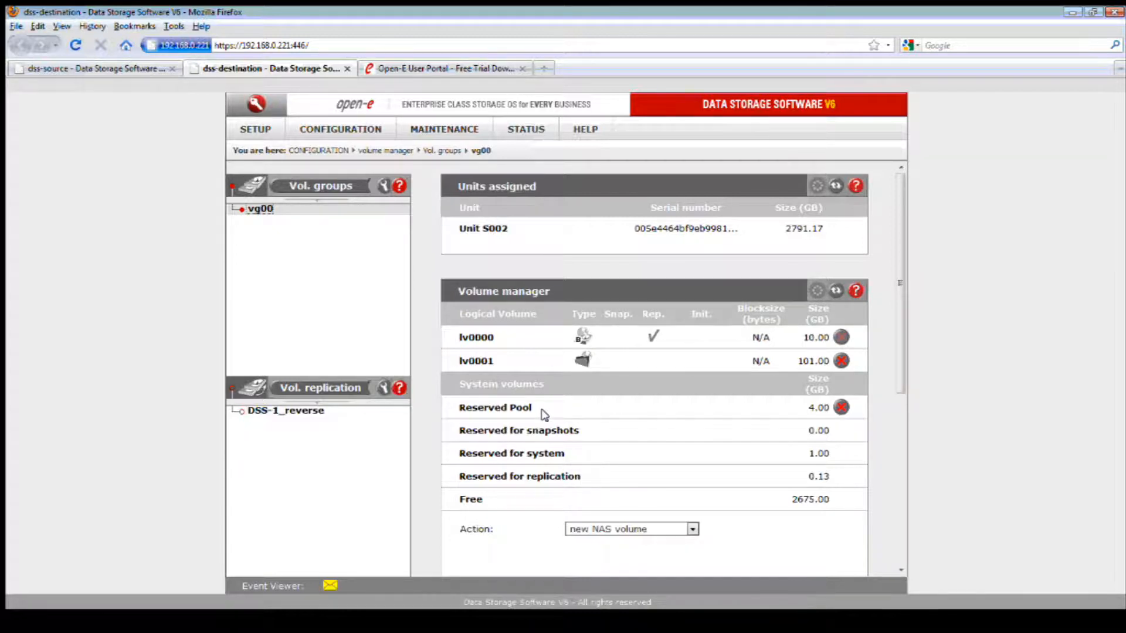
pyautogui.moveTo(833, 409)
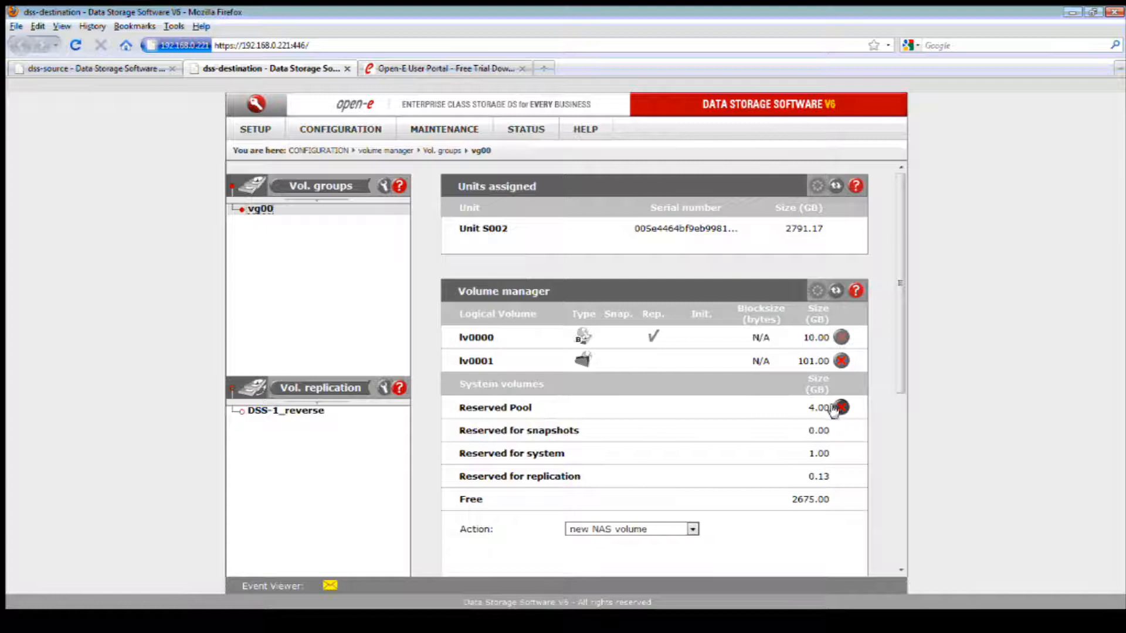
pyautogui.moveTo(835, 408)
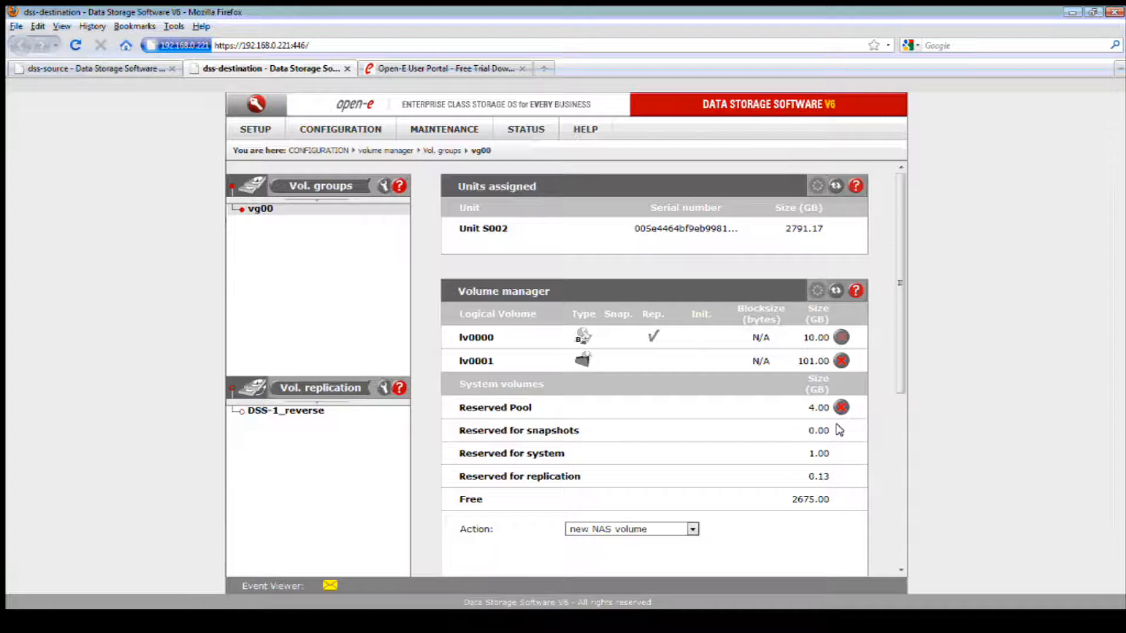
# Highlight the 'Reserved for system' entry, then bring up the CONFIGURATION menu with NAS resources
pyautogui.scroll(-3)
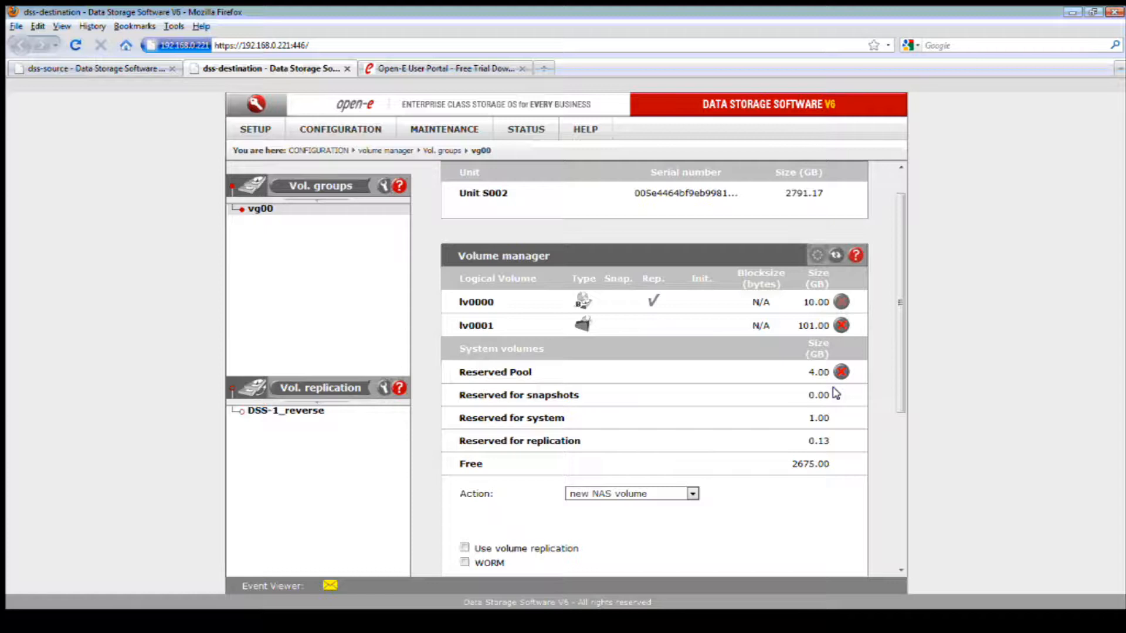
pyautogui.moveTo(832, 388)
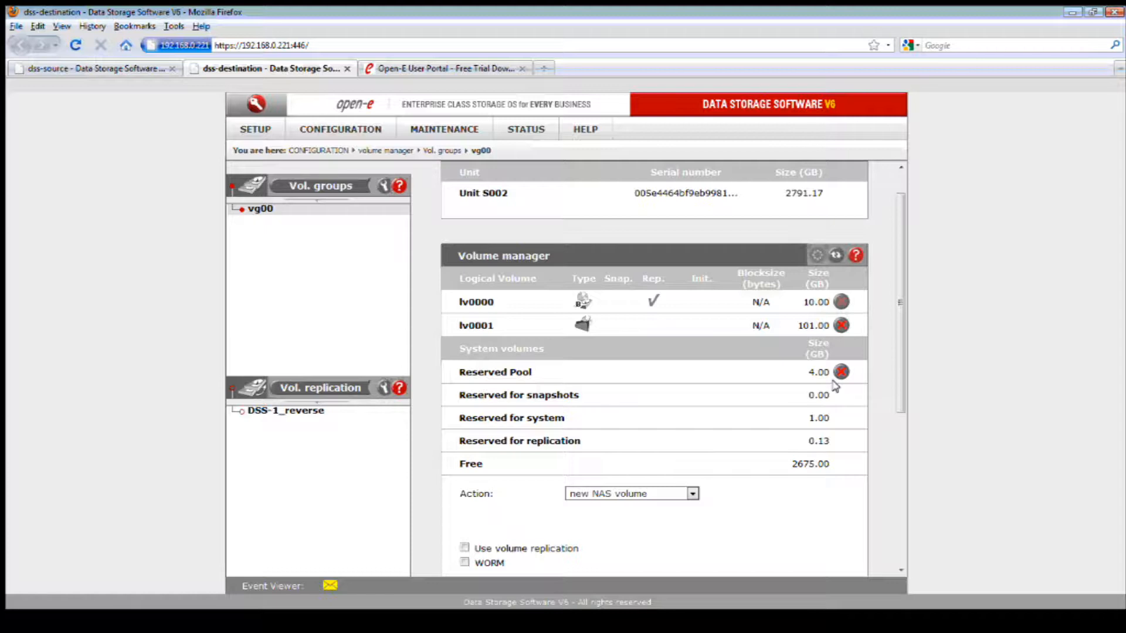
pyautogui.moveTo(578, 427)
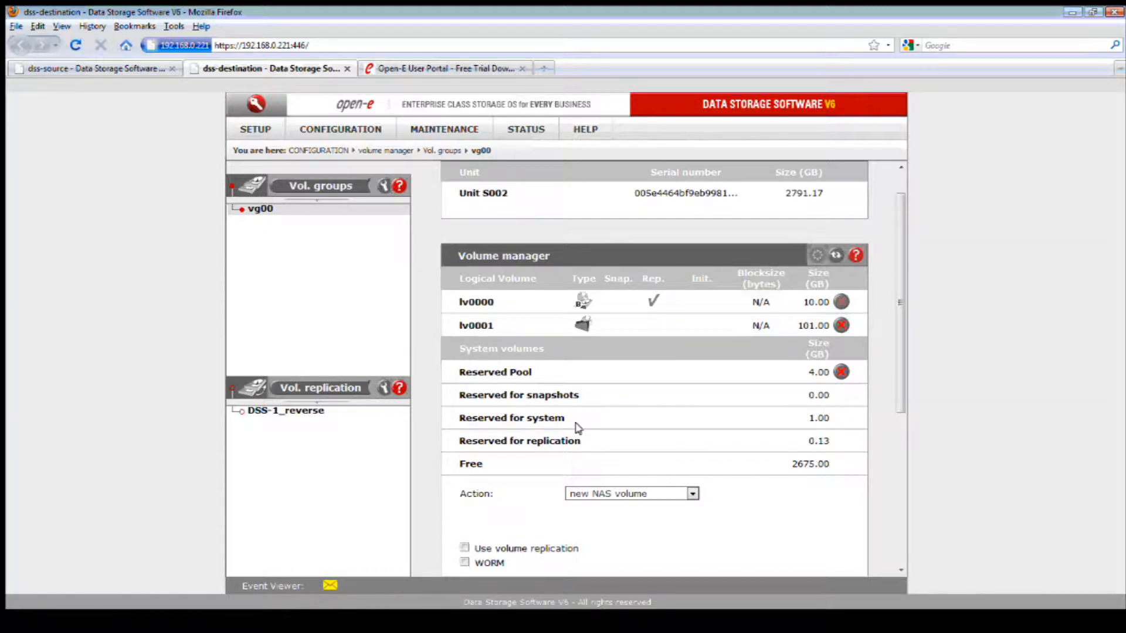
pyautogui.doubleClick(510, 418)
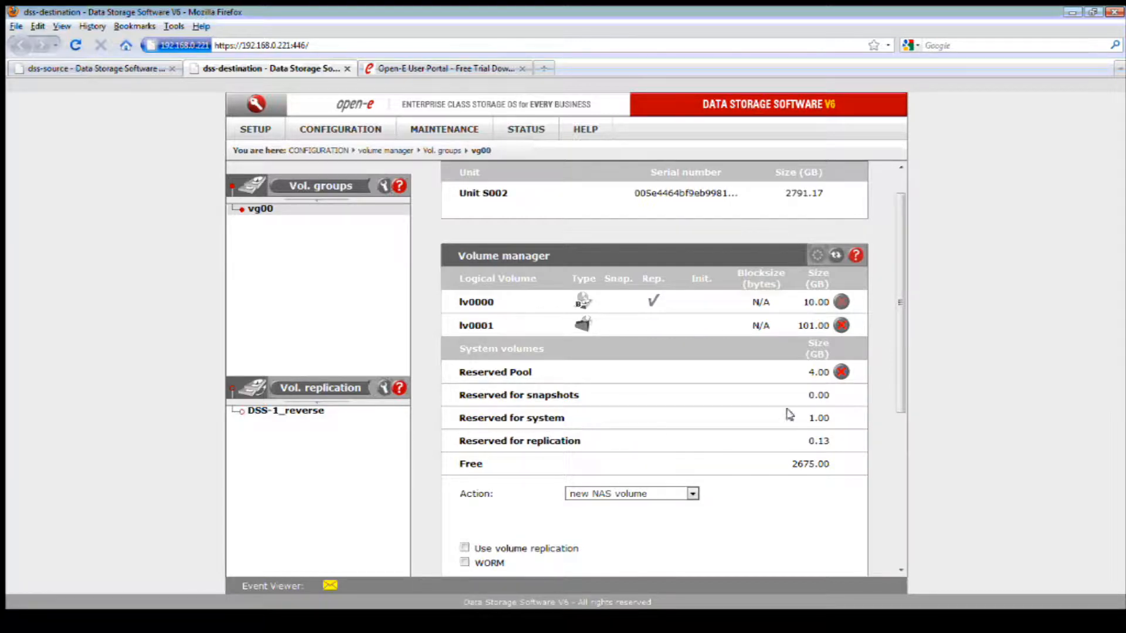
pyautogui.moveTo(851, 417)
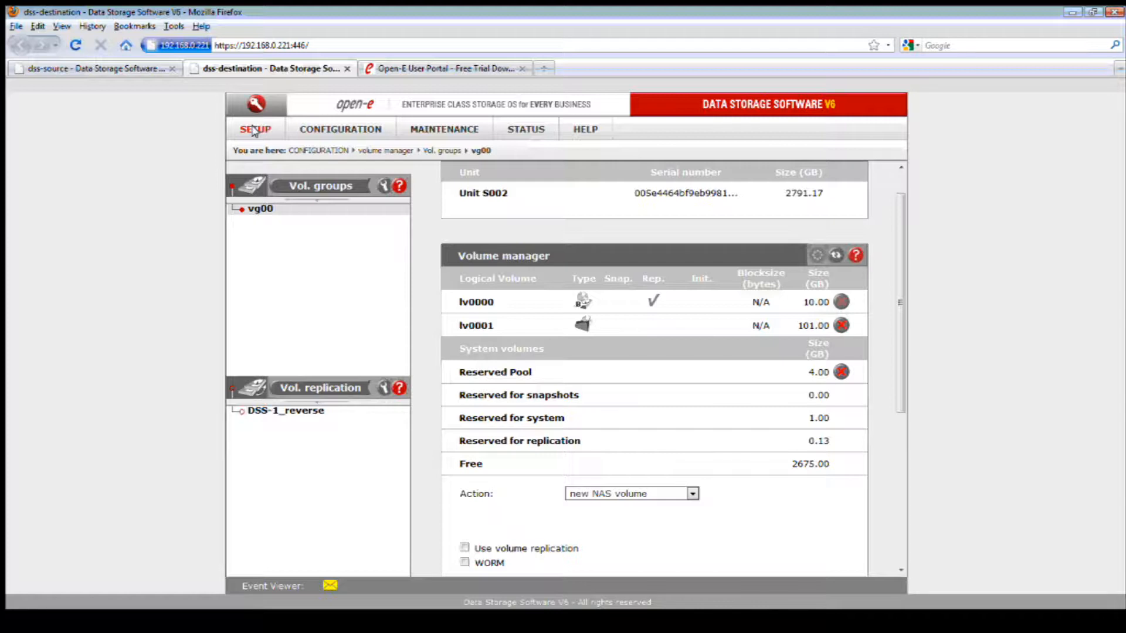
pyautogui.moveTo(460, 354)
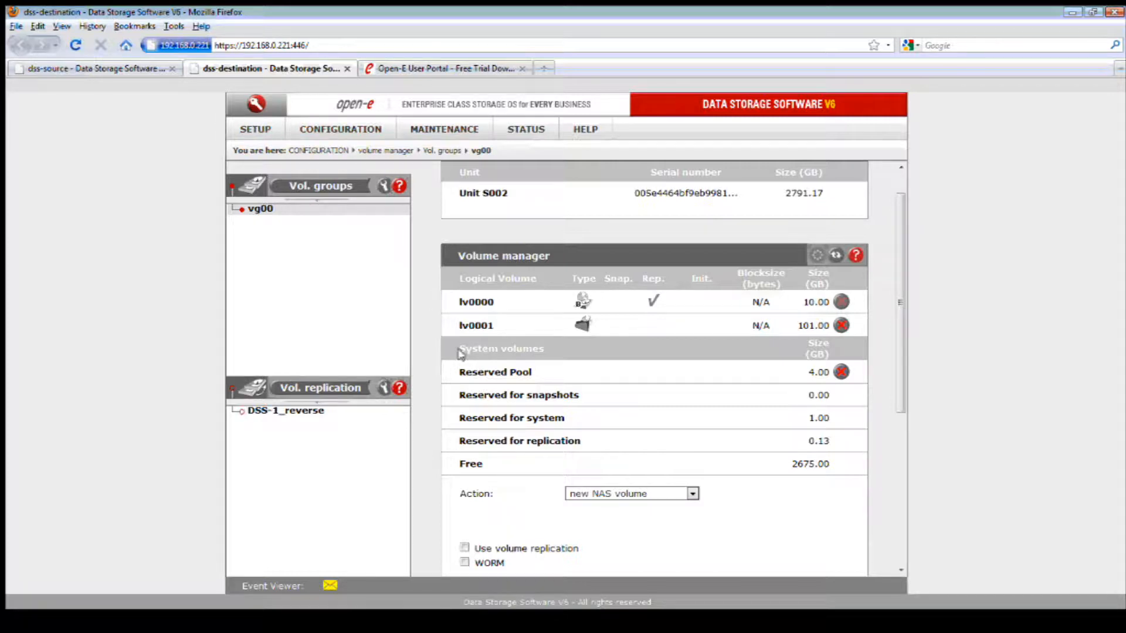
pyautogui.moveTo(507, 416)
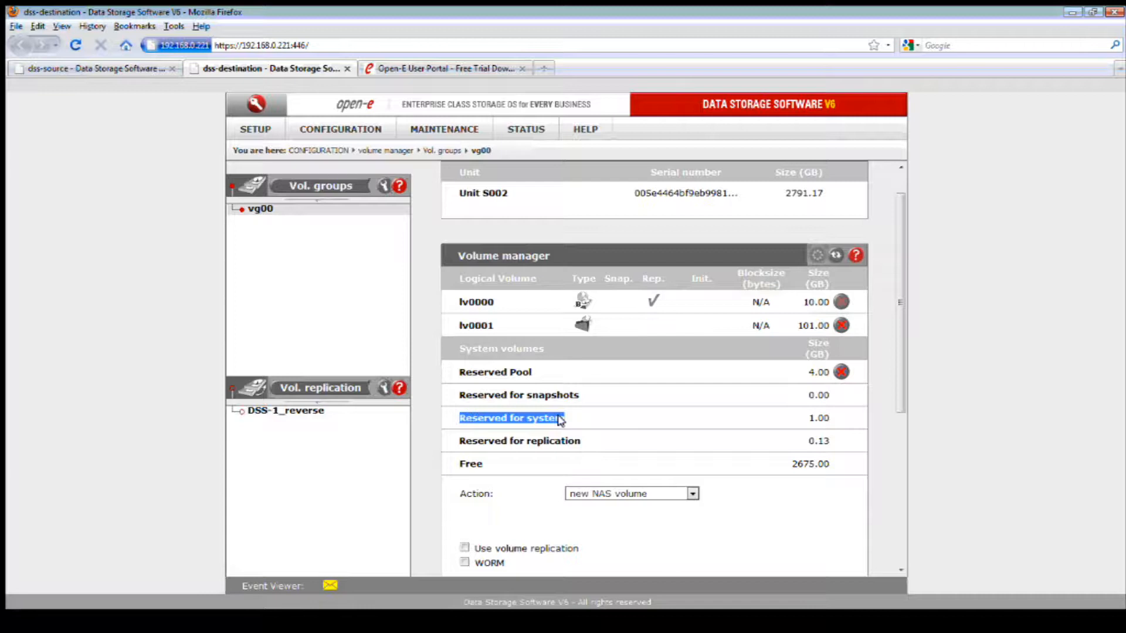
pyautogui.click(340, 129)
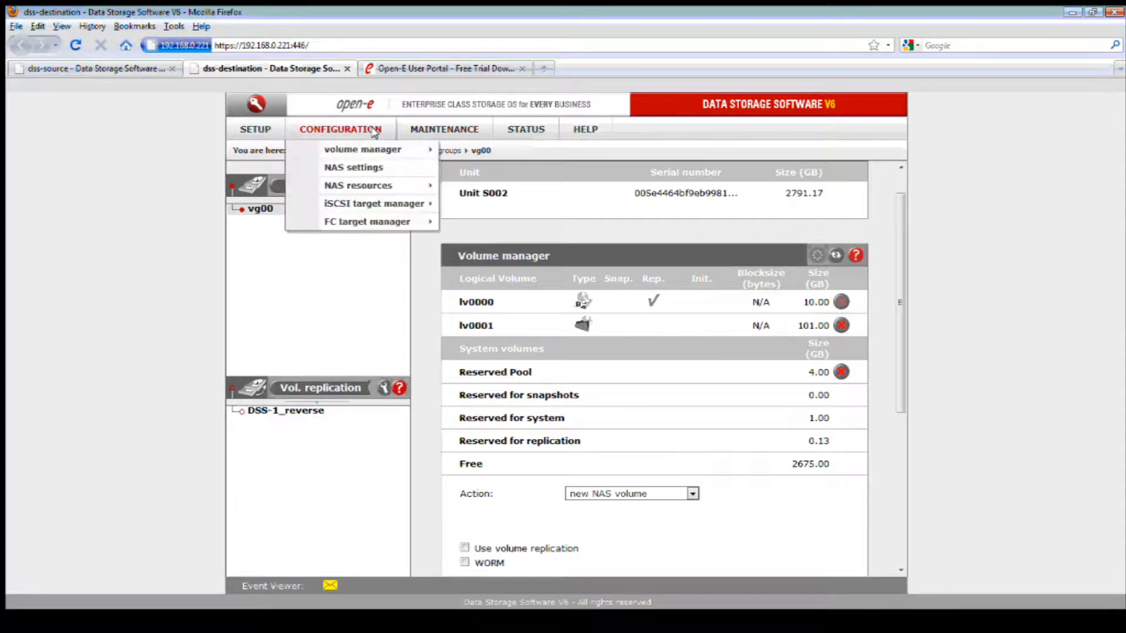
pyautogui.moveTo(353, 168)
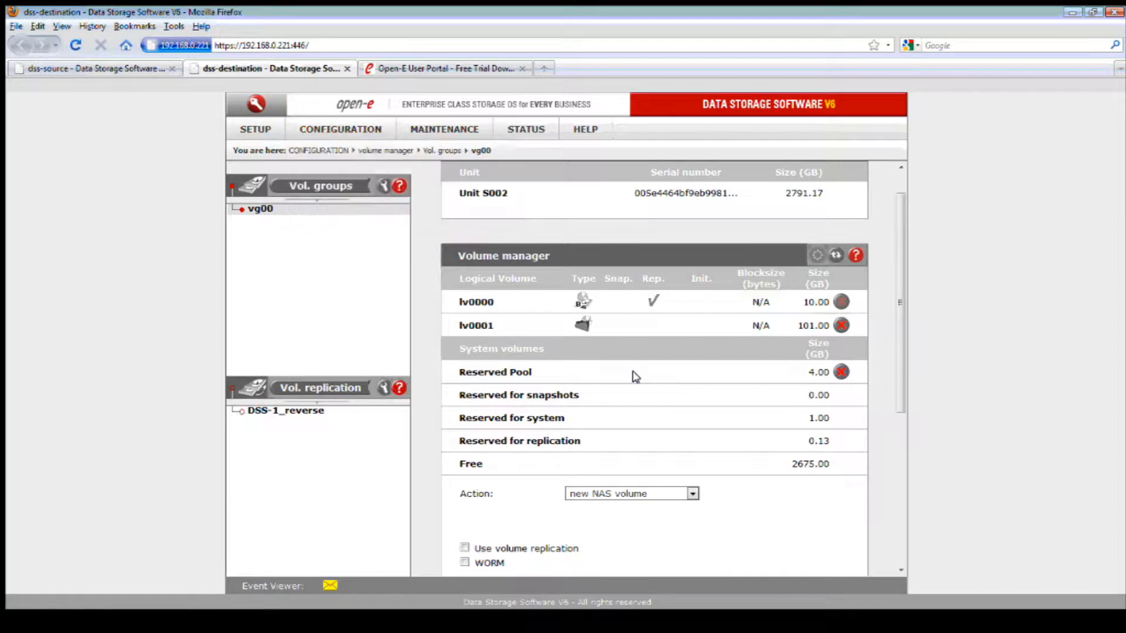
pyautogui.moveTo(586, 410)
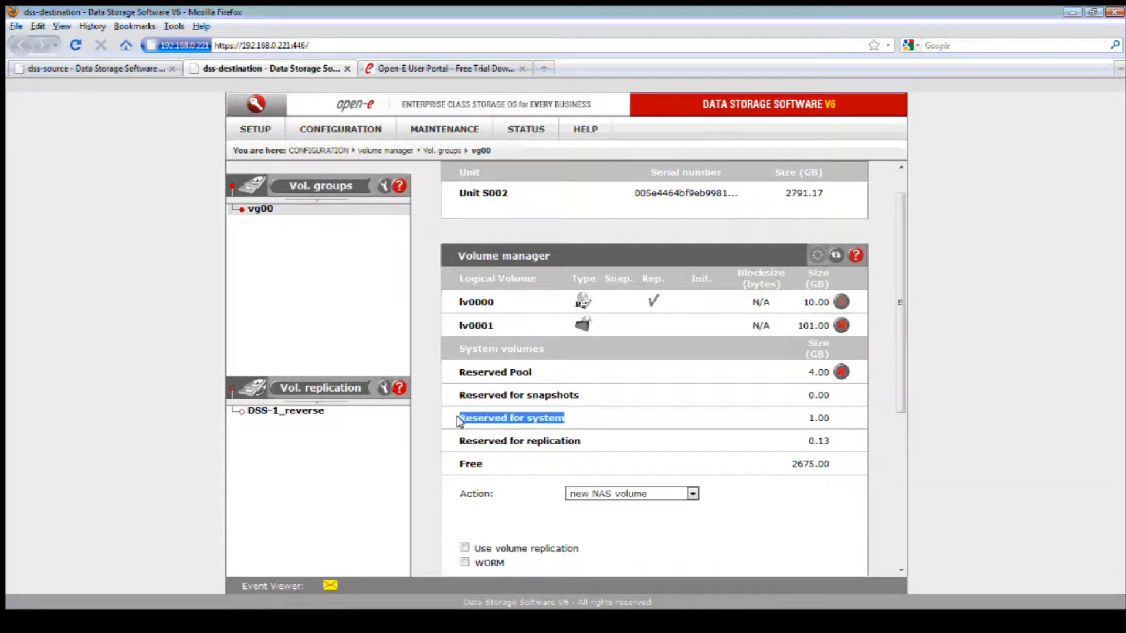
pyautogui.moveTo(569, 416)
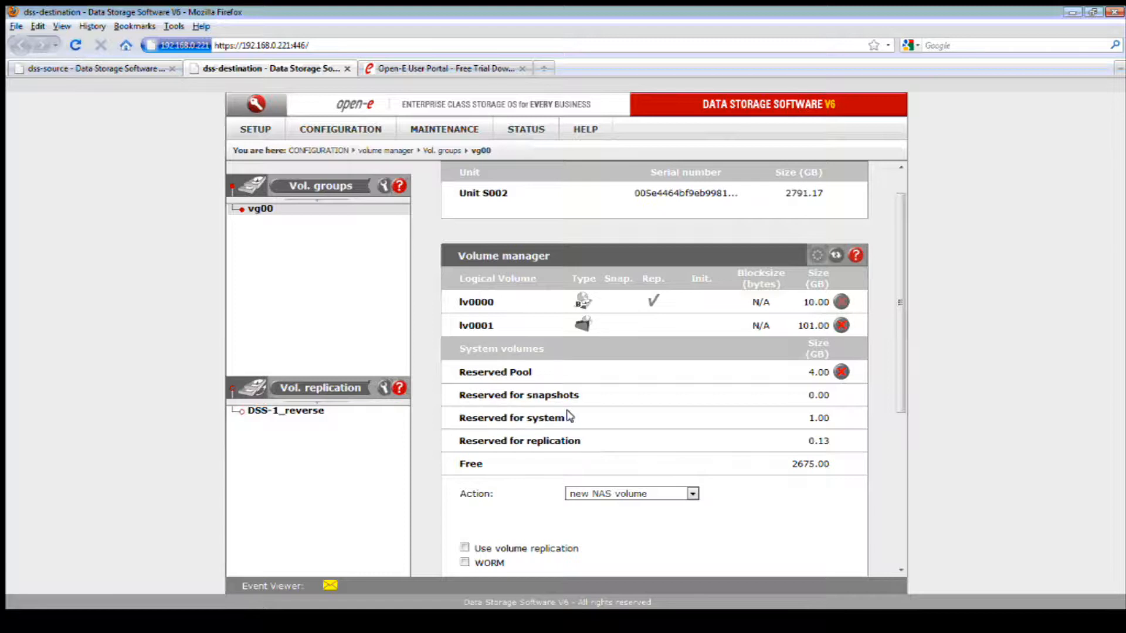
pyautogui.click(340, 129)
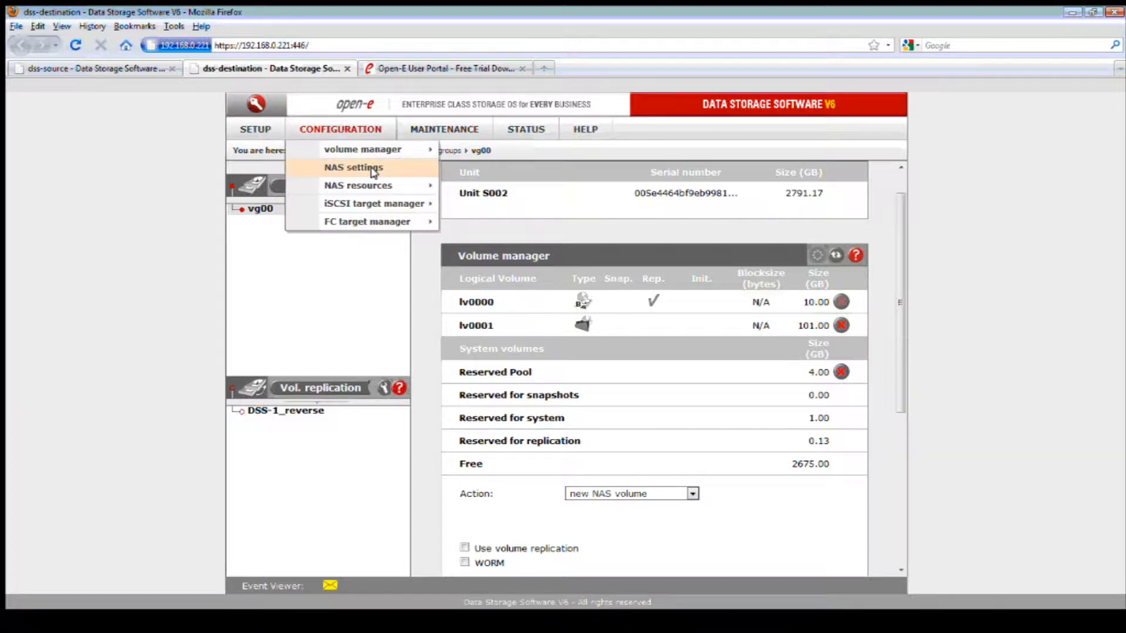
pyautogui.moveTo(373, 202)
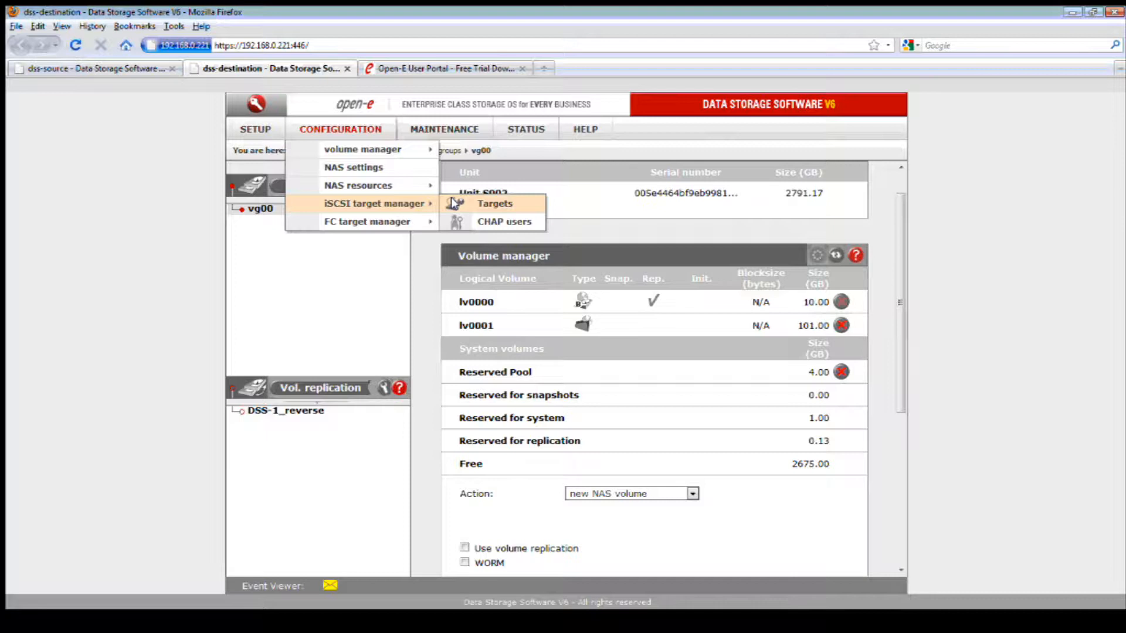
pyautogui.moveTo(449, 203)
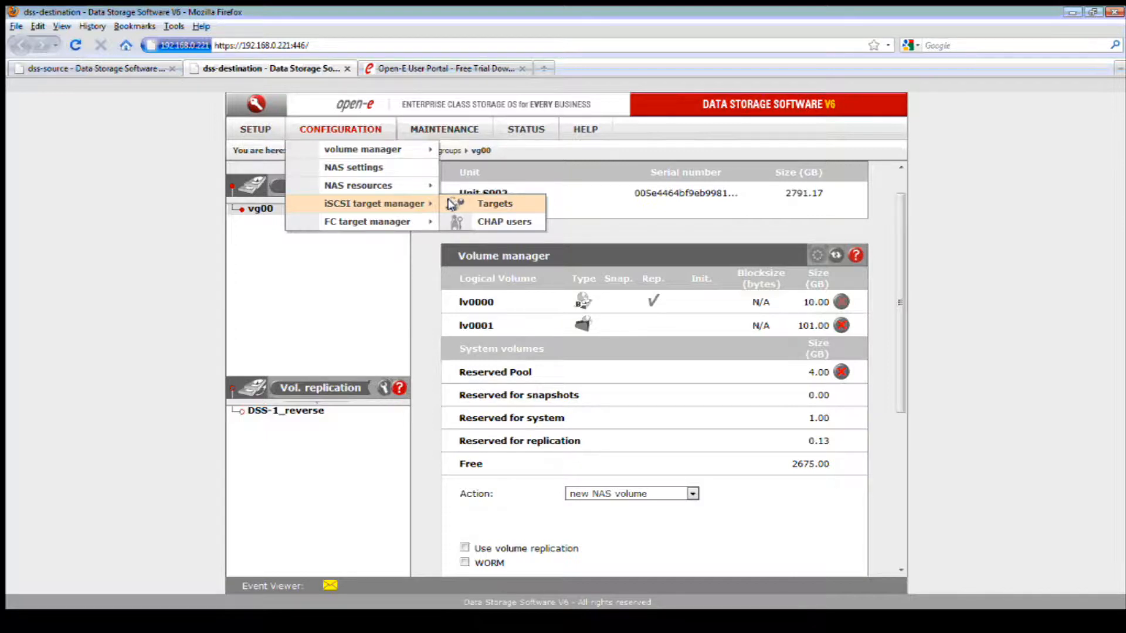
pyautogui.moveTo(358, 185)
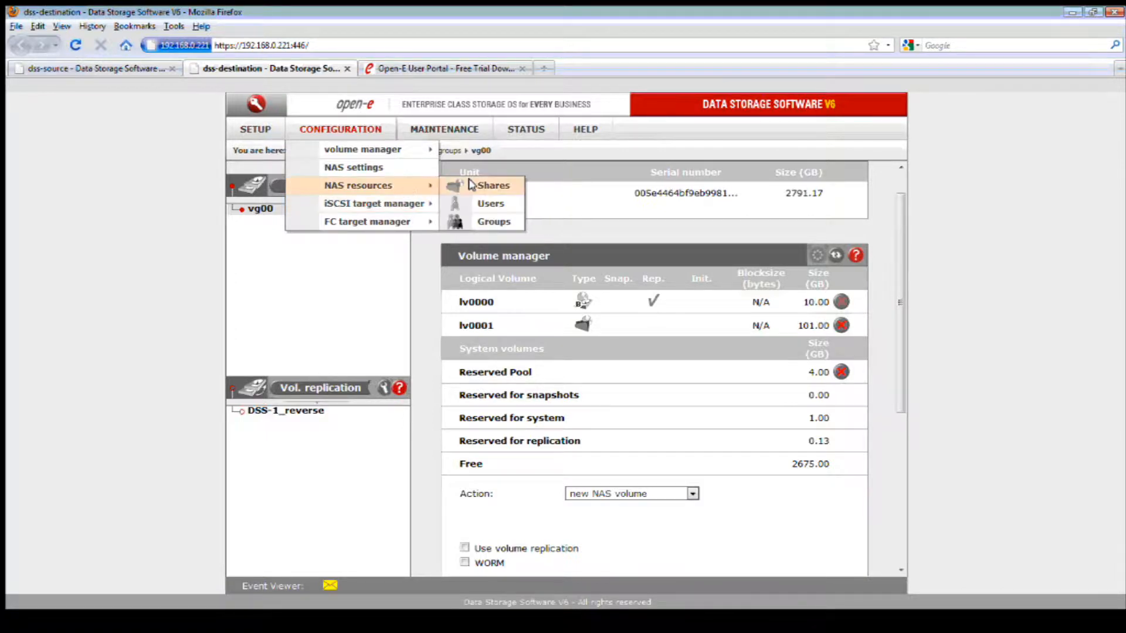
# Review the existing data share's settings on the NAS Shares page
pyautogui.click(493, 186)
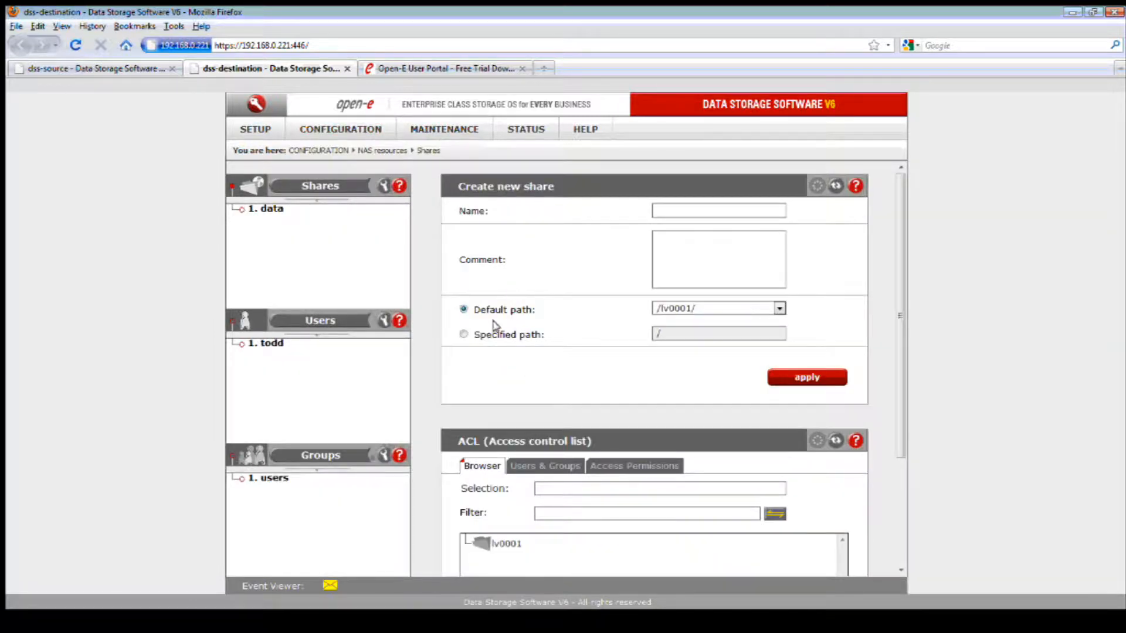
pyautogui.click(464, 334)
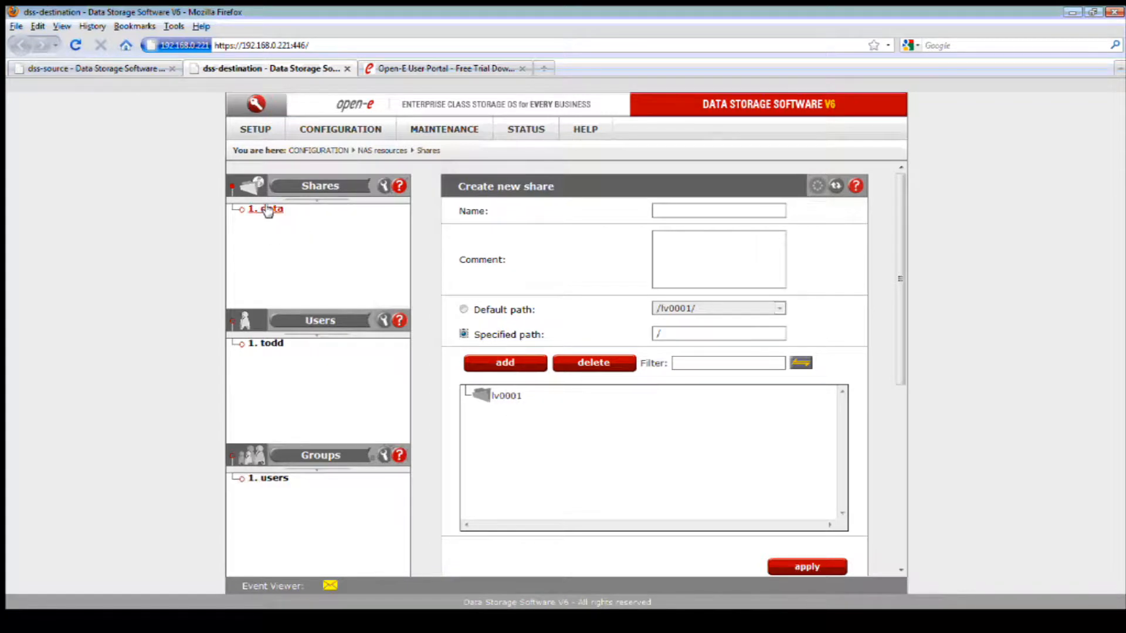
pyautogui.click(267, 209)
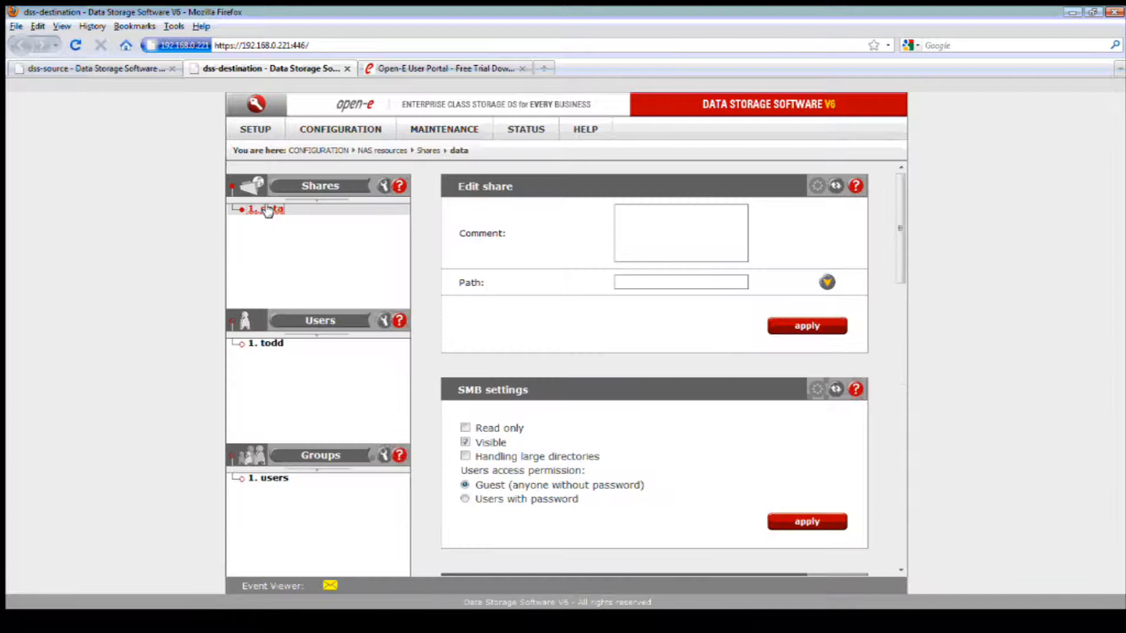
pyautogui.click(266, 209)
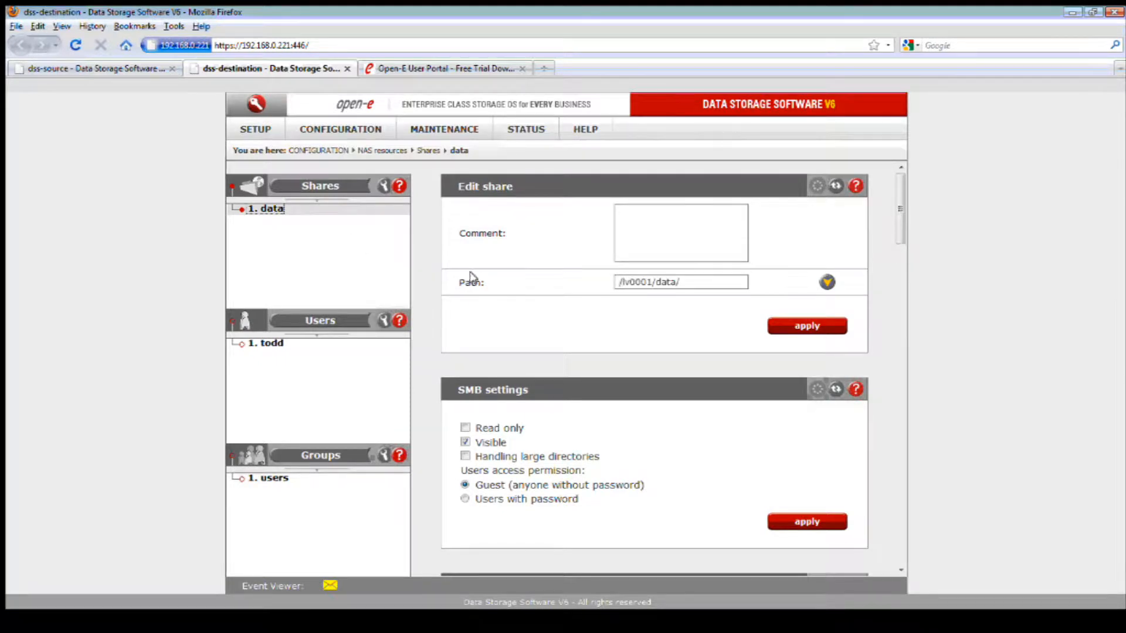
pyautogui.moveTo(781, 294)
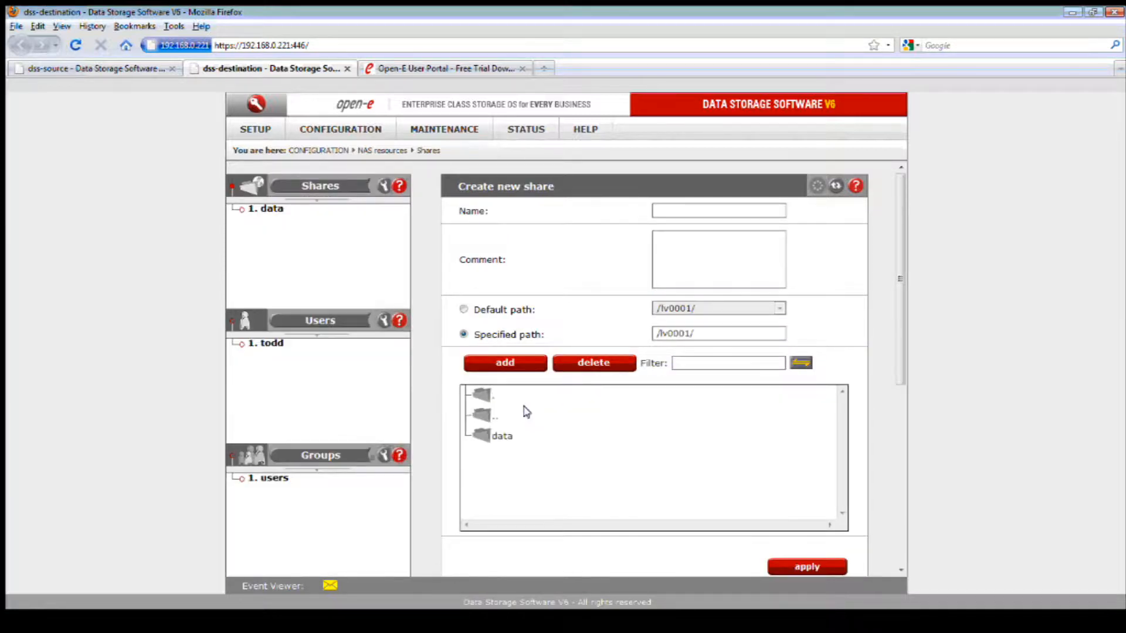
# Fill in a new share named 'data' with specified path /lv0001/data
pyautogui.click(503, 436)
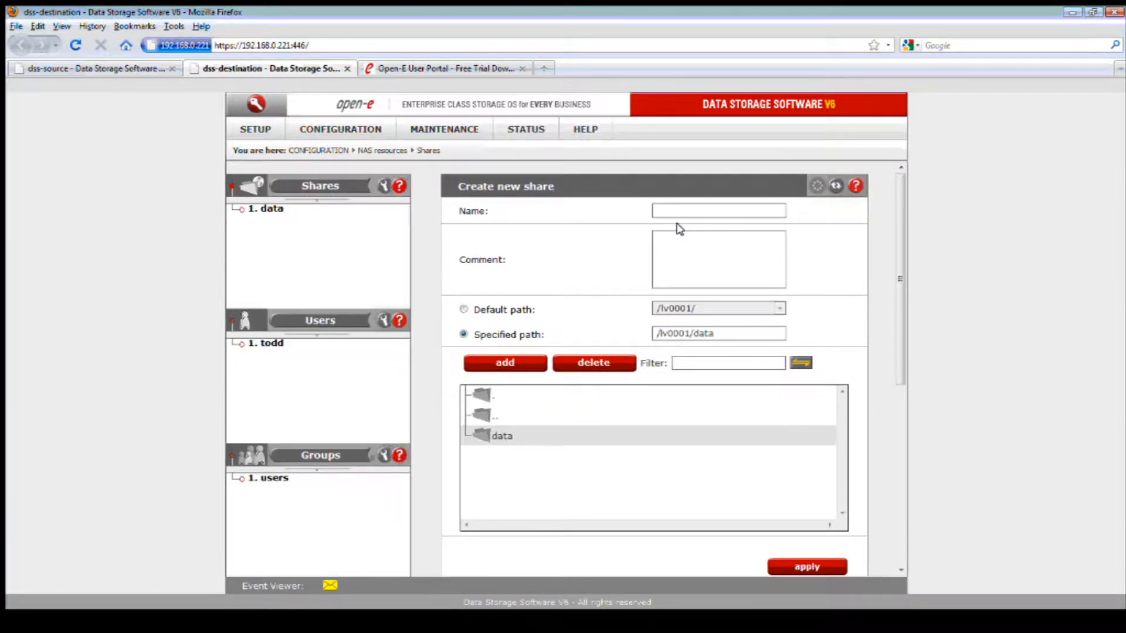
pyautogui.write('data')
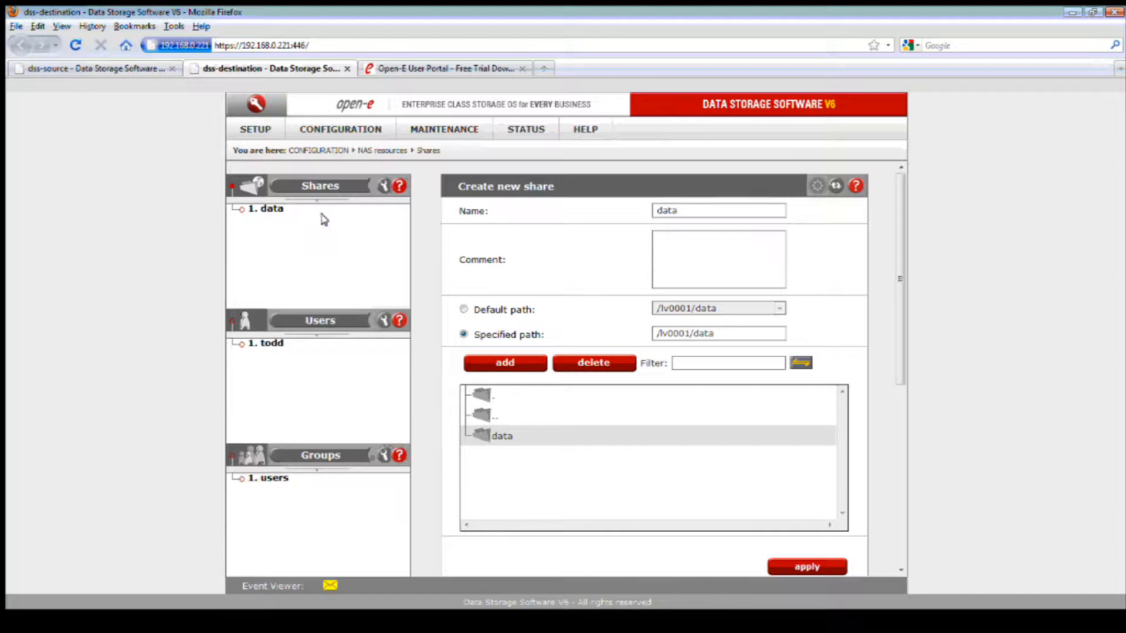
pyautogui.click(340, 129)
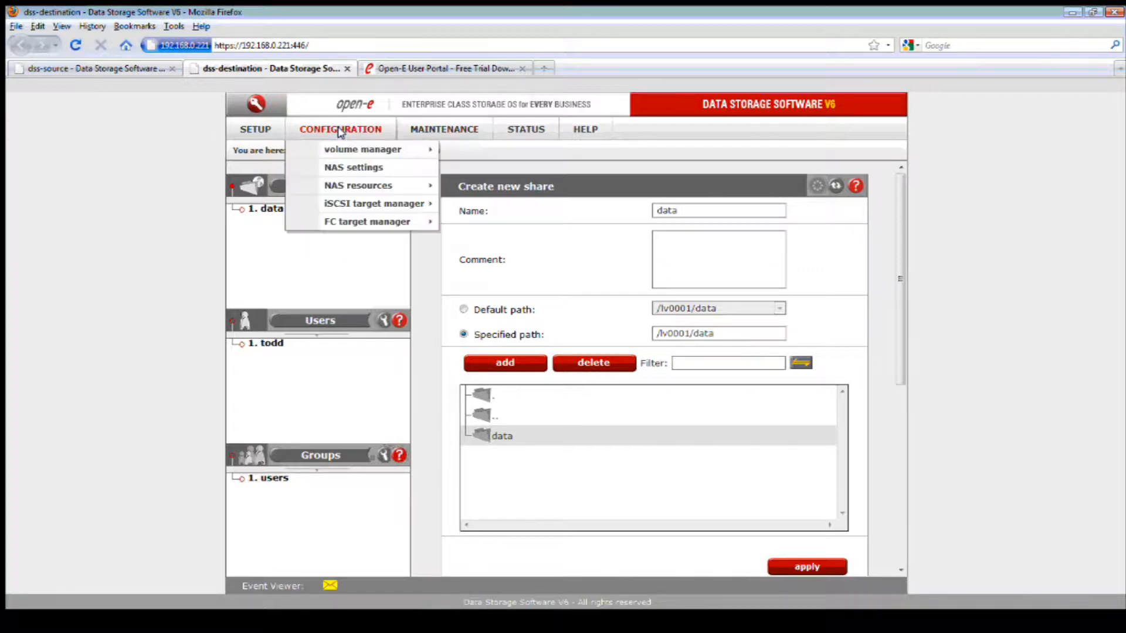
pyautogui.moveTo(358, 185)
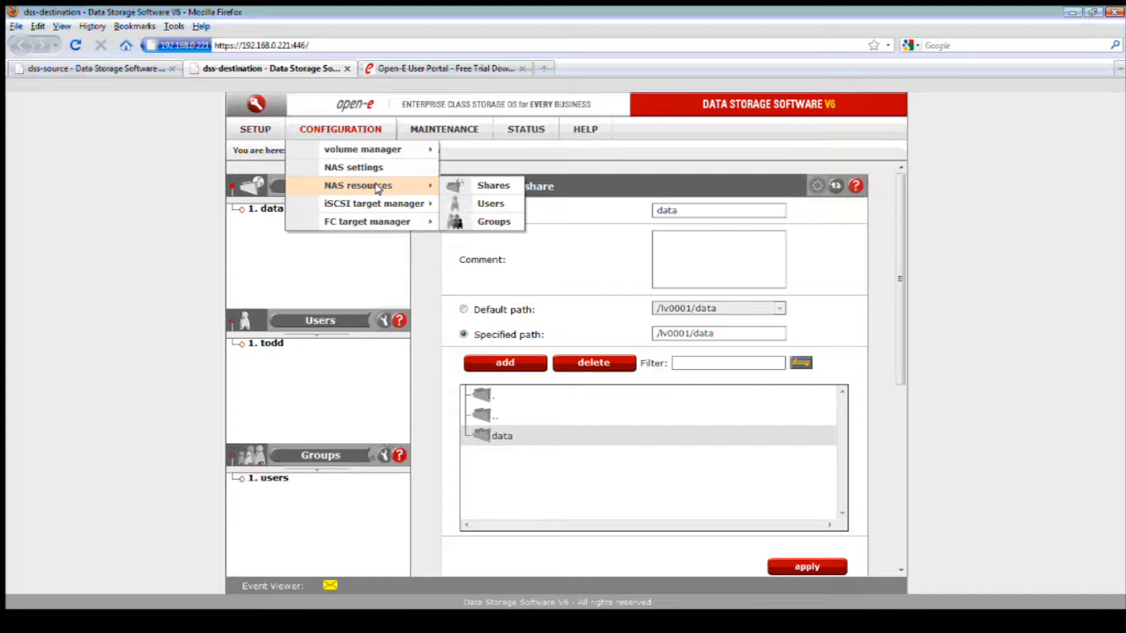
pyautogui.moveTo(362, 149)
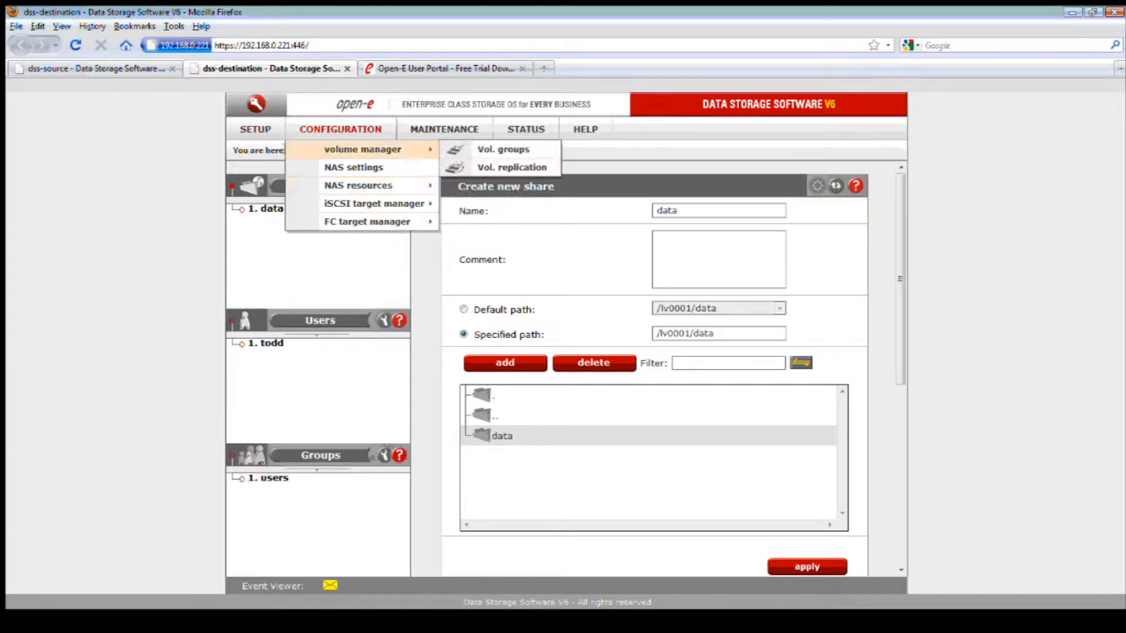
# Show the destination node's Fibre Channel settings, keeping both QLE2462 ports in Initiator mode
pyautogui.click(255, 129)
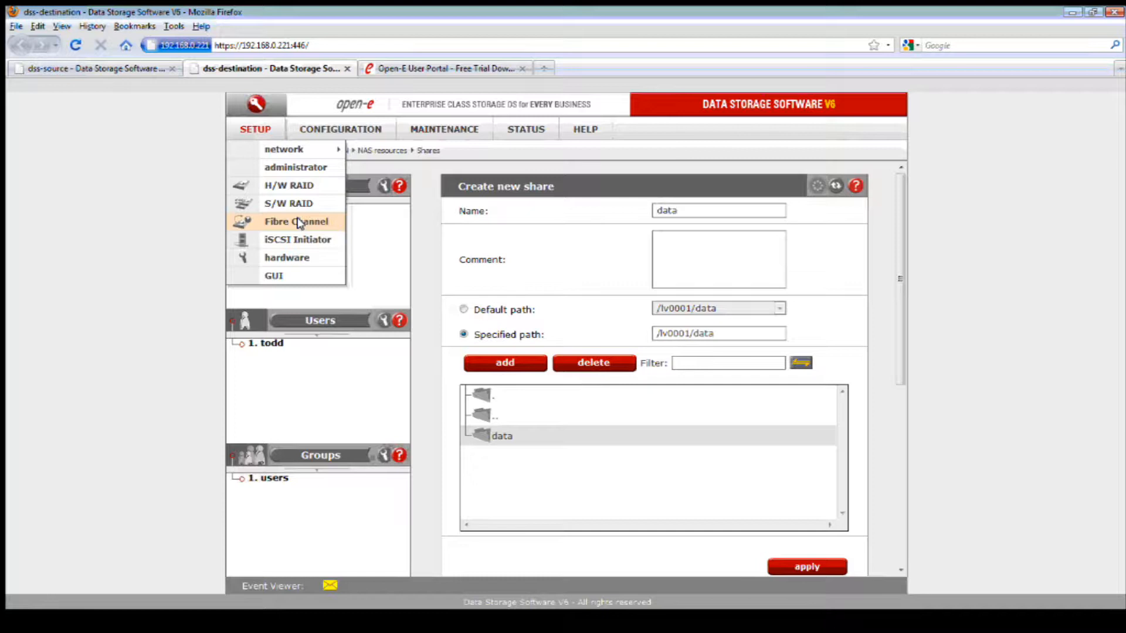
pyautogui.click(296, 221)
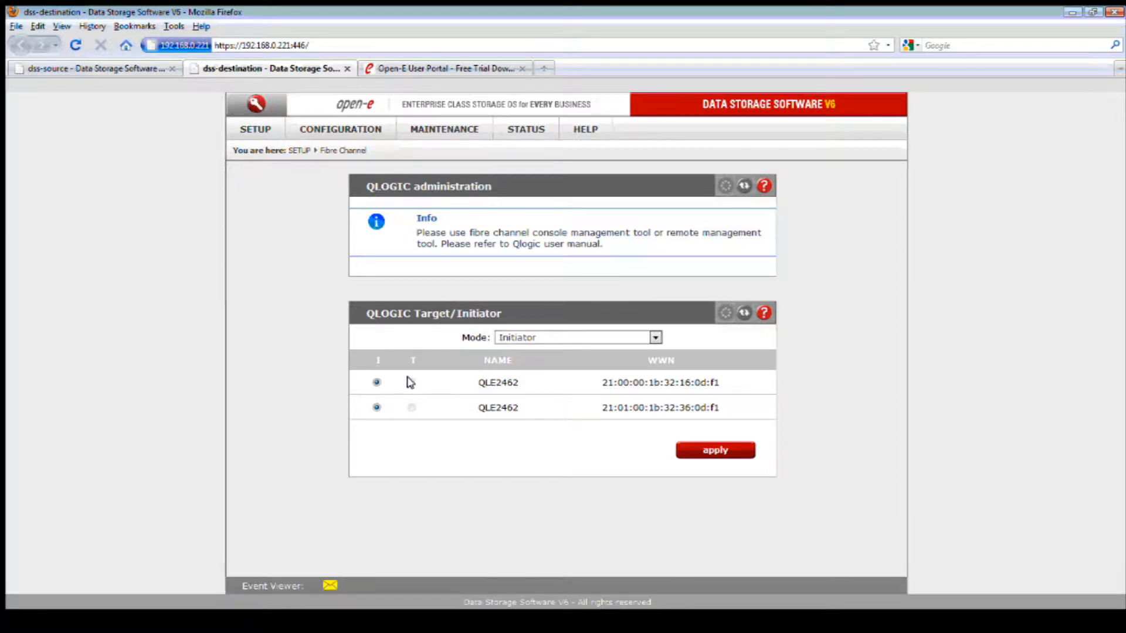
pyautogui.moveTo(539, 338)
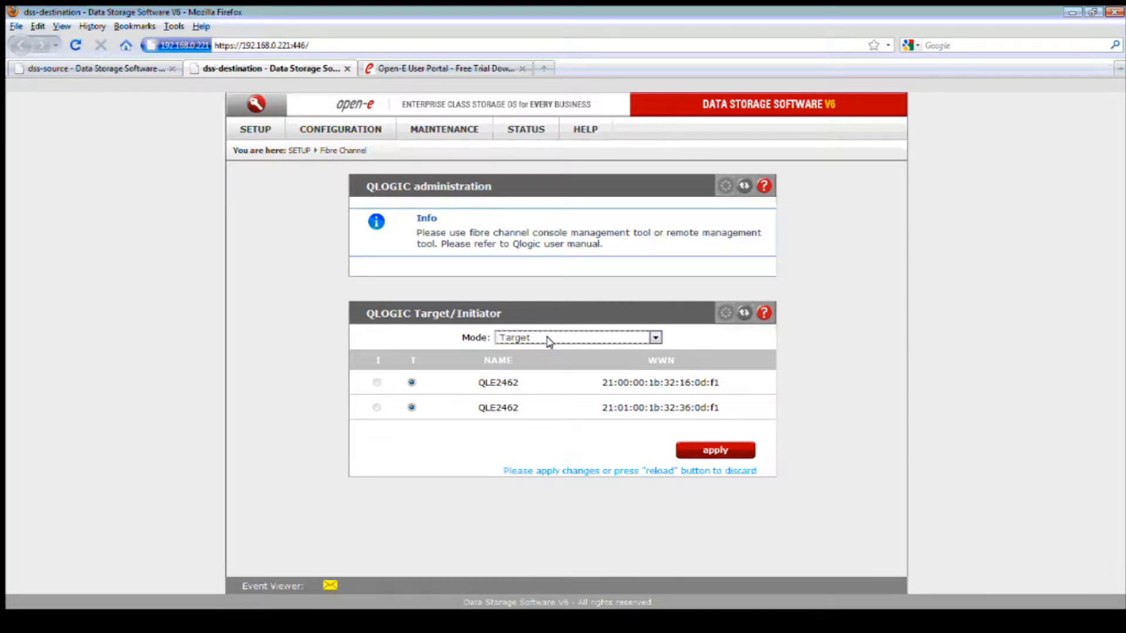
pyautogui.click(578, 338)
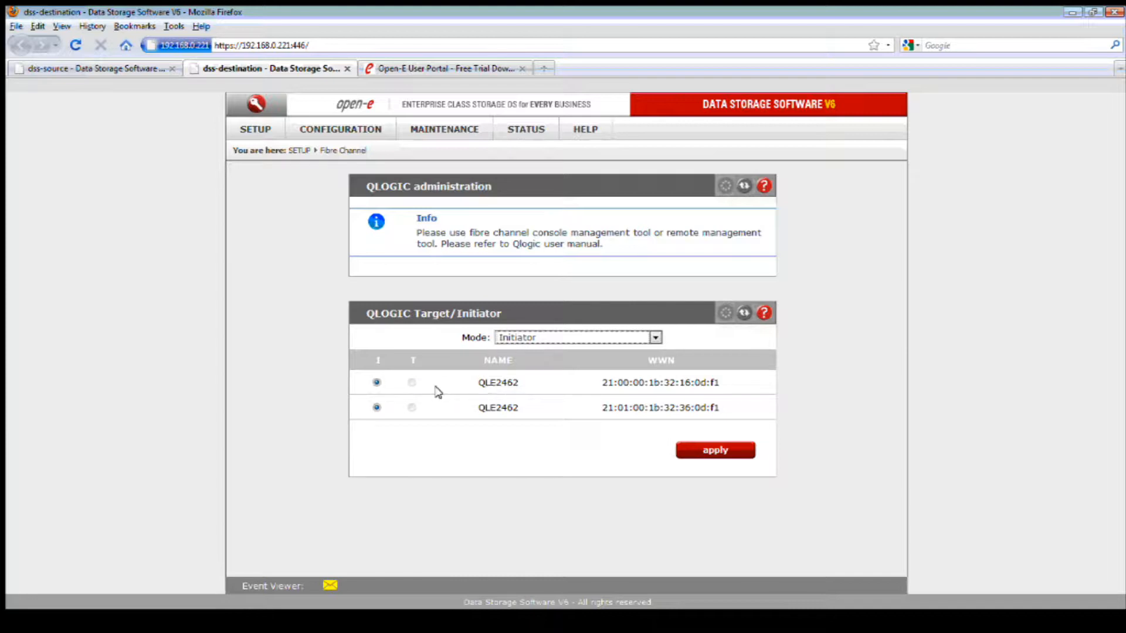
pyautogui.moveTo(454, 411)
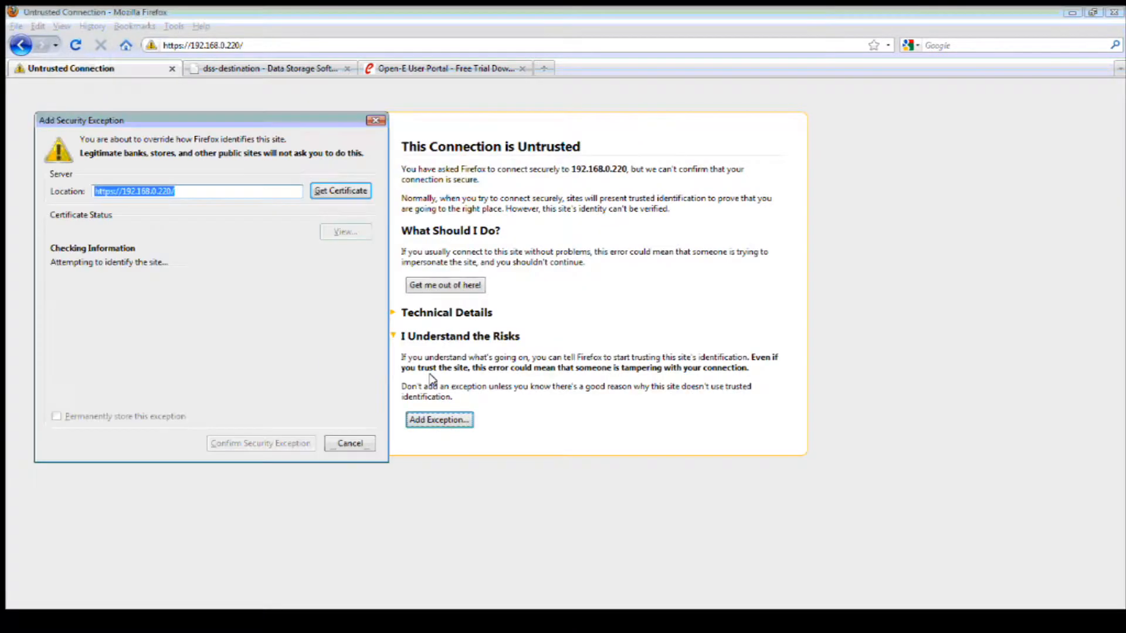
# Trust dss-source's certificate, log in to the restarted node and head to its iSCSI failover page
pyautogui.click(350, 443)
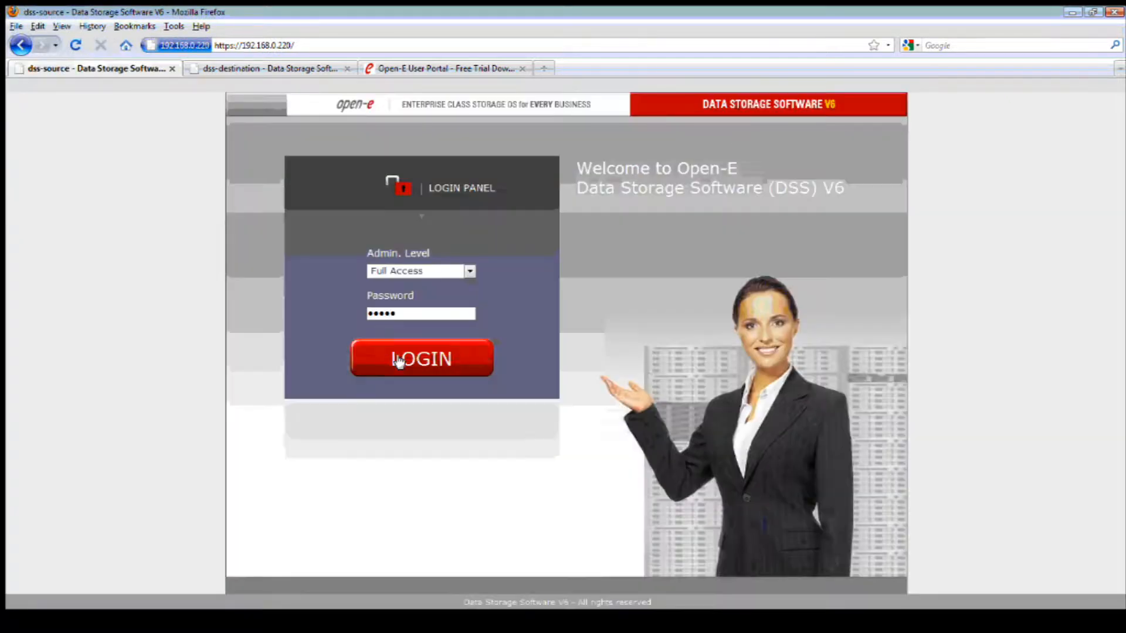
pyautogui.click(421, 359)
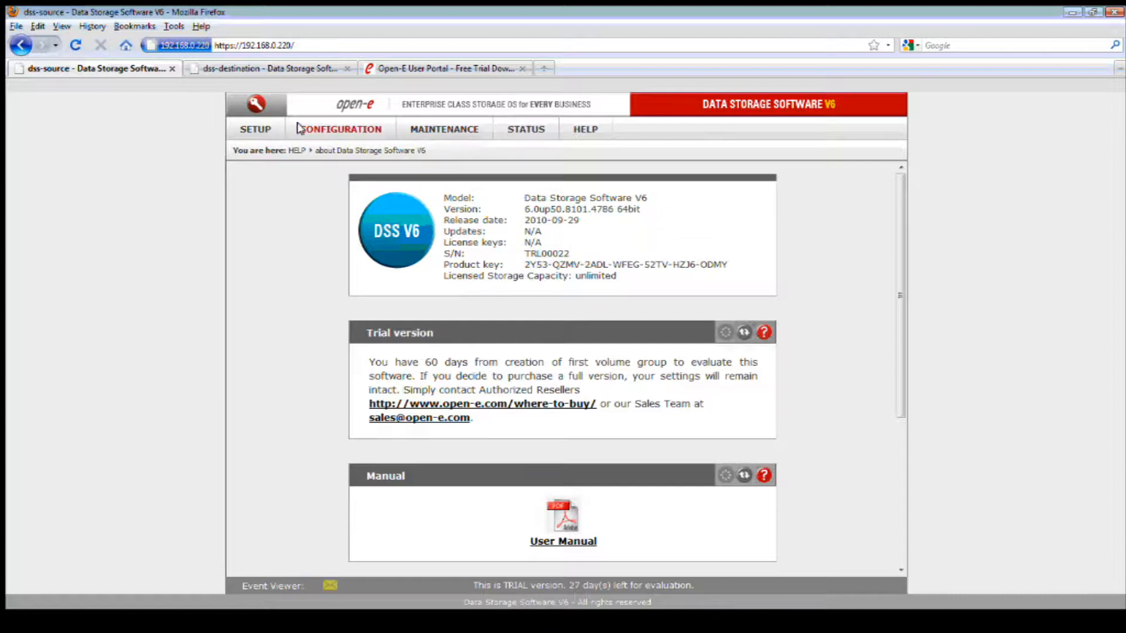
pyautogui.click(254, 129)
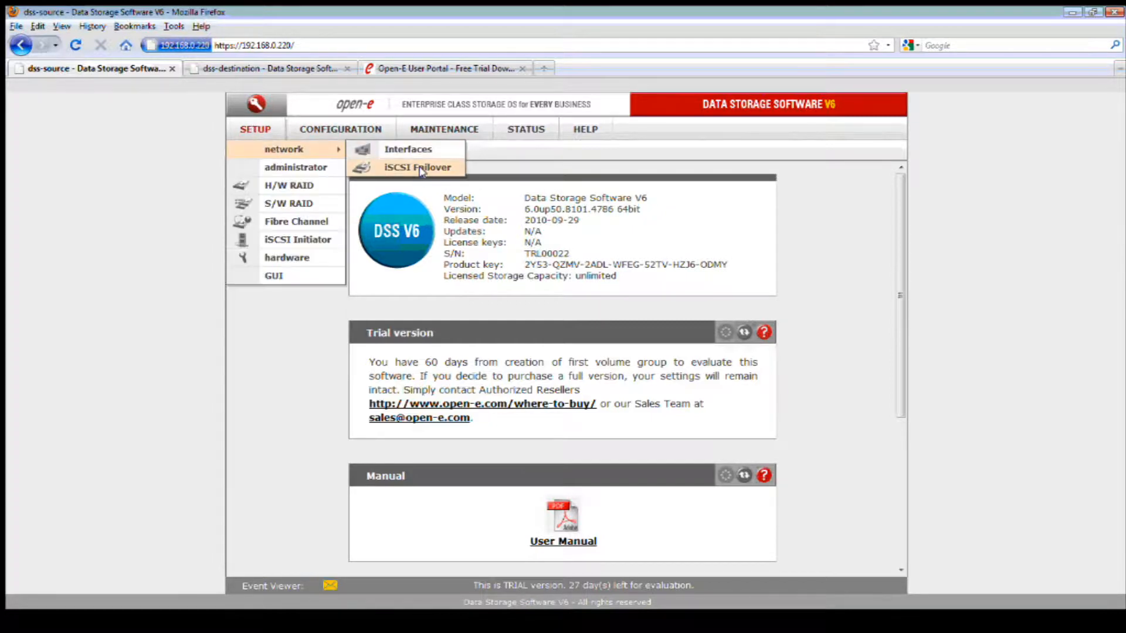
pyautogui.click(416, 166)
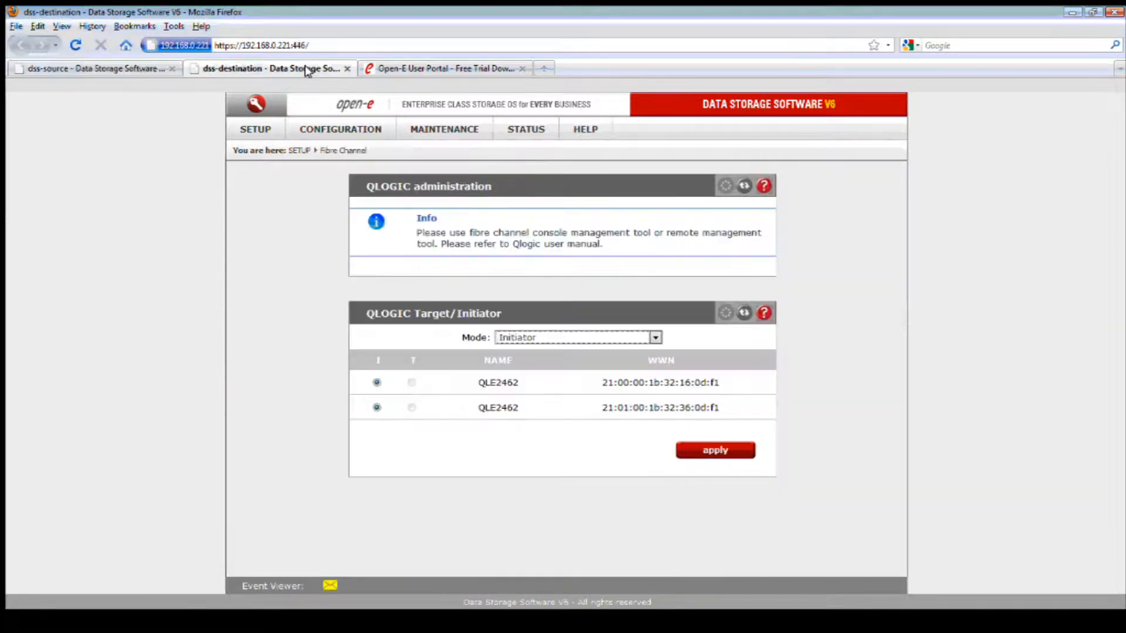
# Start the failover service on dss-destination so task DSS-1_reverse runs with consistent volumes
pyautogui.click(255, 129)
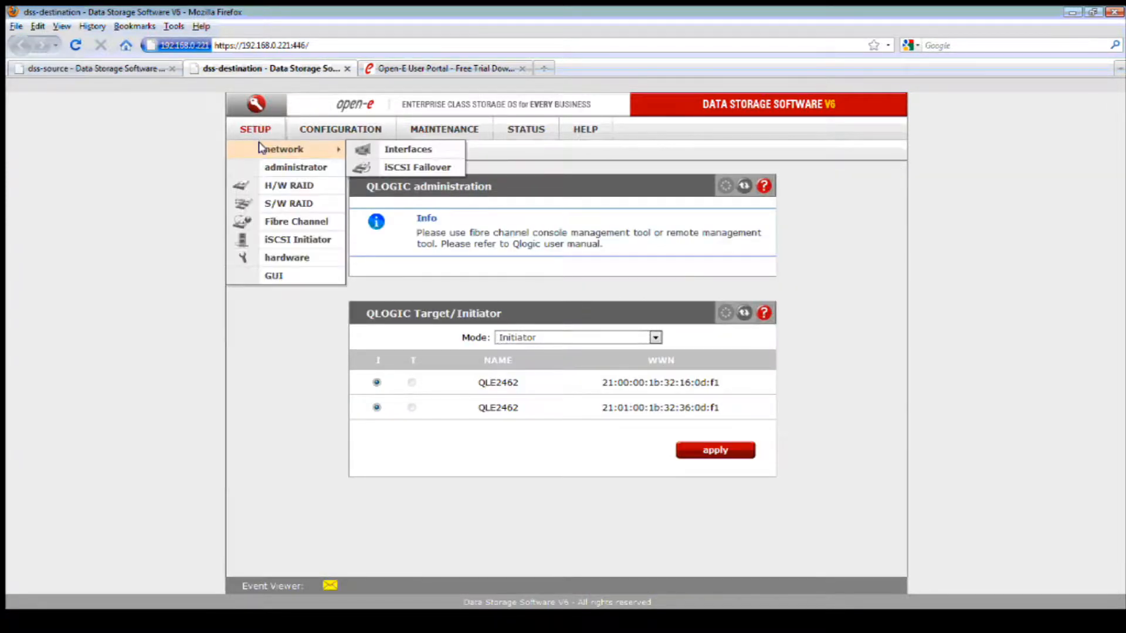
pyautogui.moveTo(417, 166)
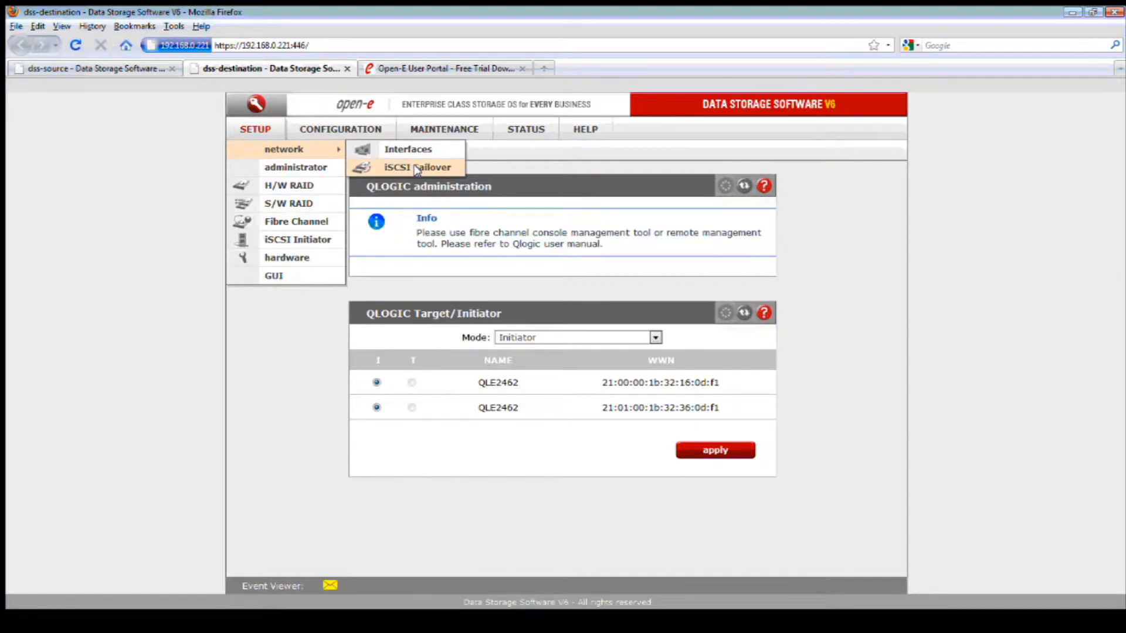
pyautogui.click(416, 167)
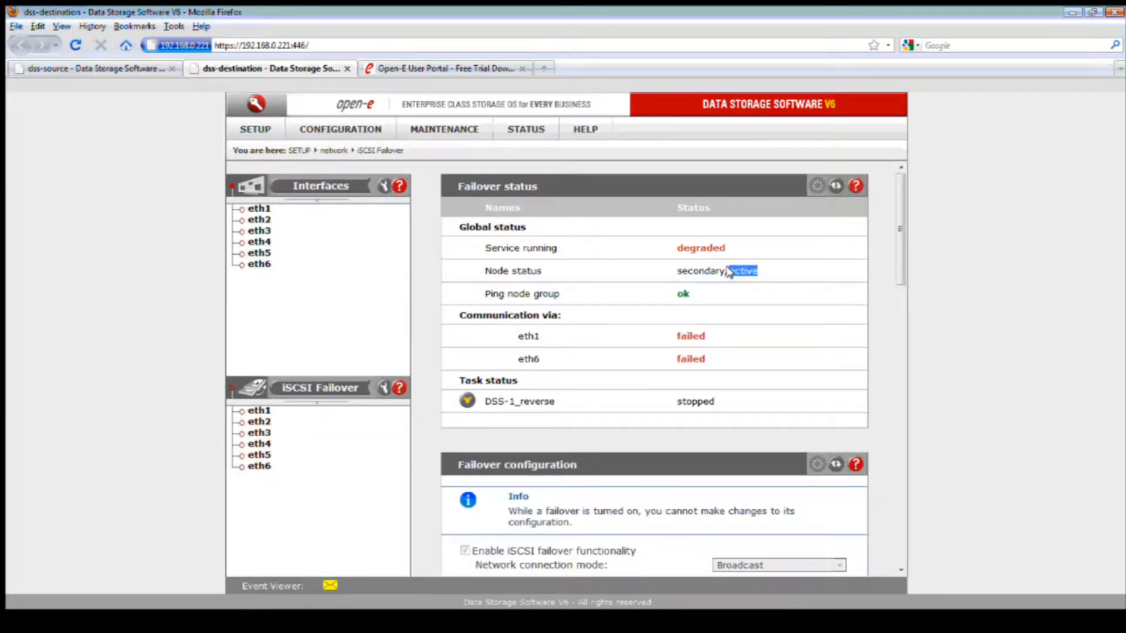
pyautogui.scroll(-3)
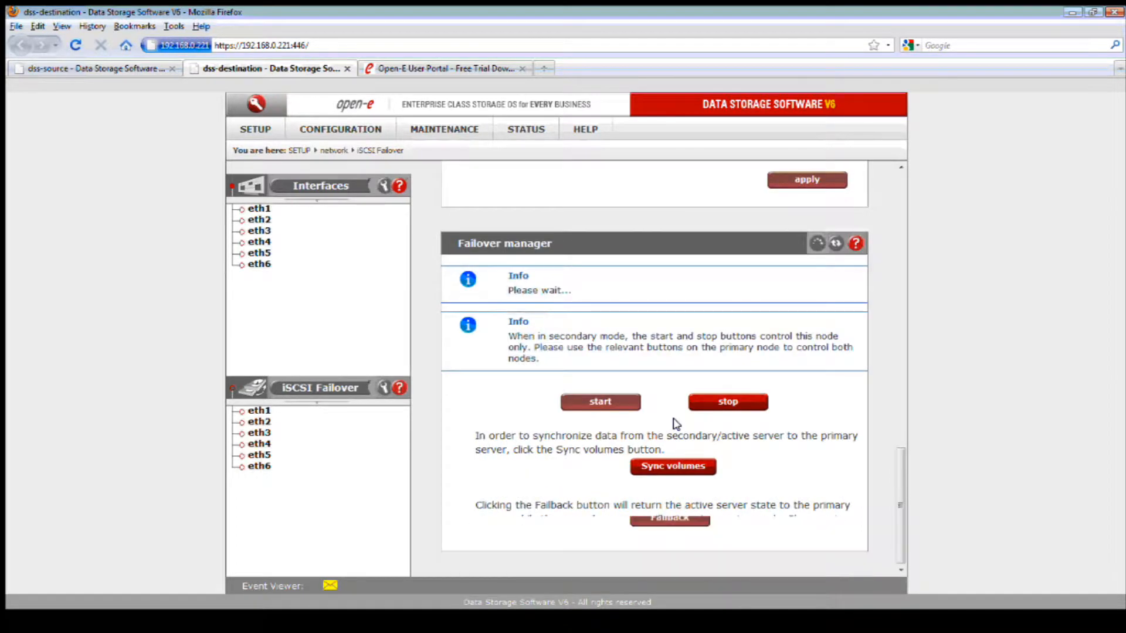
pyautogui.click(672, 466)
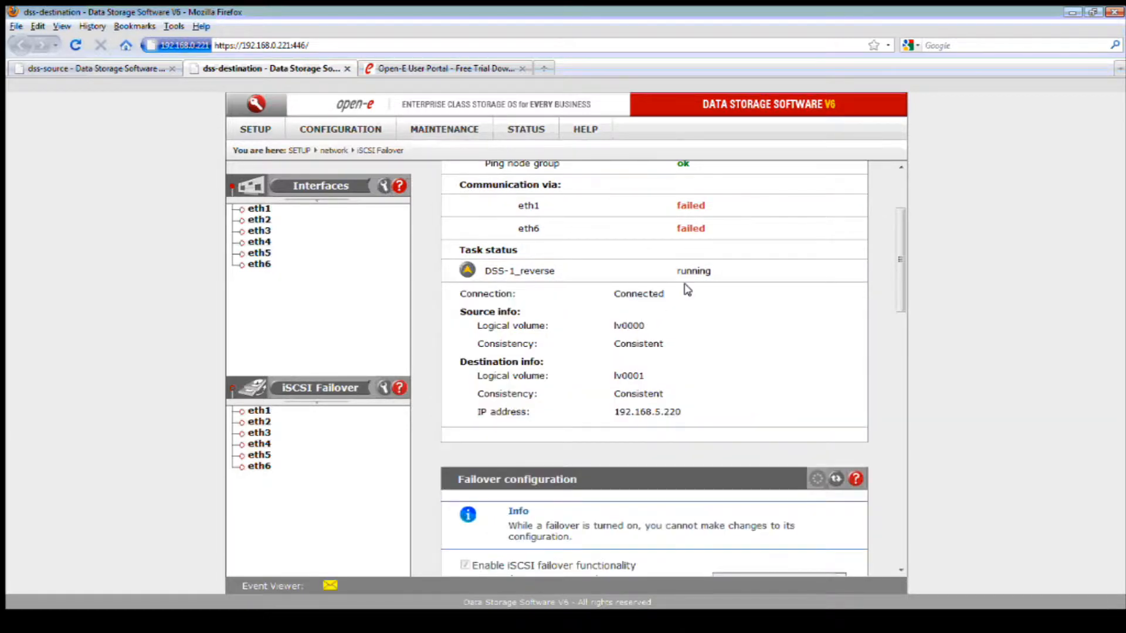
pyautogui.scroll(-3)
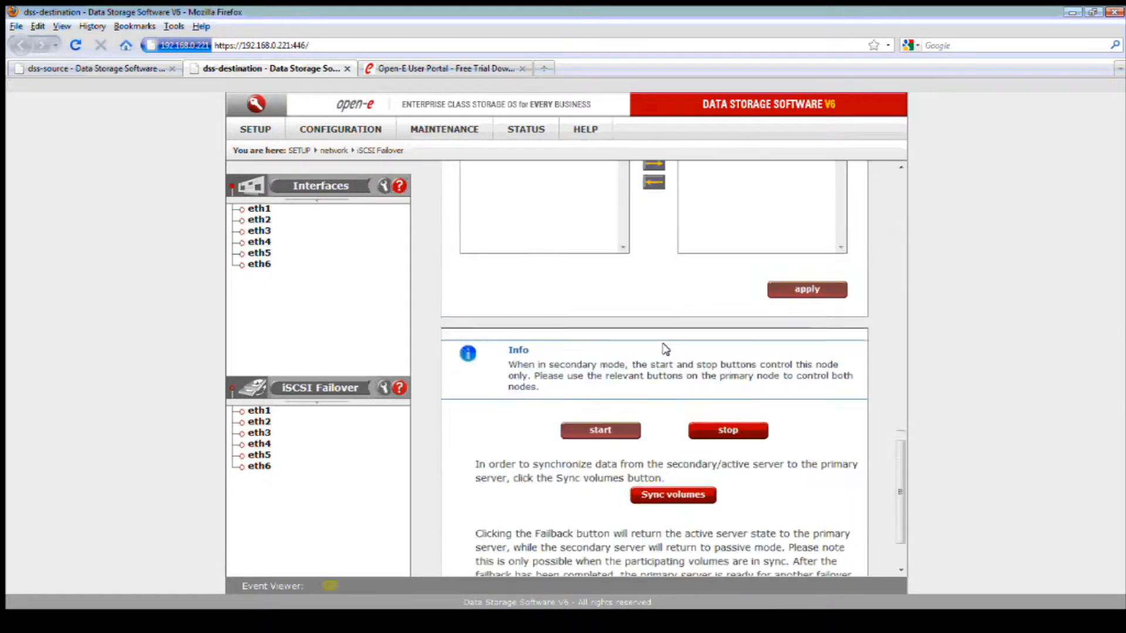
pyautogui.scroll(-3)
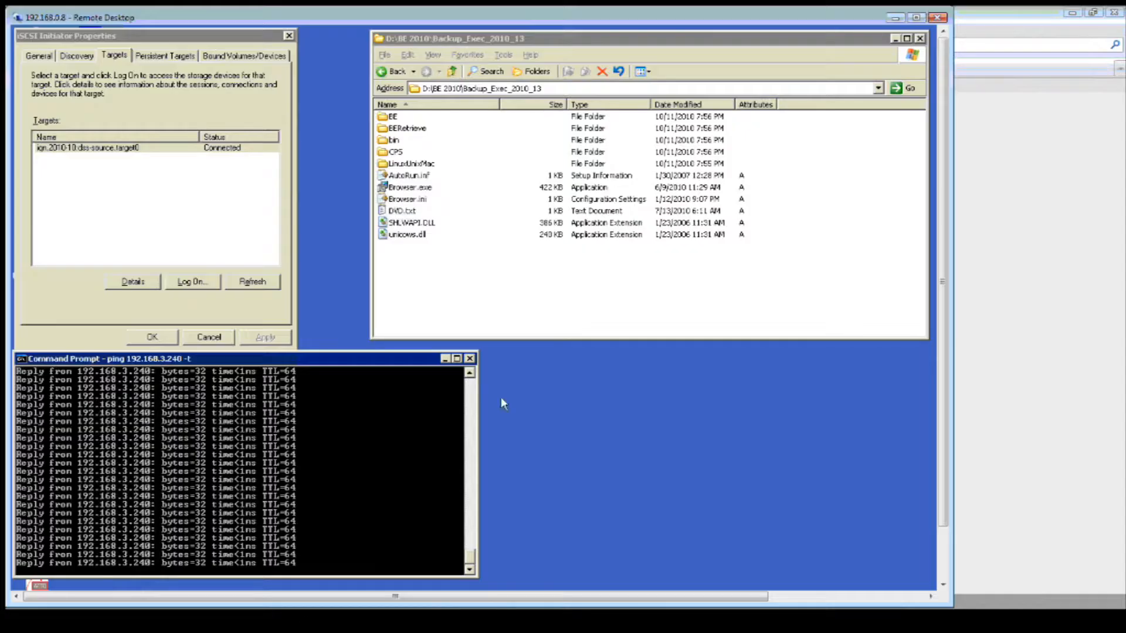
pyautogui.moveTo(312, 531)
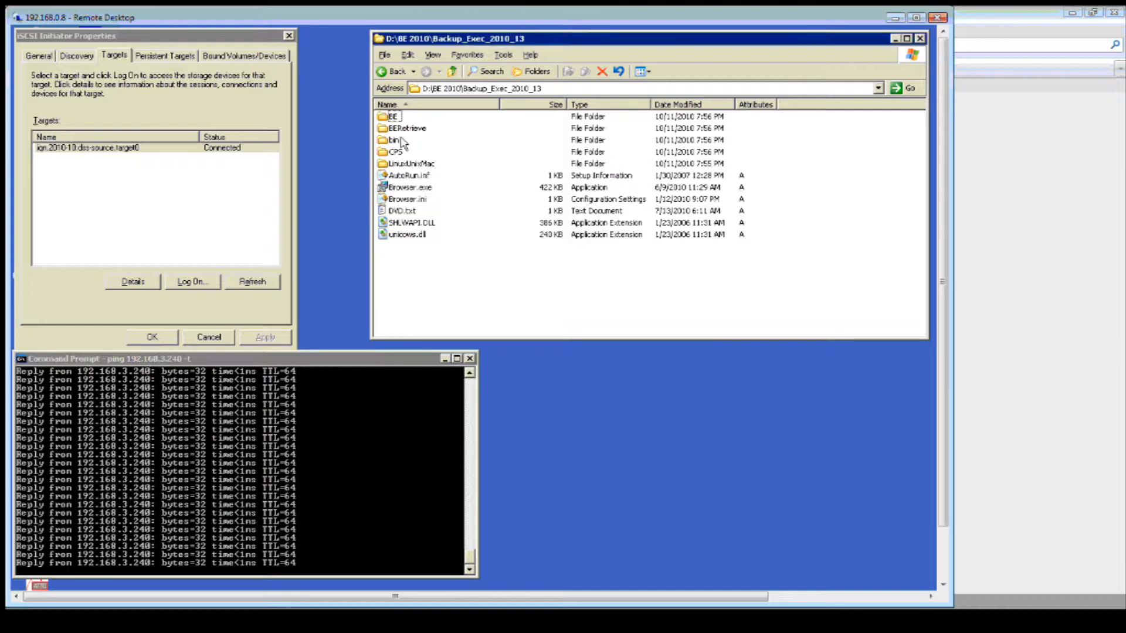
# Browse into the bin\common folder on the remote server's iSCSI drive D
pyautogui.doubleClick(394, 140)
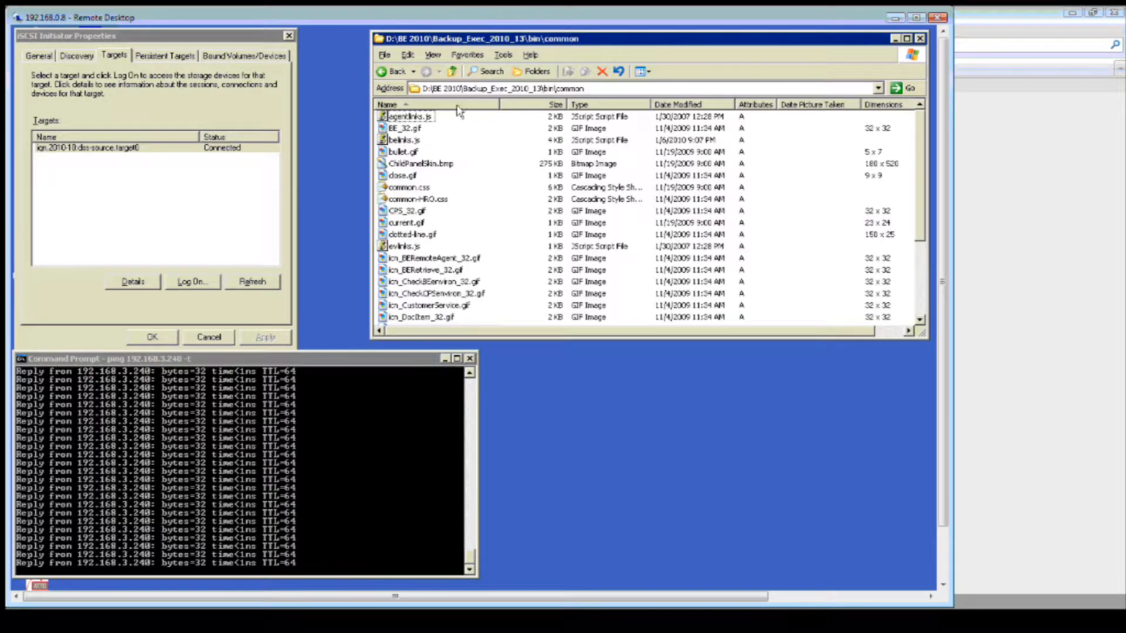
pyautogui.click(451, 71)
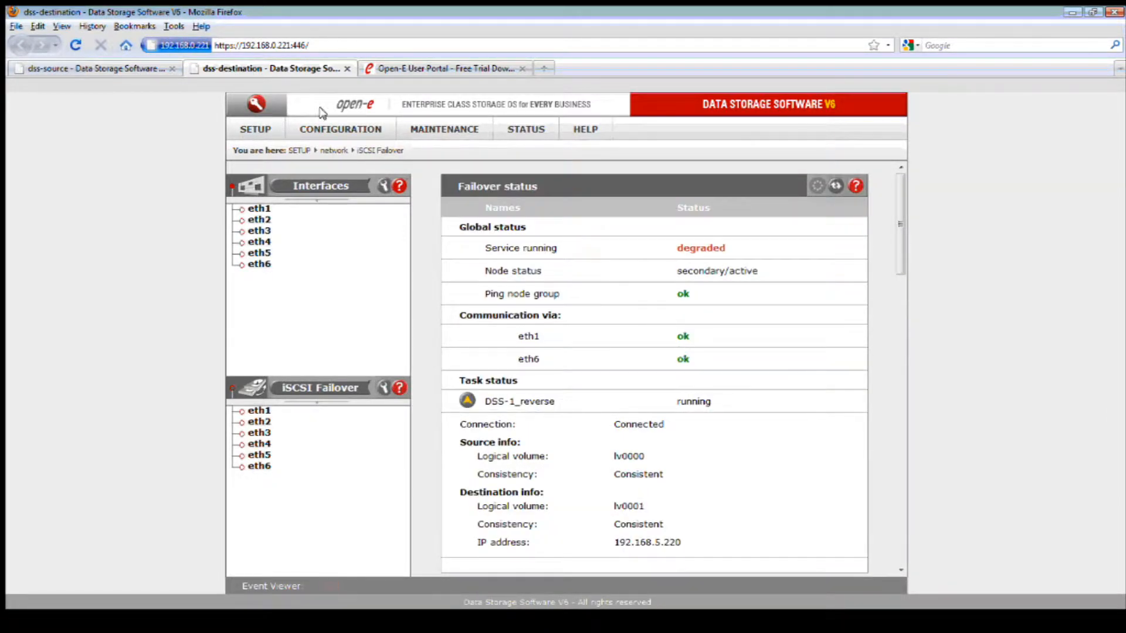
# Check dss-source's failover status reads primary/active with DSS-1 running, then return to dss-destination
pyautogui.click(94, 68)
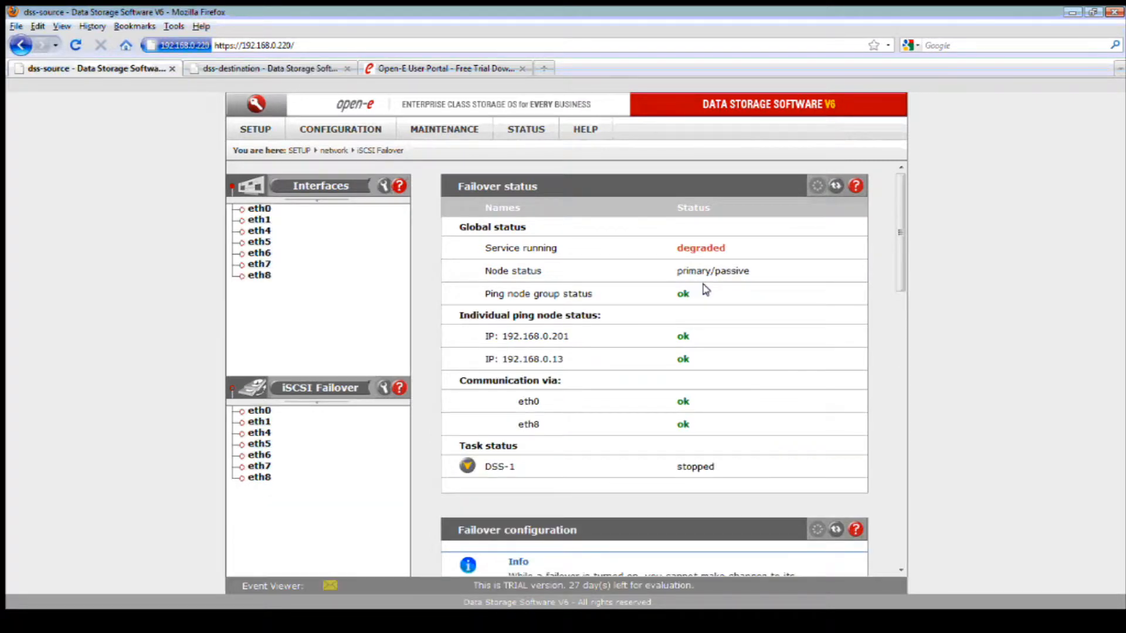
pyautogui.scroll(-3)
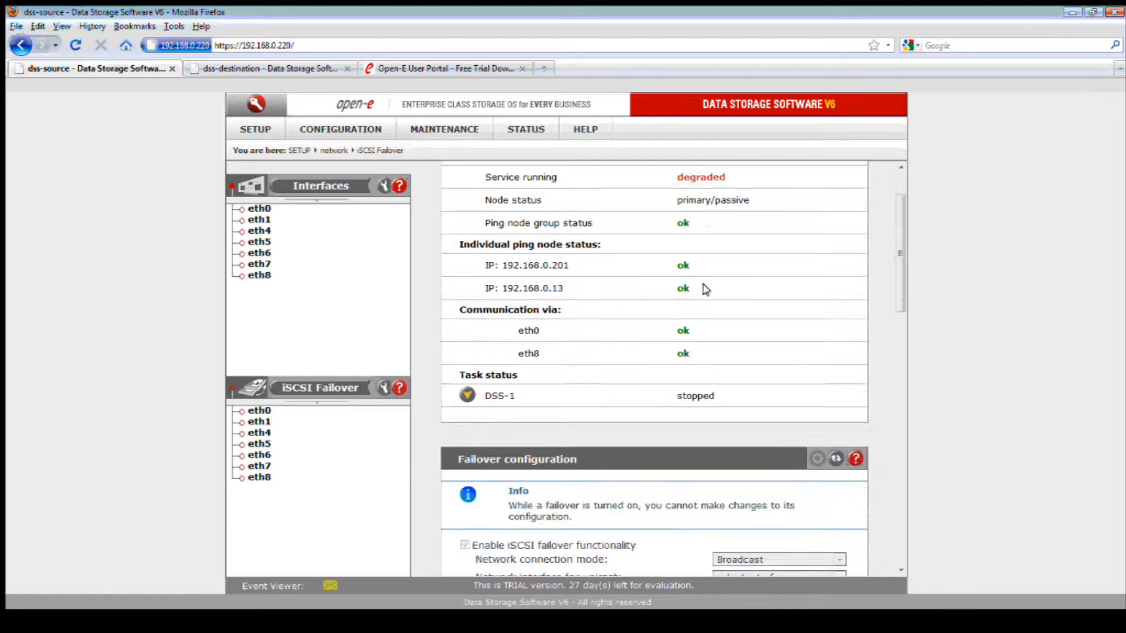
pyautogui.scroll(-3)
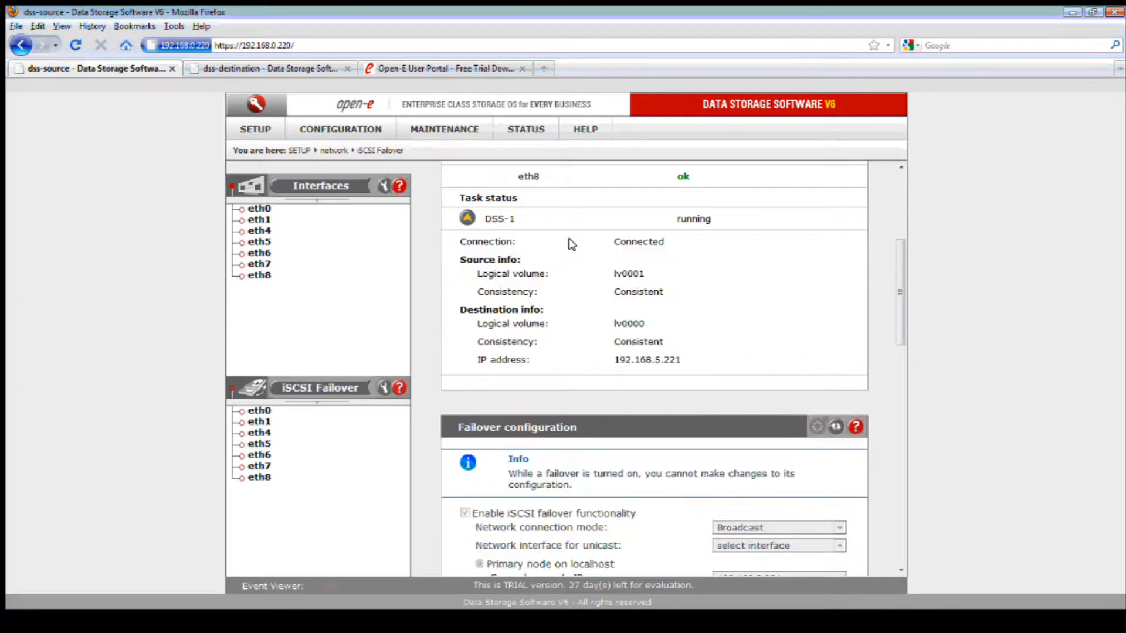
pyautogui.moveTo(631, 300)
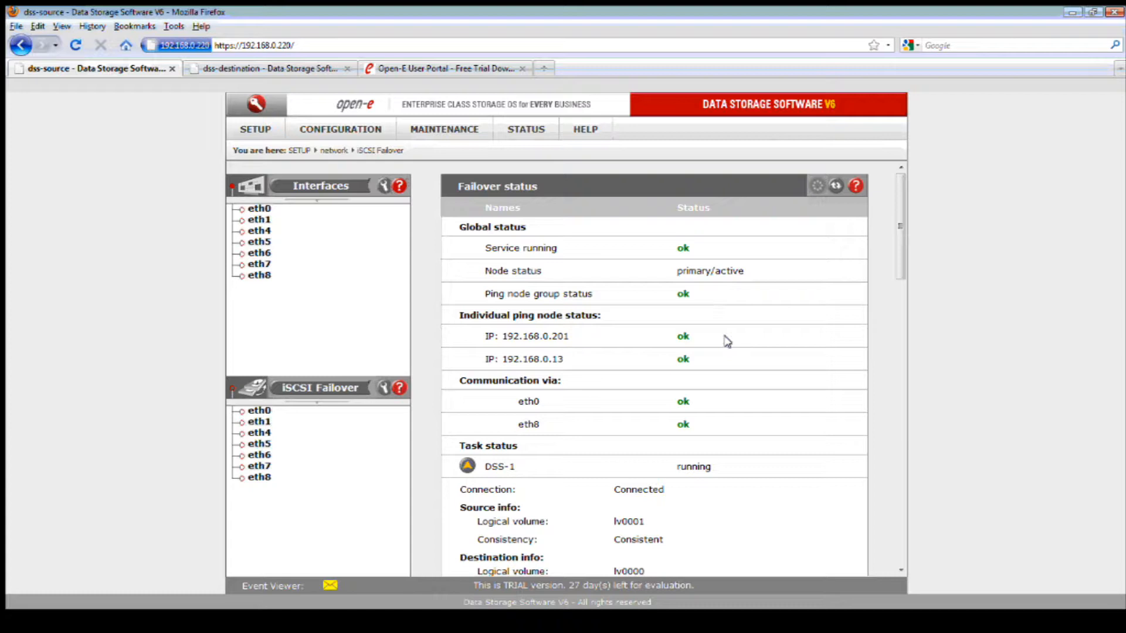
pyautogui.moveTo(570, 287)
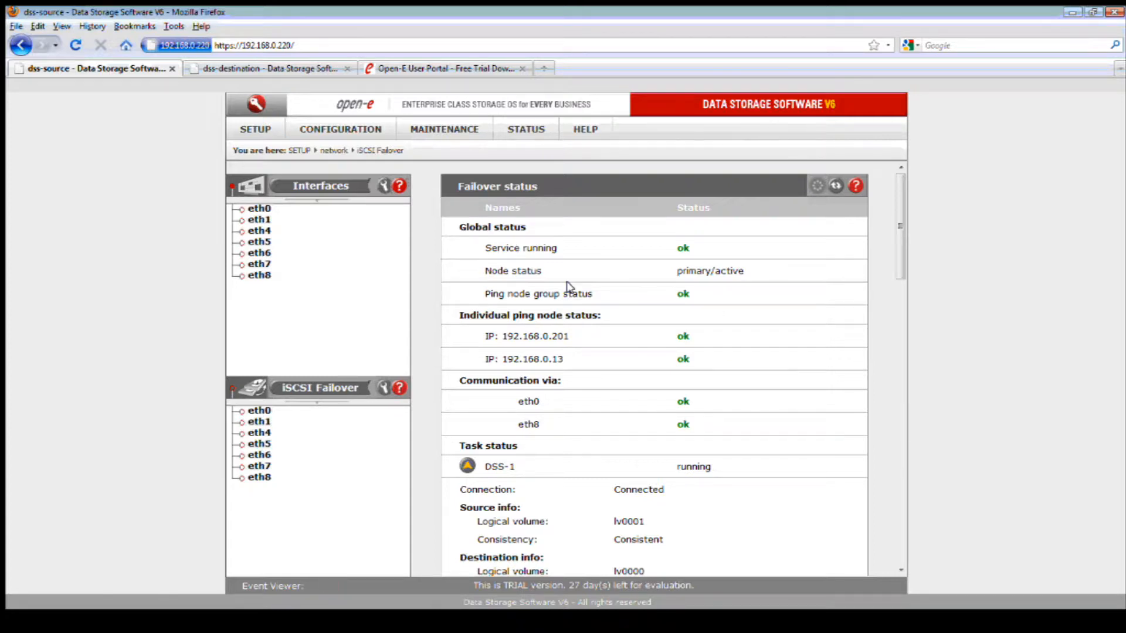
pyautogui.scroll(-3)
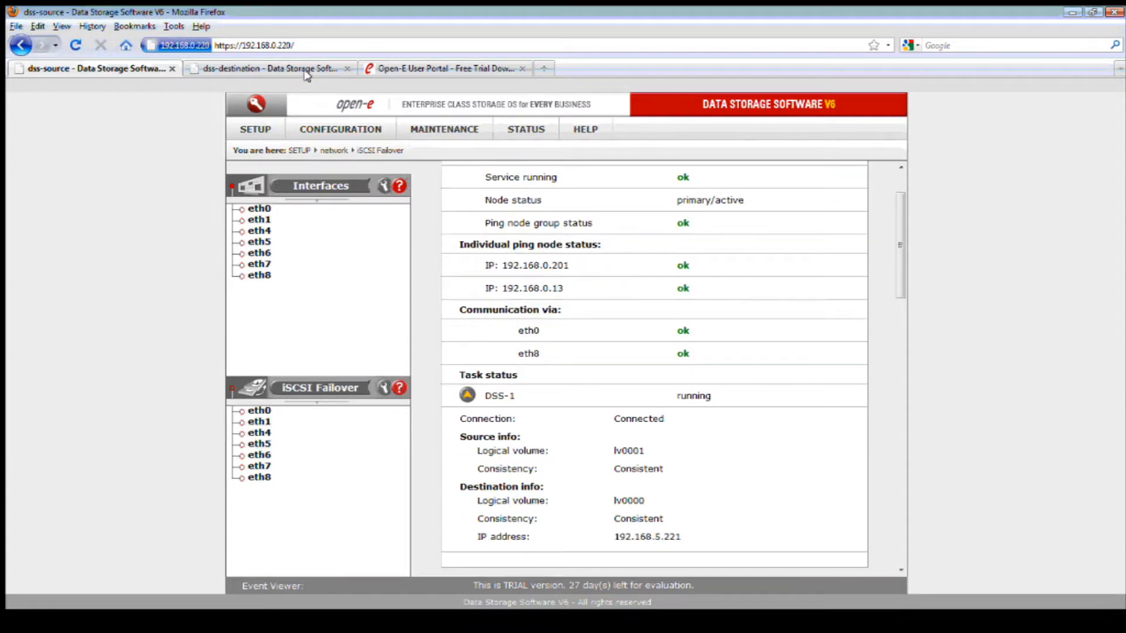
pyautogui.click(269, 68)
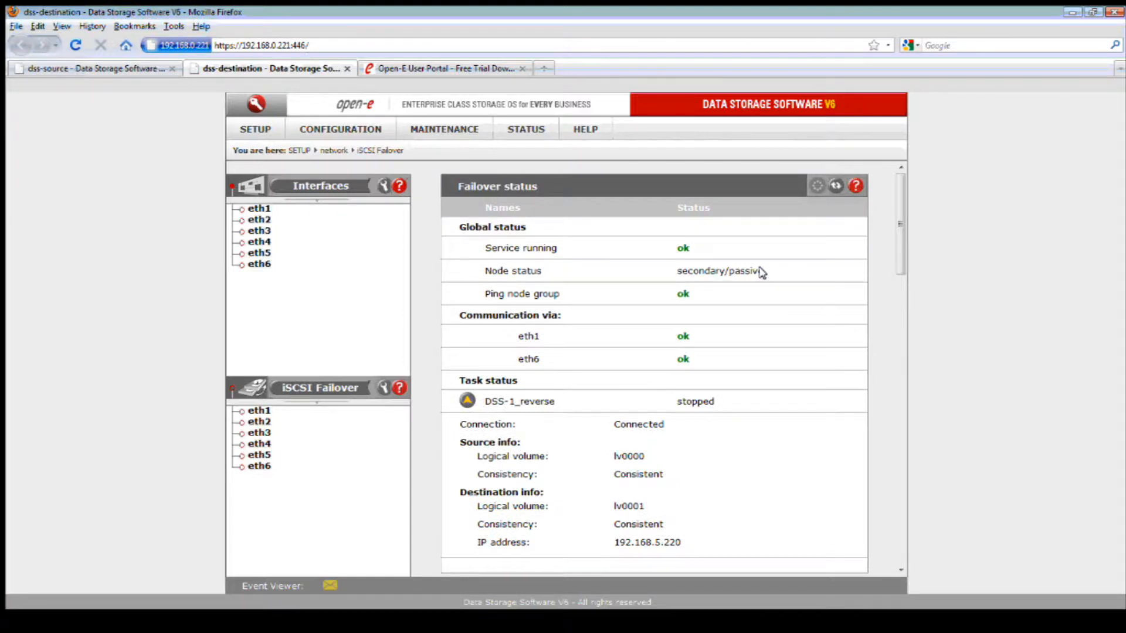
# Stop the failover service in the destination node's Failover manager and go to the Windows client
pyautogui.scroll(-3)
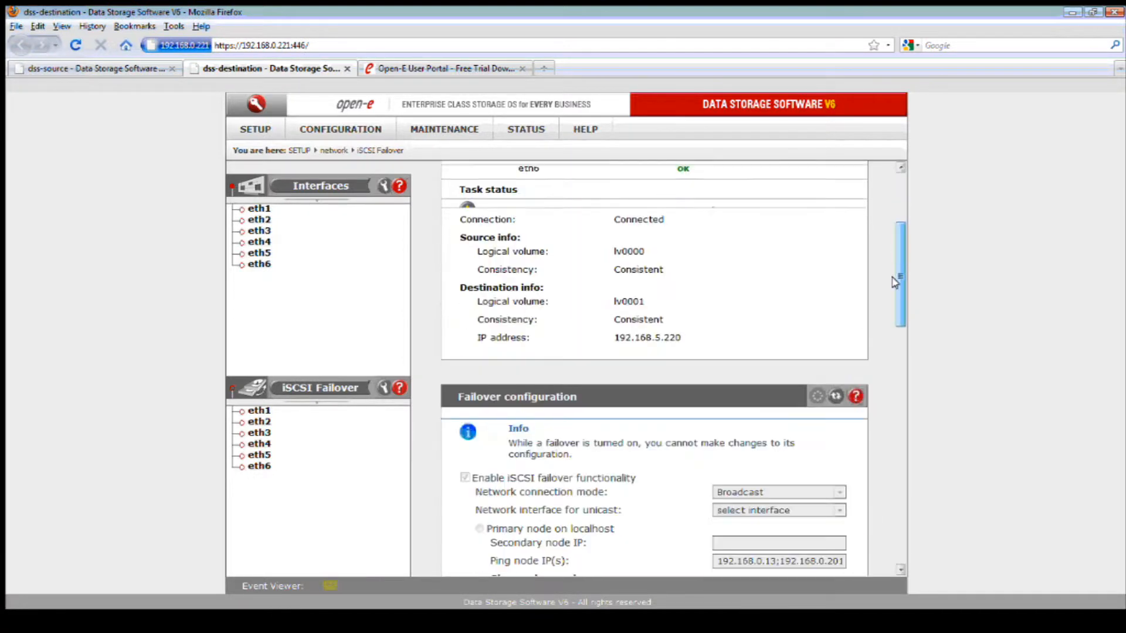
pyautogui.scroll(-3)
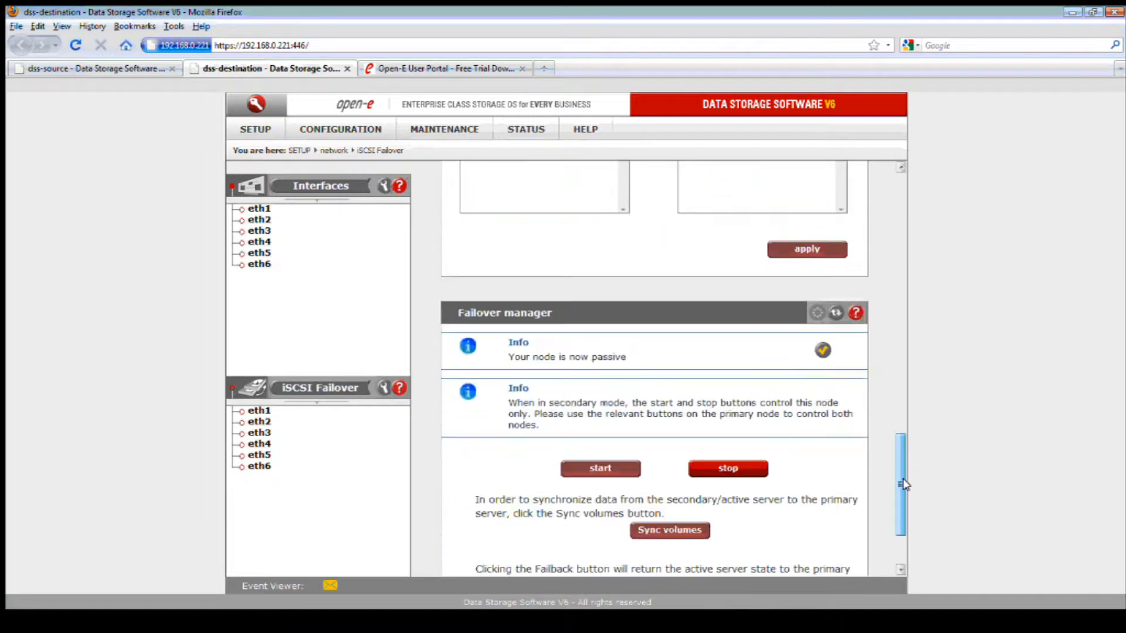
pyautogui.scroll(-3)
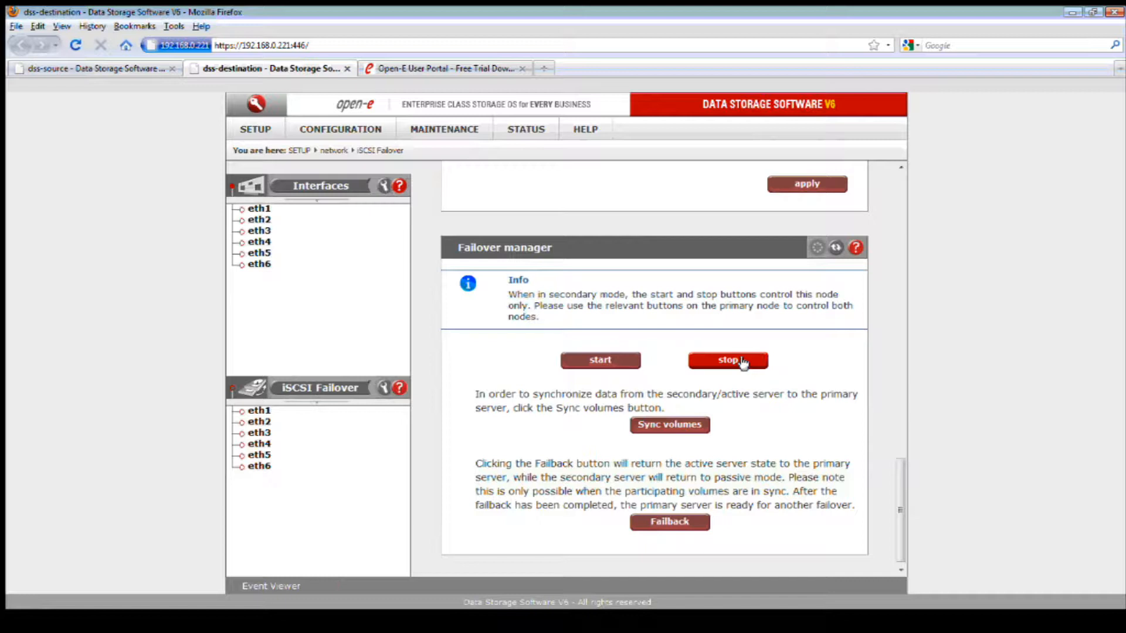
pyautogui.click(727, 360)
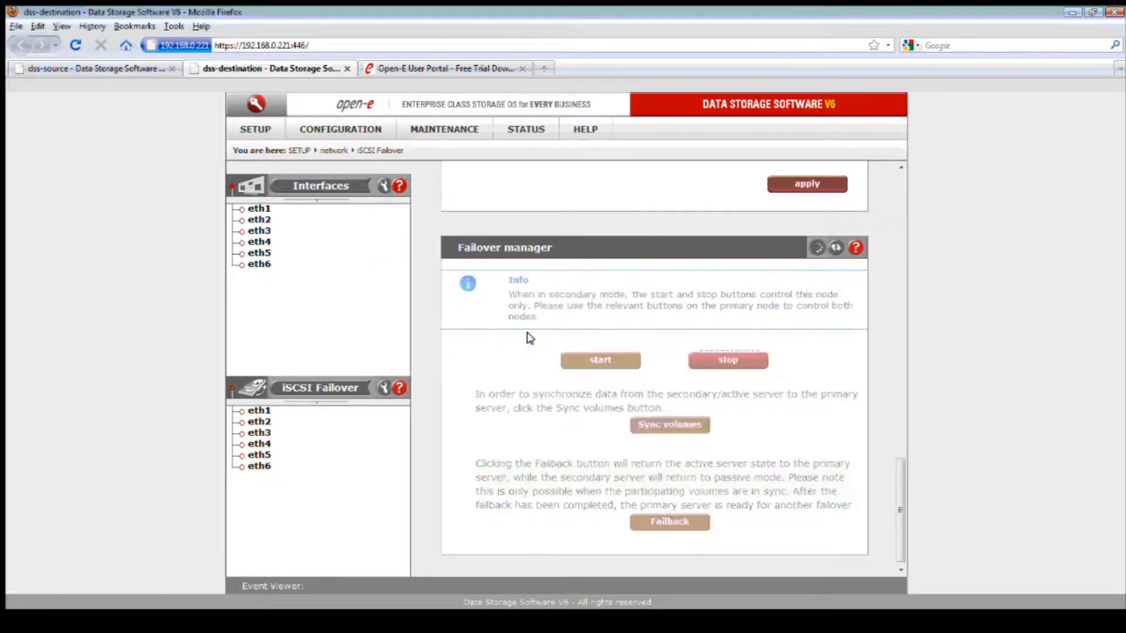
pyautogui.click(727, 360)
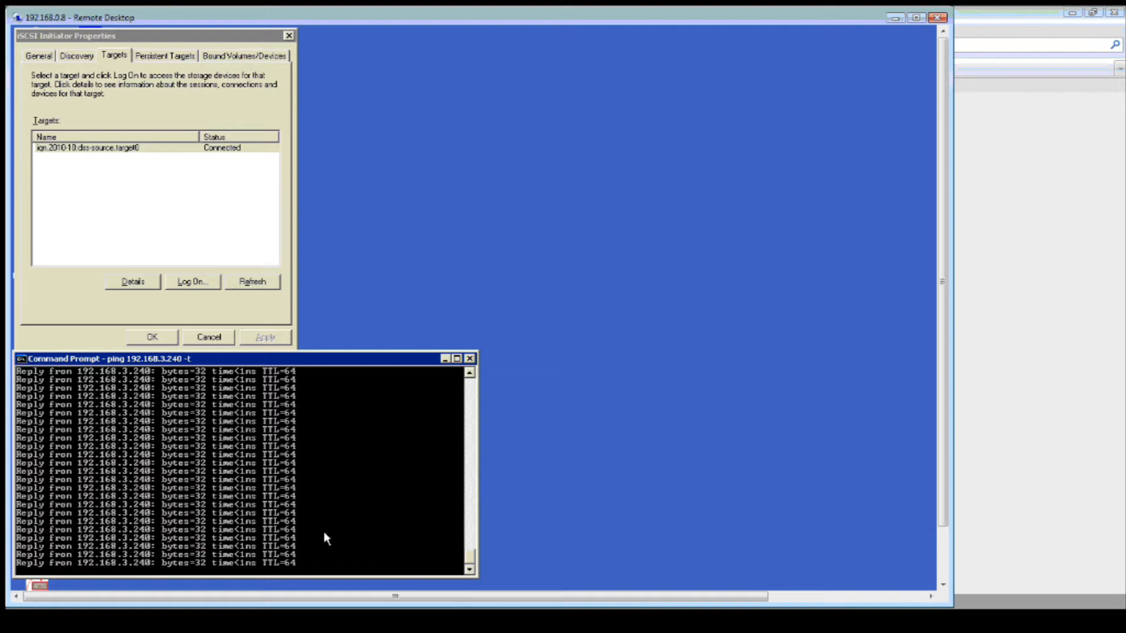
pyautogui.moveTo(493, 529)
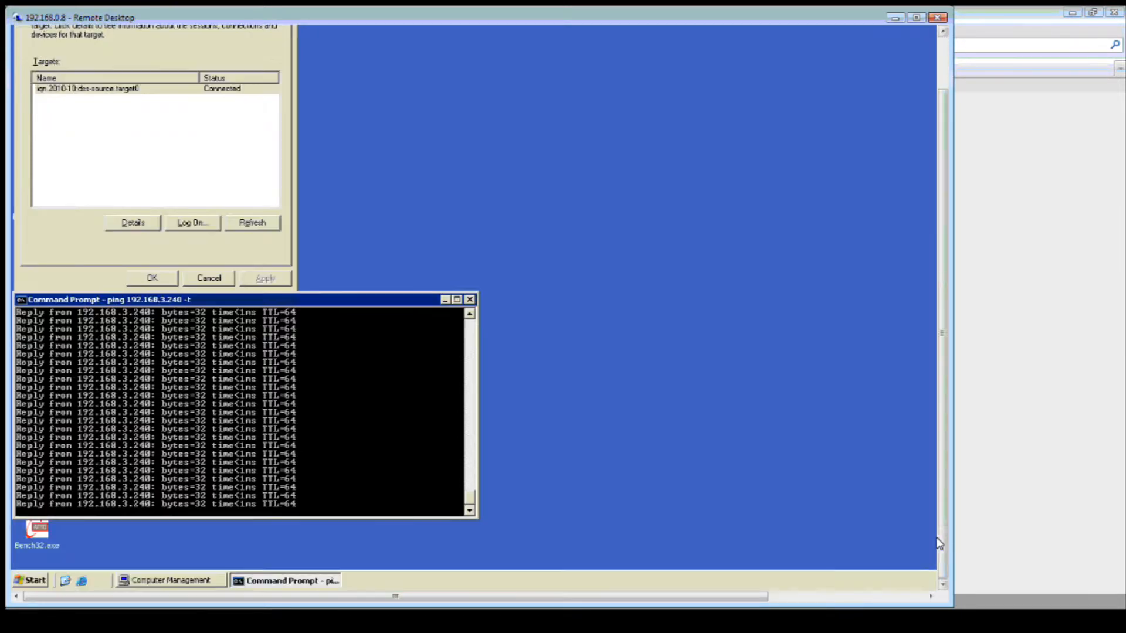
# Browse My Computer > Local drive D: > BE 2010 on the remote server
pyautogui.click(31, 580)
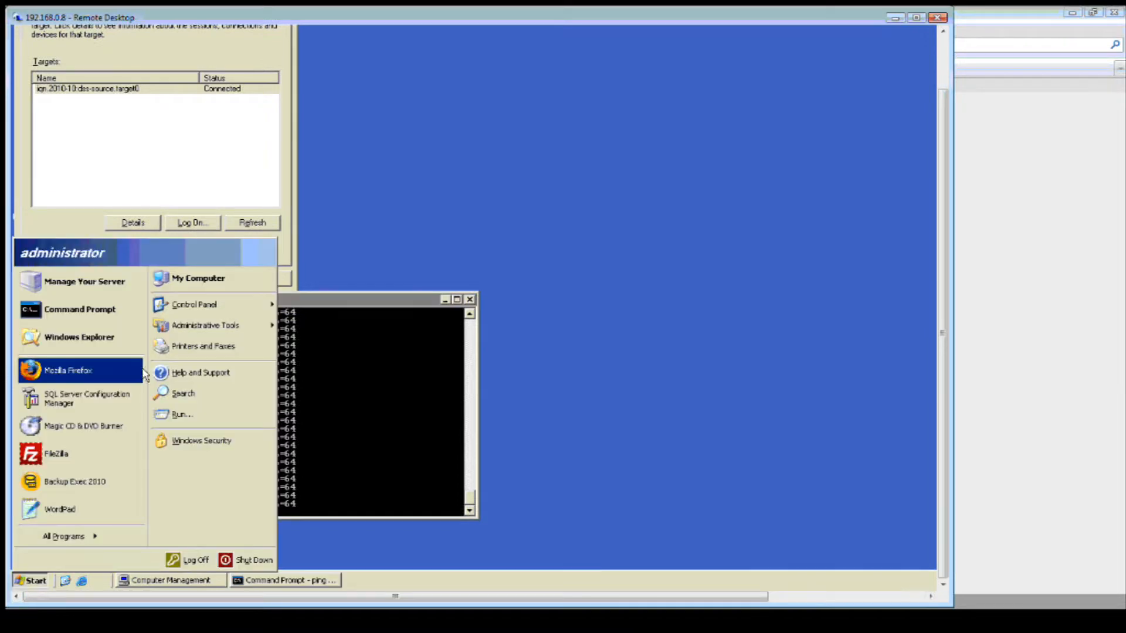
pyautogui.click(197, 278)
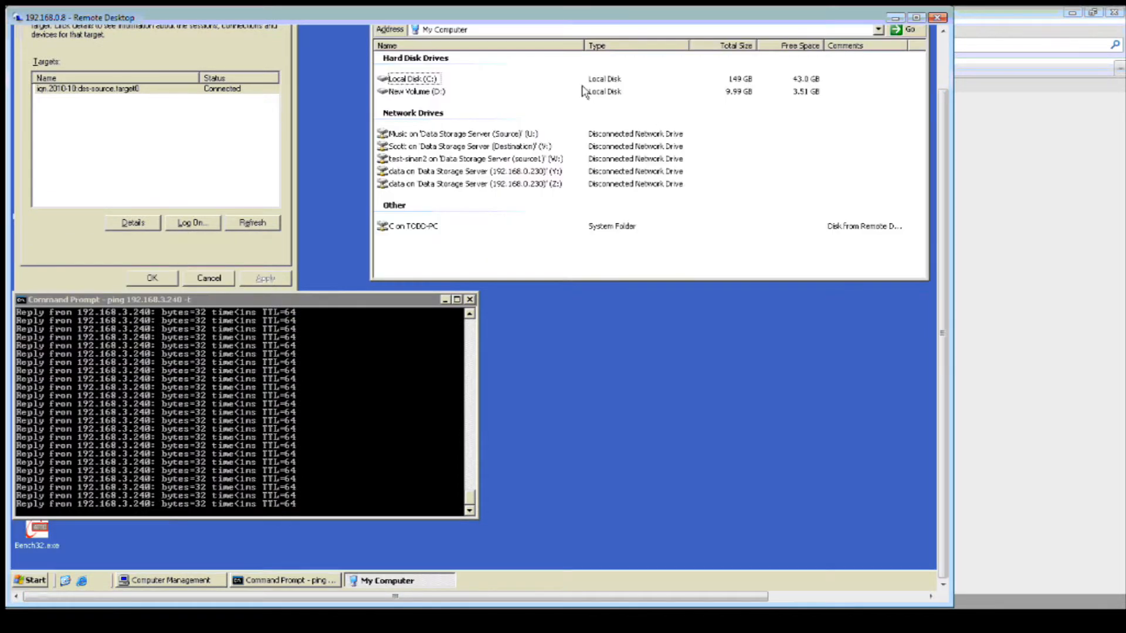
pyautogui.doubleClick(415, 91)
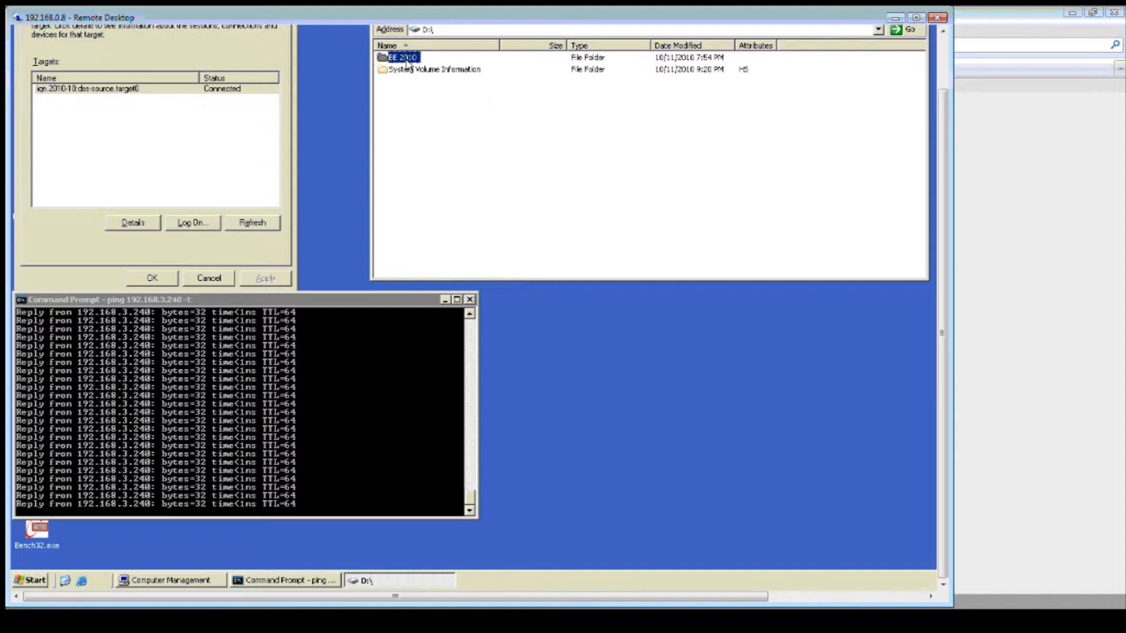
pyautogui.doubleClick(402, 56)
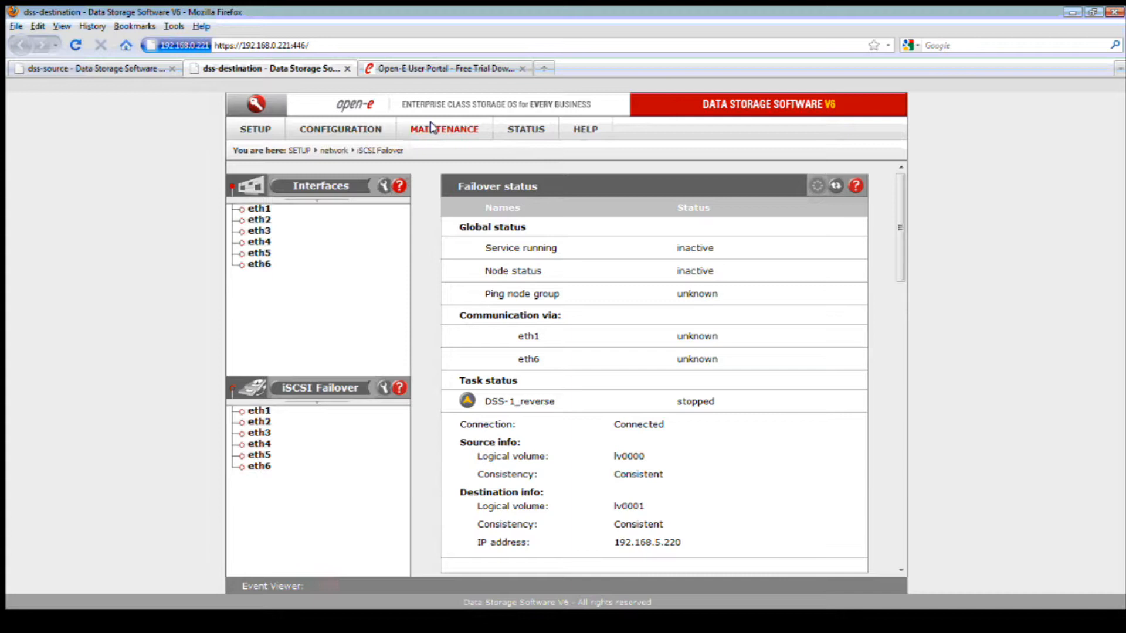
# Check the destination's software update page reports build 4786 update complete
pyautogui.click(443, 129)
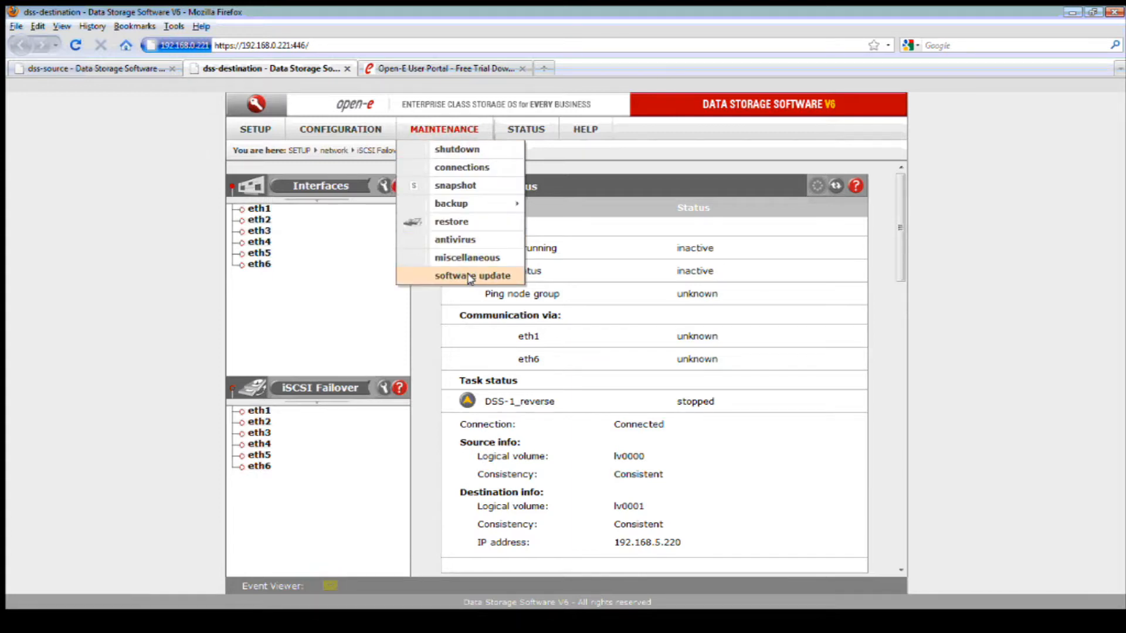
pyautogui.click(471, 274)
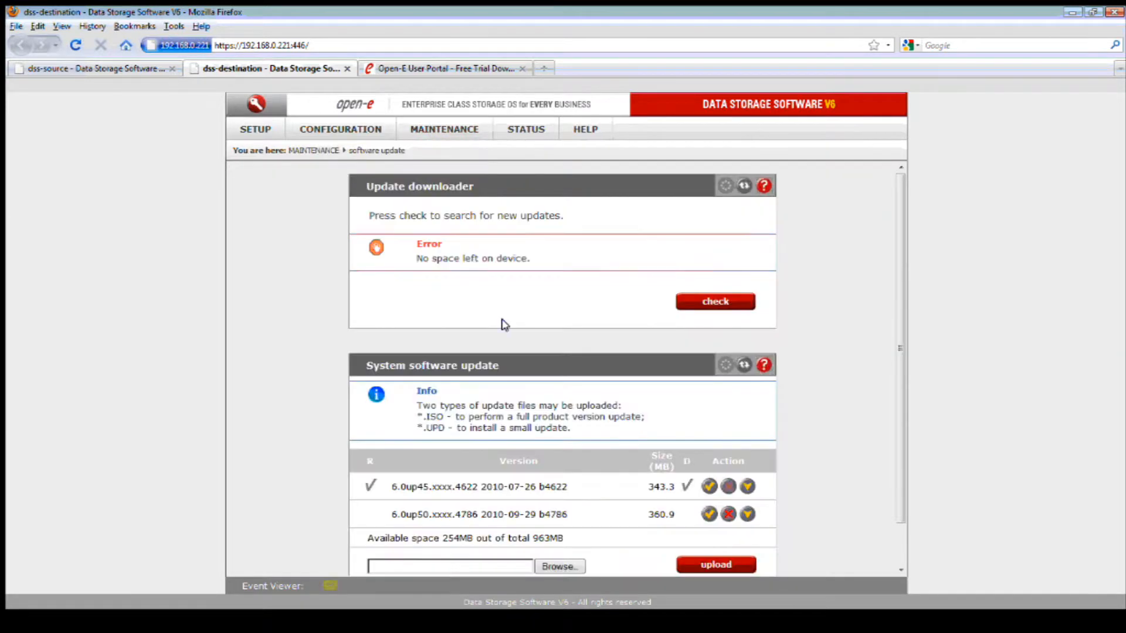
pyautogui.scroll(-3)
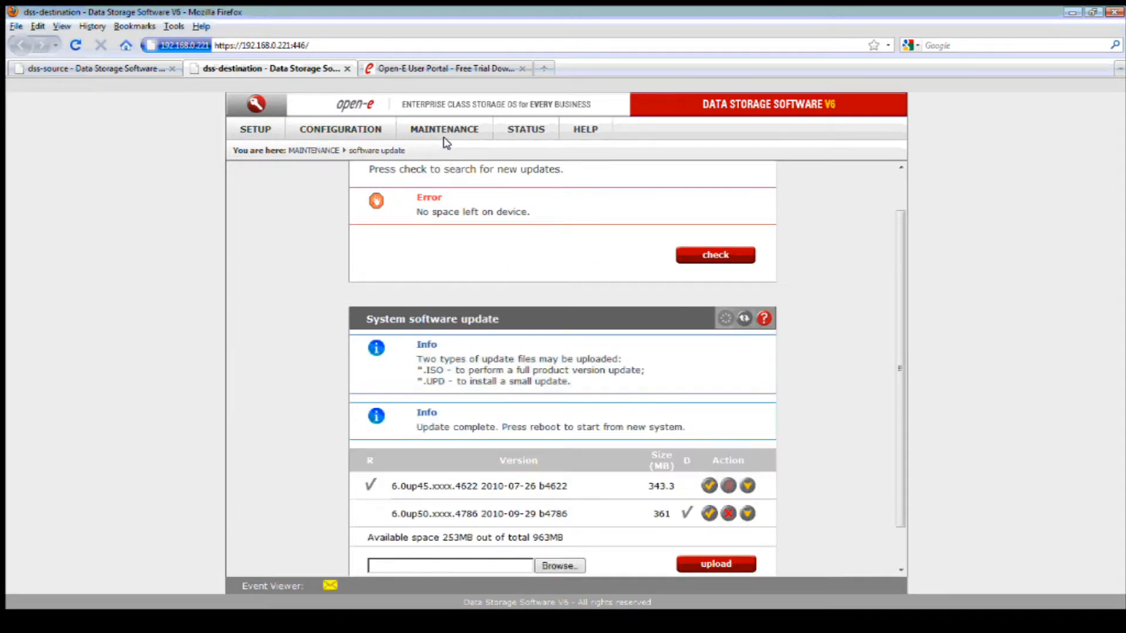
pyautogui.click(443, 129)
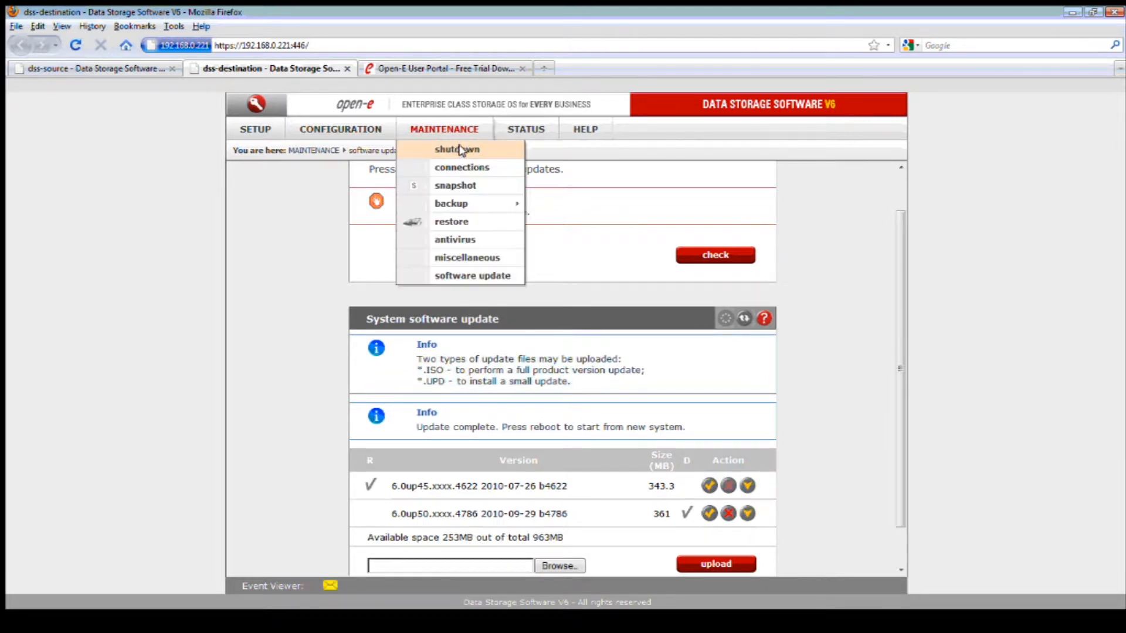
# Issue a system restart on the destination node from the shutdown page
pyautogui.click(458, 149)
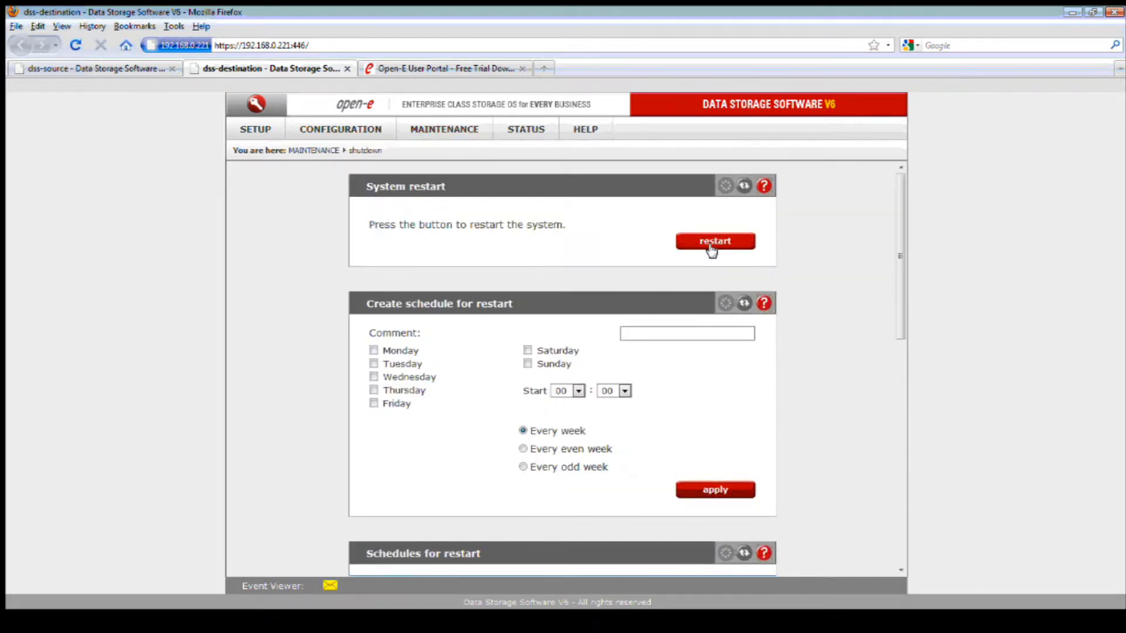
pyautogui.click(714, 240)
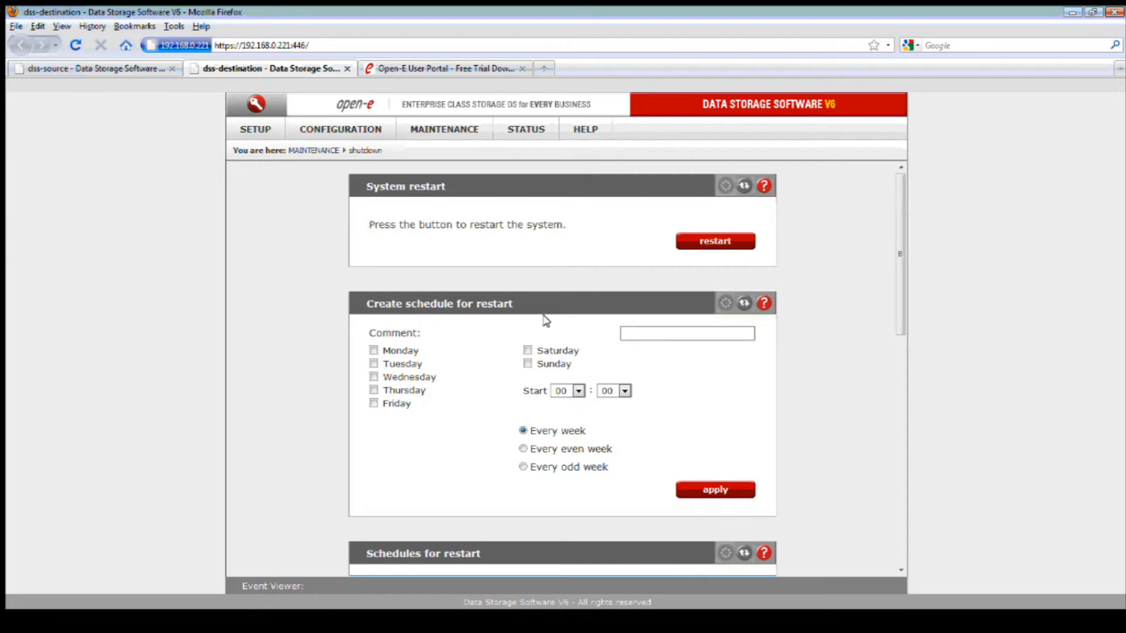
pyautogui.moveTo(523, 277)
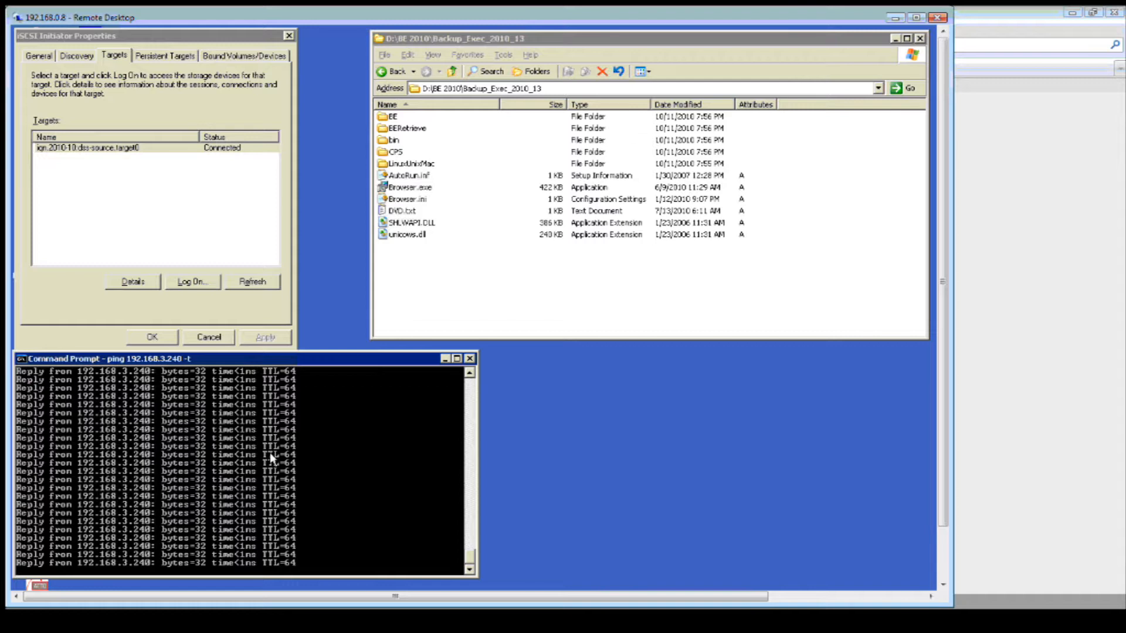
pyautogui.moveTo(362, 339)
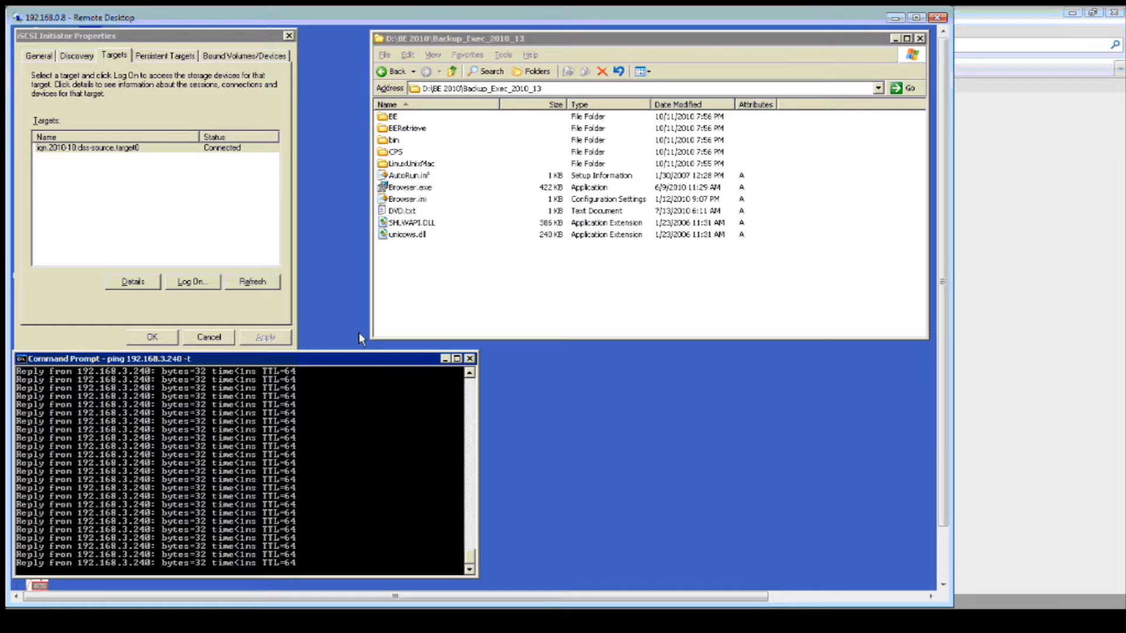
pyautogui.moveTo(403, 319)
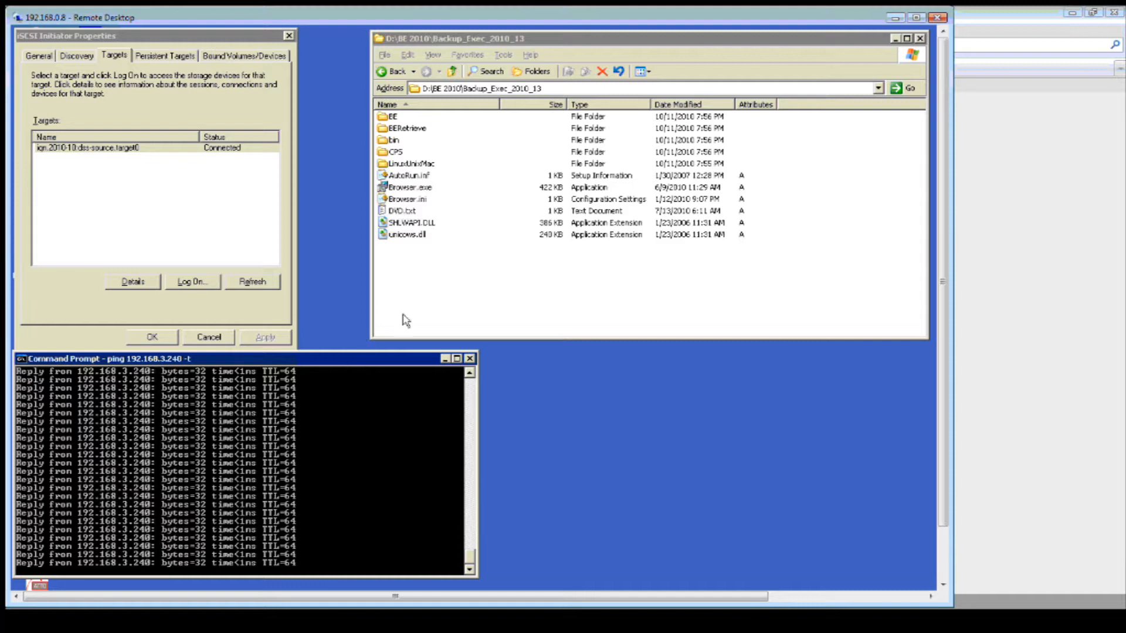
# Browse into BE 2010 > Backup_Exec_2010_13 during the restart, then return to the dss-source page
pyautogui.click(452, 70)
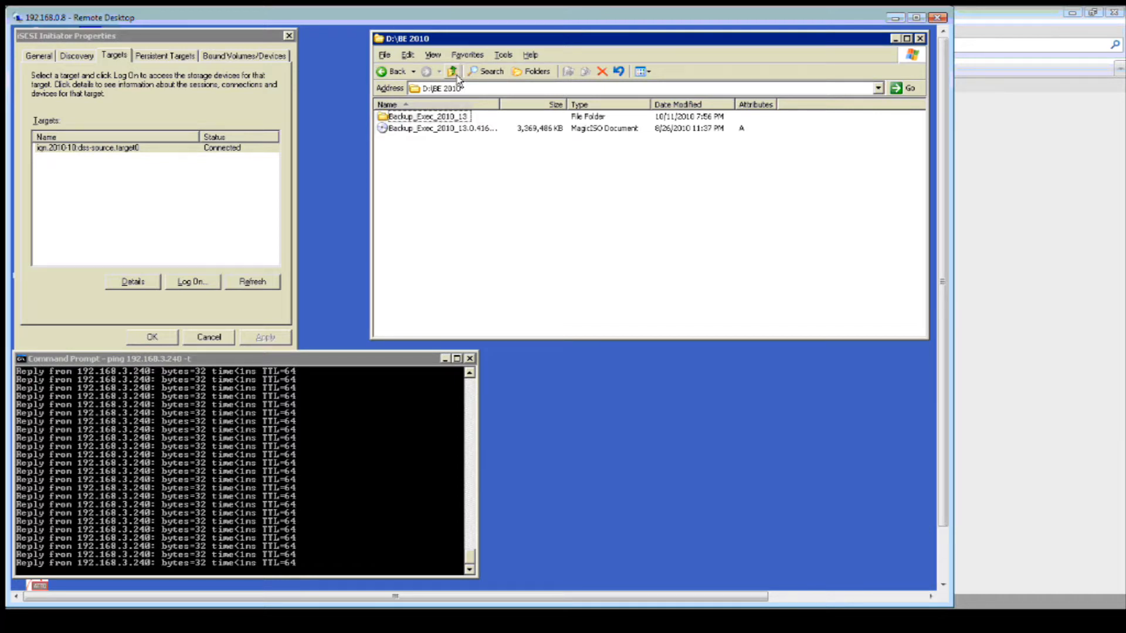
pyautogui.doubleClick(423, 116)
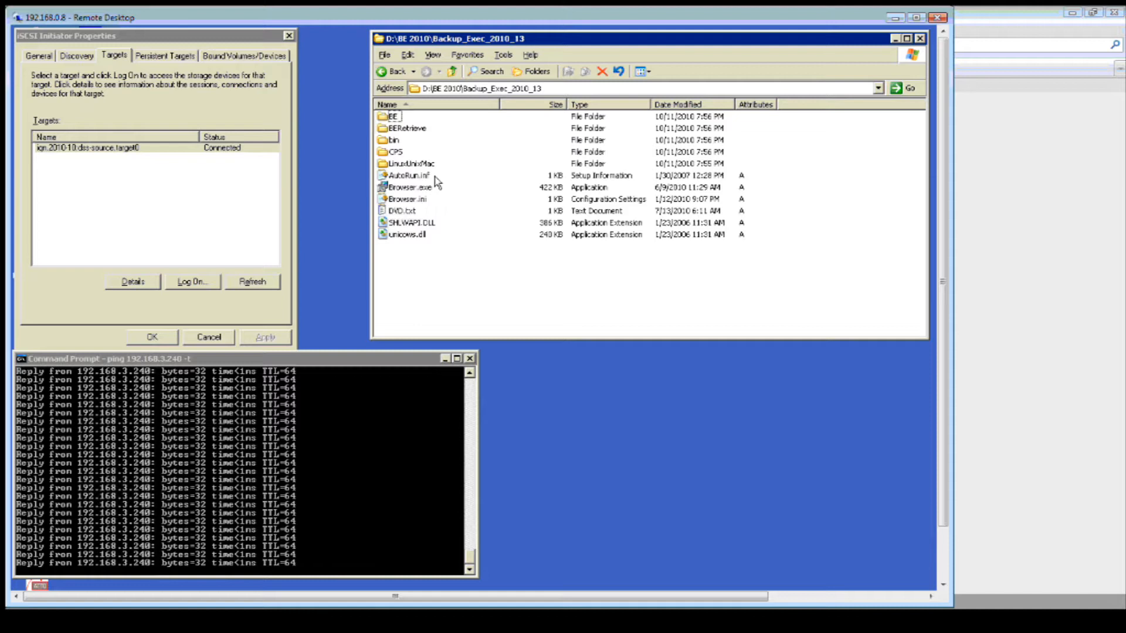
pyautogui.moveTo(430, 501)
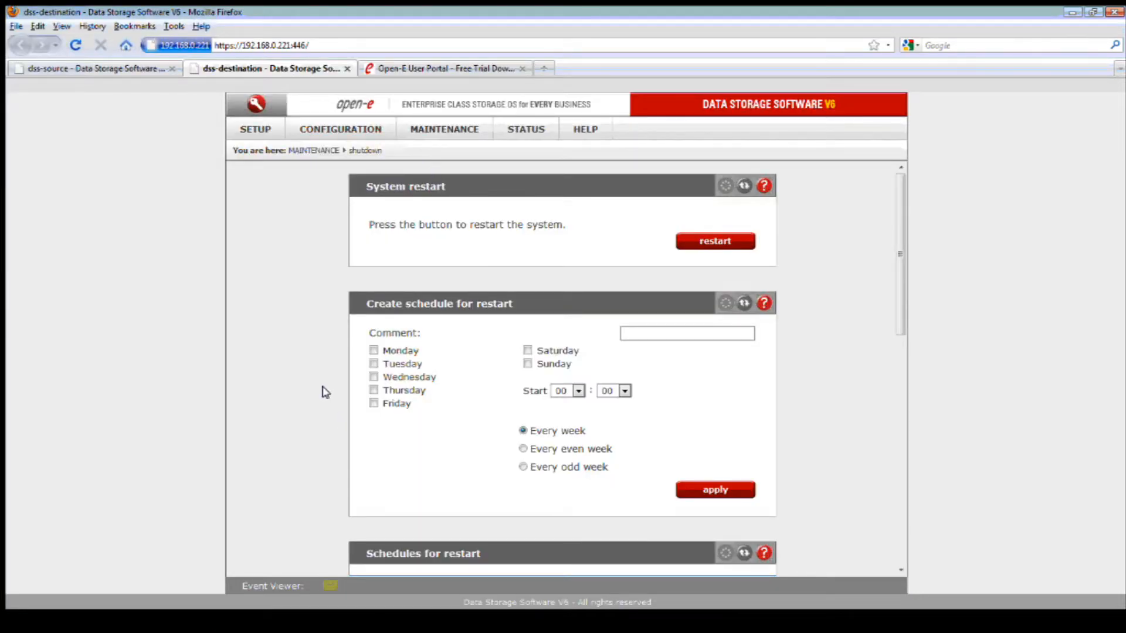
pyautogui.click(714, 240)
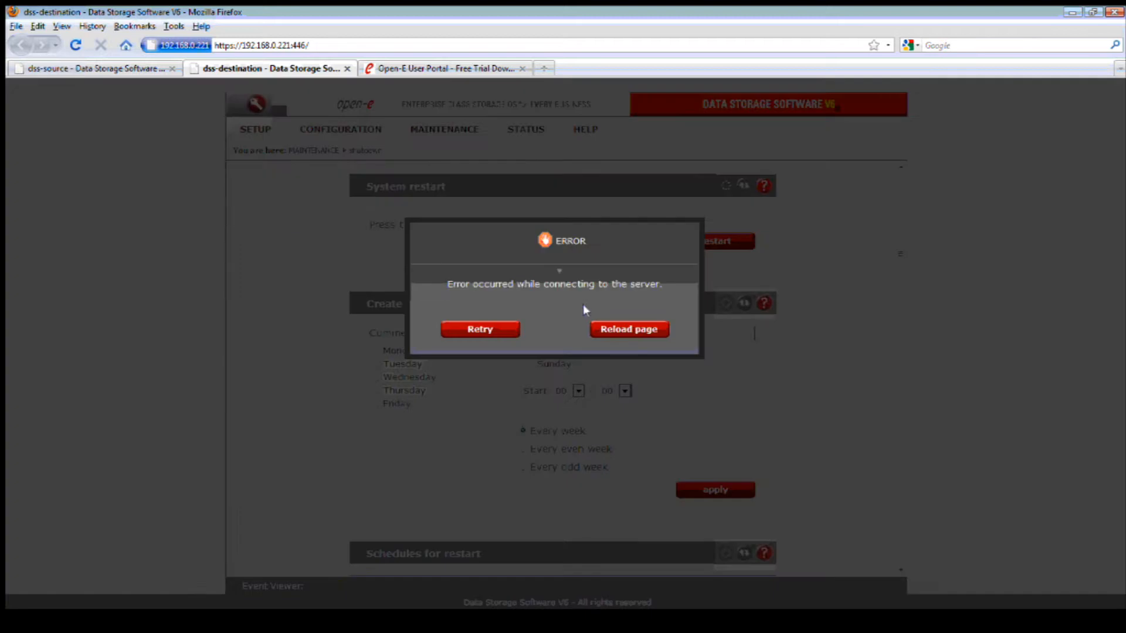
pyautogui.moveTo(149, 67)
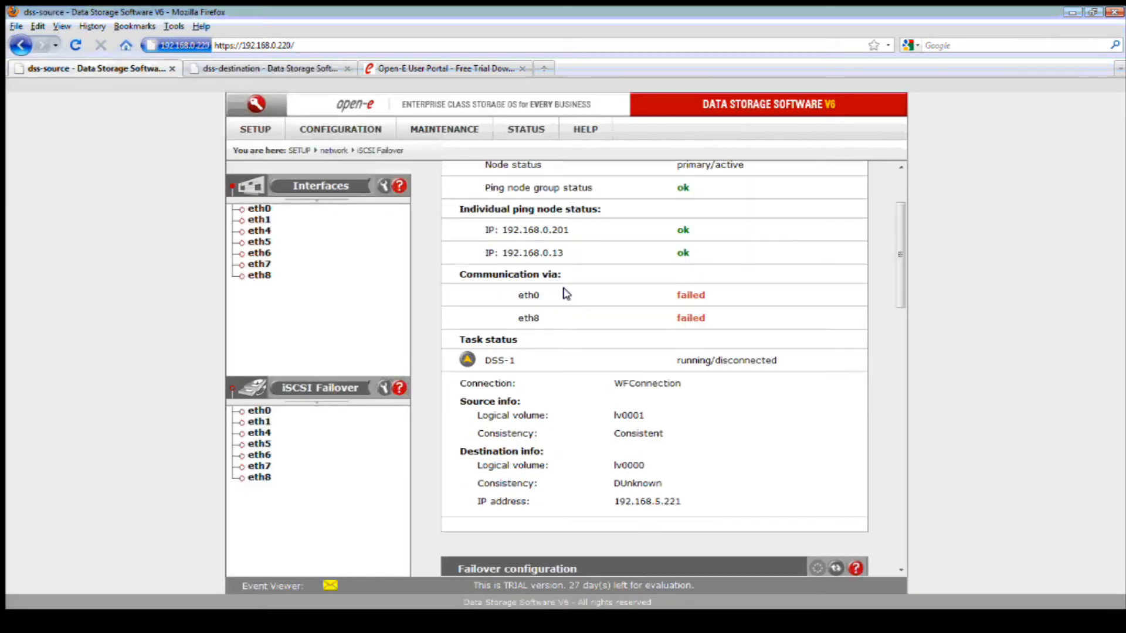
# Review the failover status (primary/active, DSS-1 disconnected) and show eth0's virtual IP 192.168.3.240
pyautogui.scroll(-3)
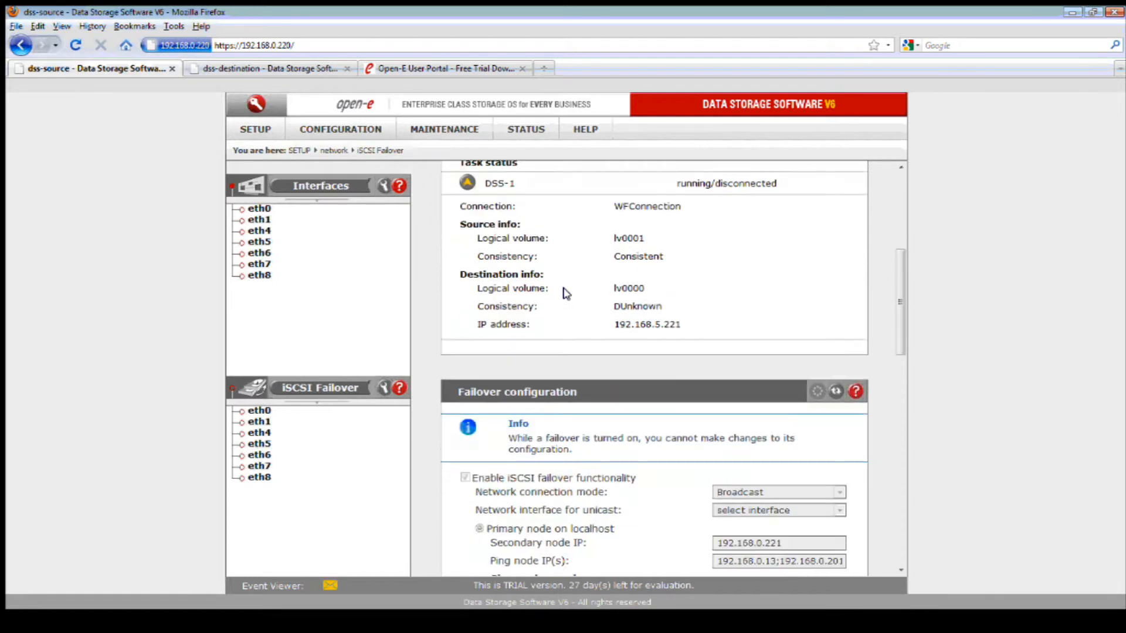
pyautogui.scroll(-3)
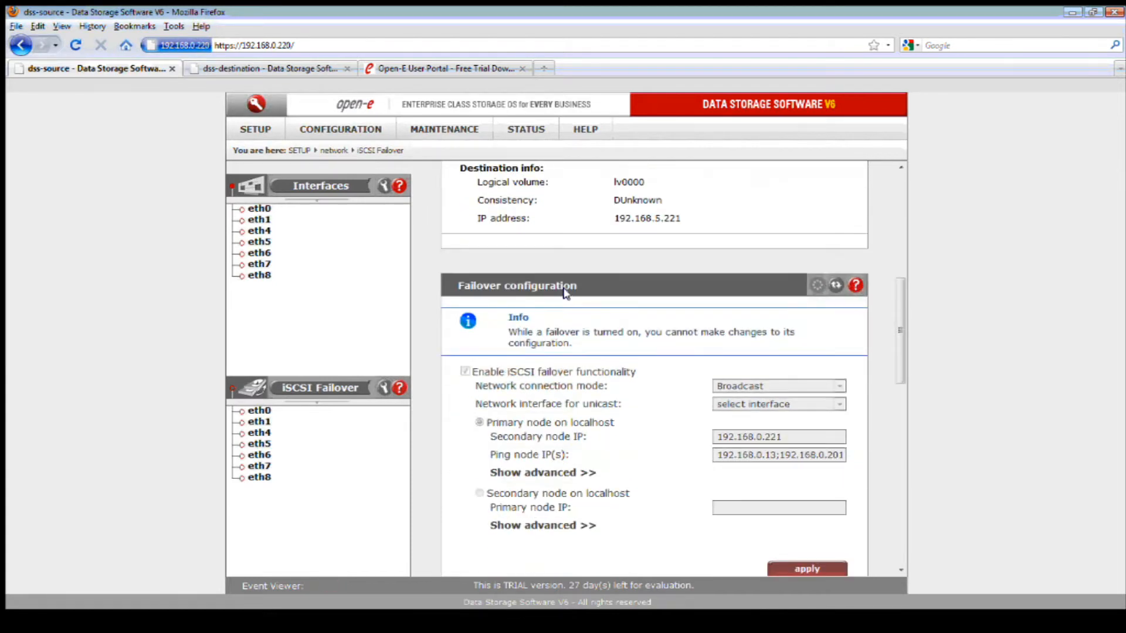
pyautogui.scroll(-3)
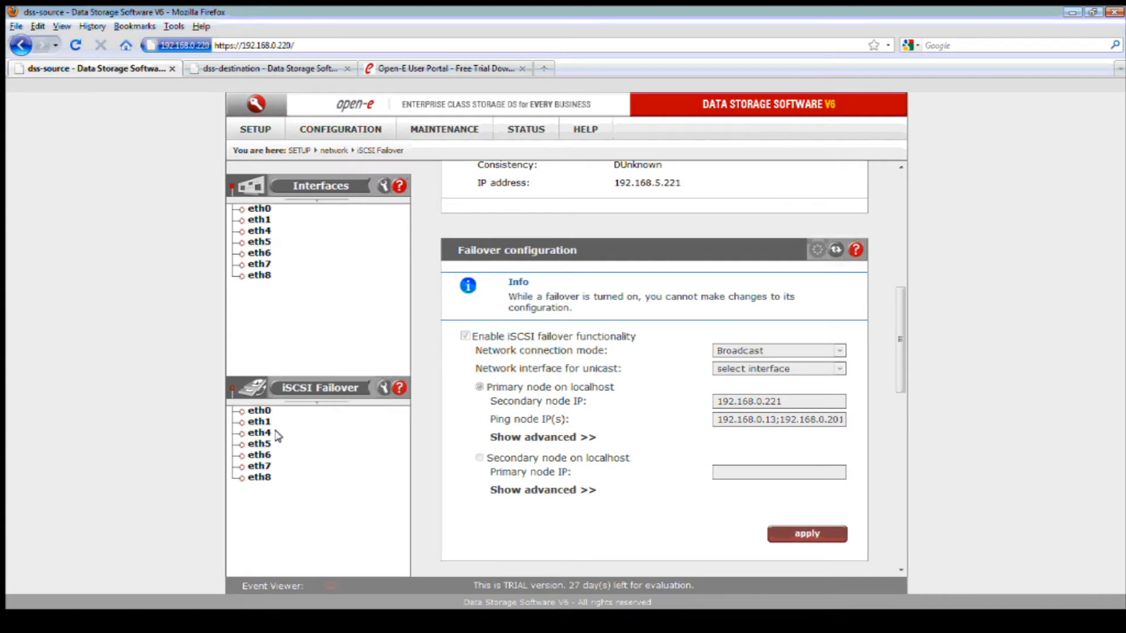
pyautogui.click(259, 421)
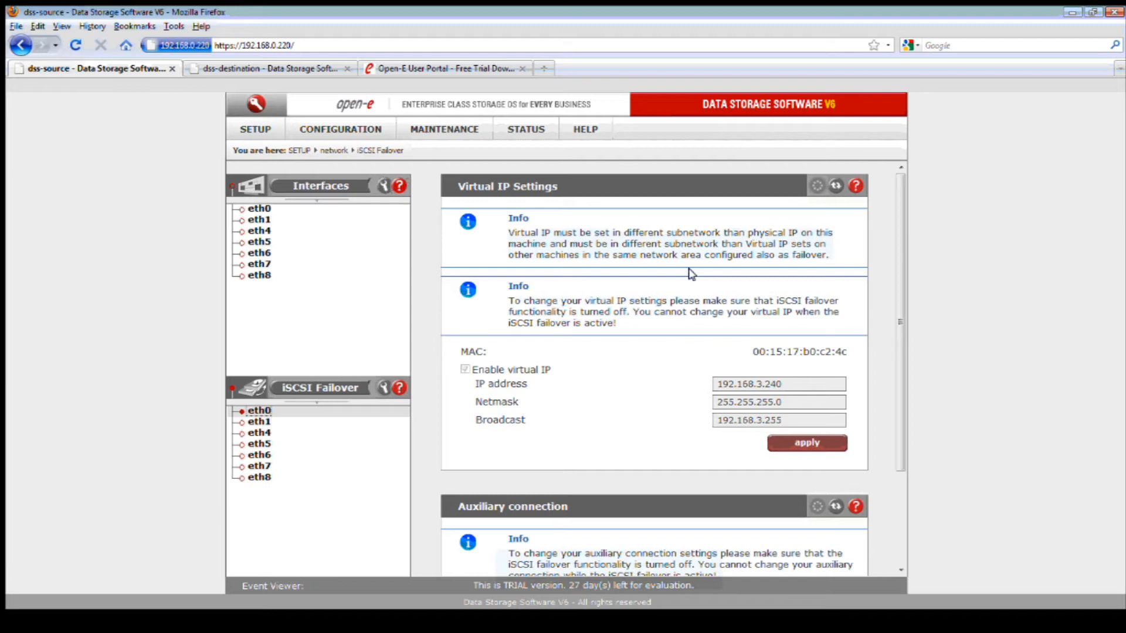
pyautogui.moveTo(802, 237)
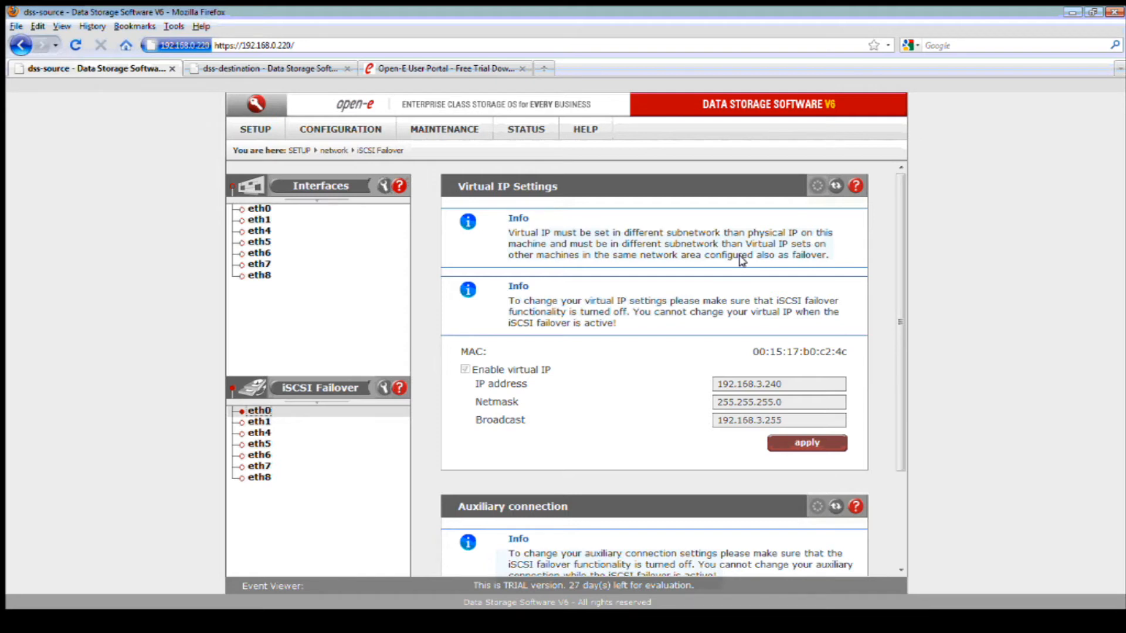
pyautogui.moveTo(371, 314)
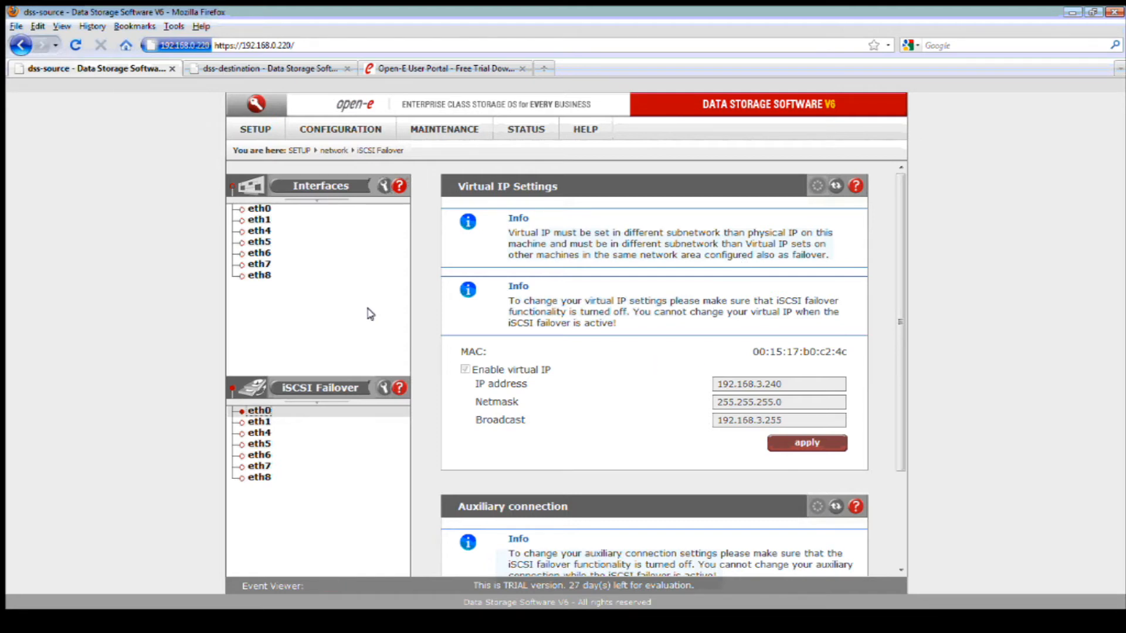
pyautogui.moveTo(283, 285)
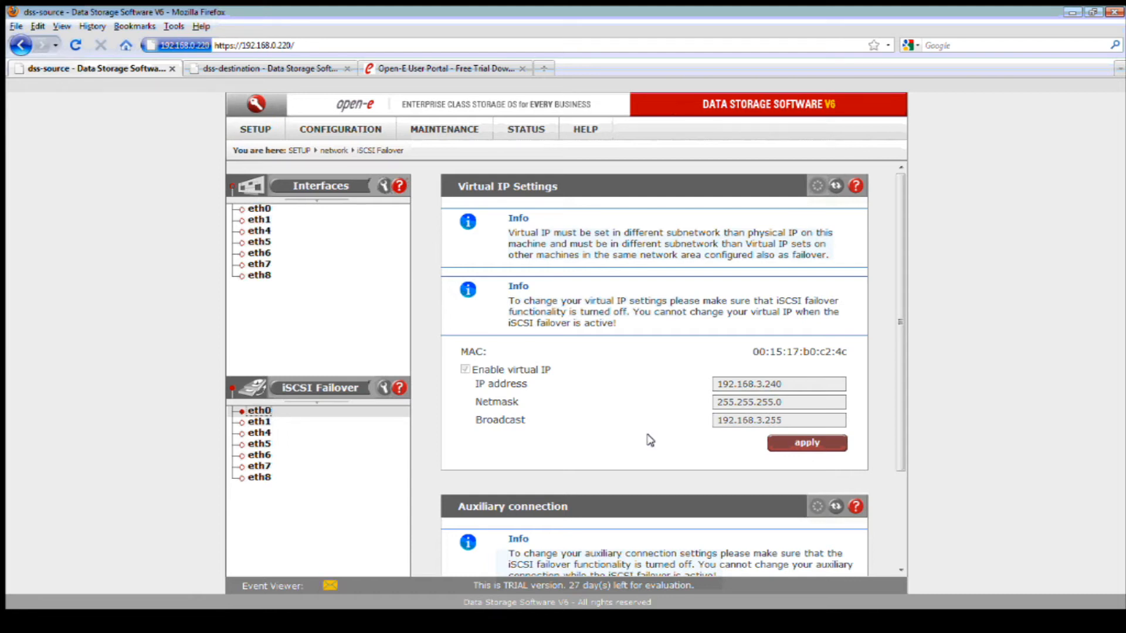
pyautogui.moveTo(744, 442)
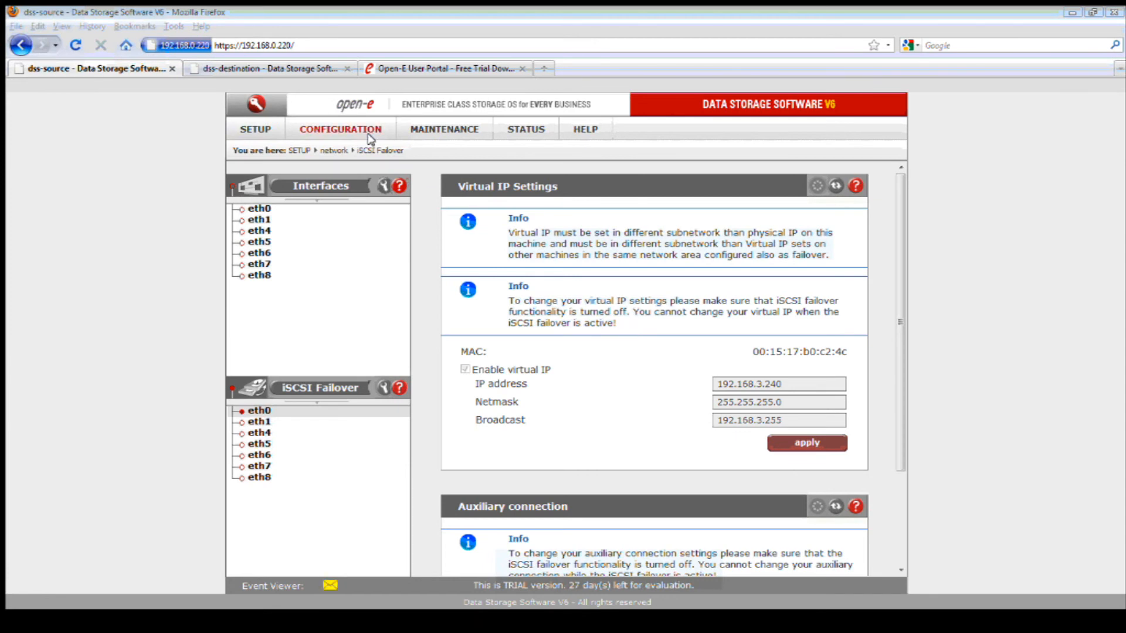
# Go to CONFIGURATION > volume manager > Vol. replication on the source node
pyautogui.click(340, 129)
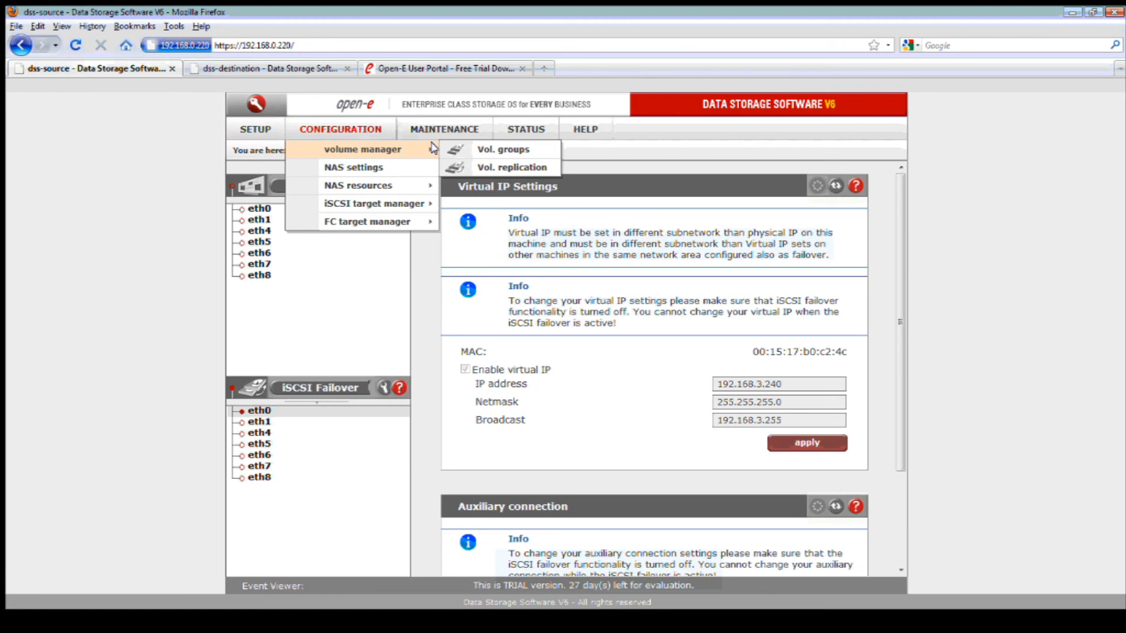
pyautogui.click(511, 168)
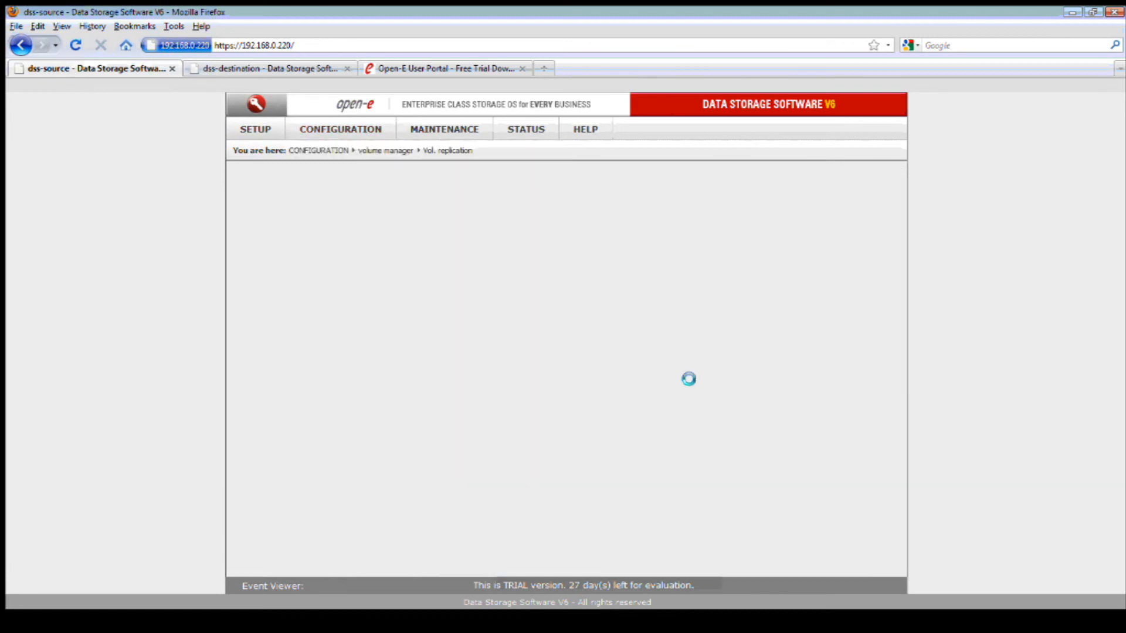